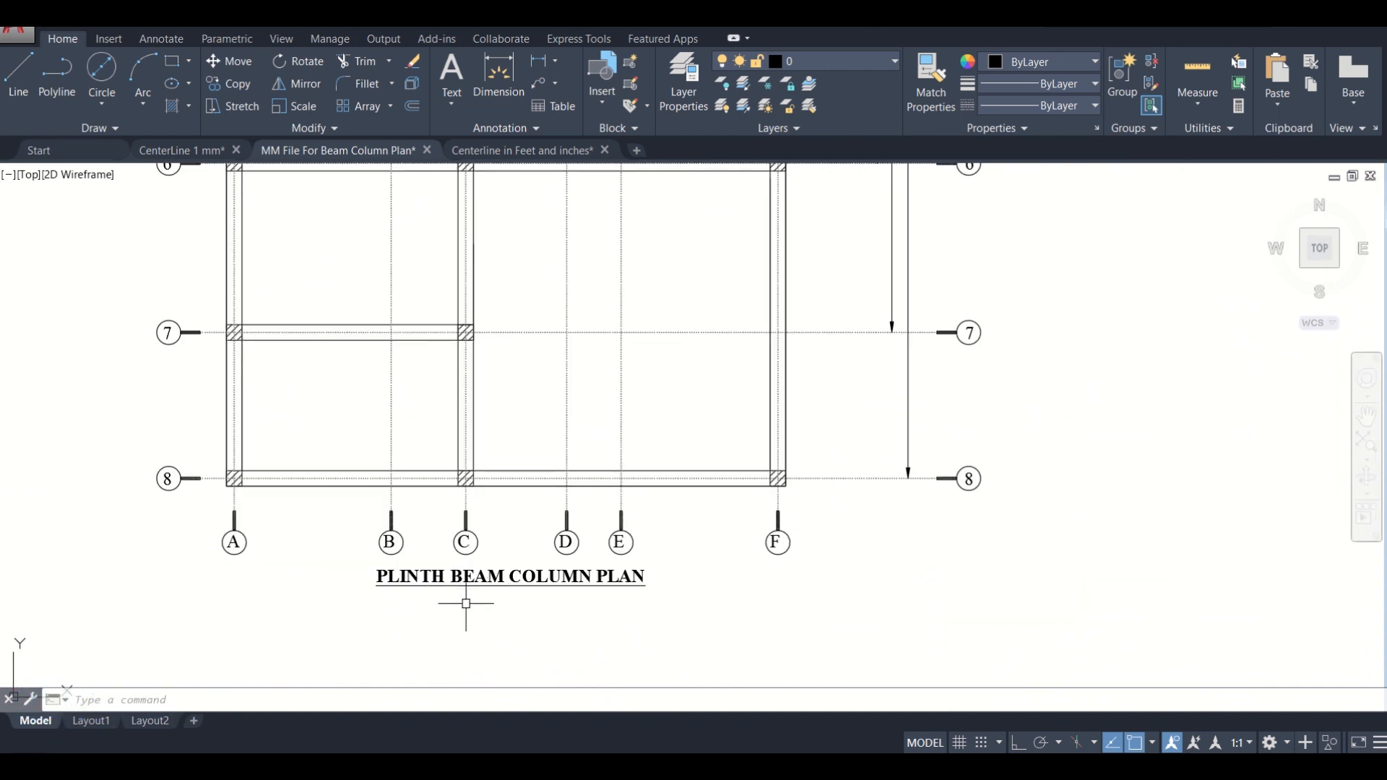
# Step: Zoom out to show the empty space left of the column plans for a new rectangle
pyautogui.scroll(-3)
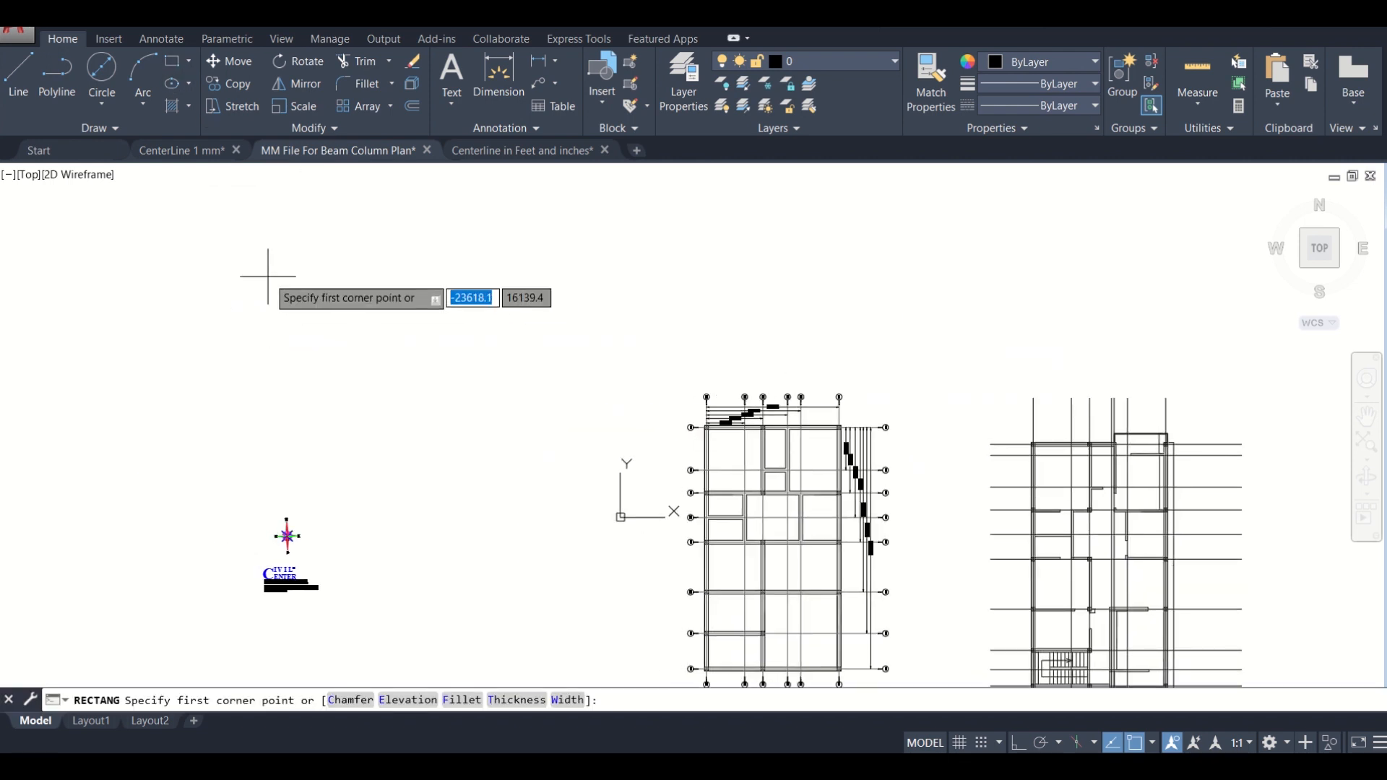
# Step: Draw a 210-wide upright sheet rectangle and offset it 5 inward as an inner border
pyautogui.click(284, 297)
pyautogui.write('210')
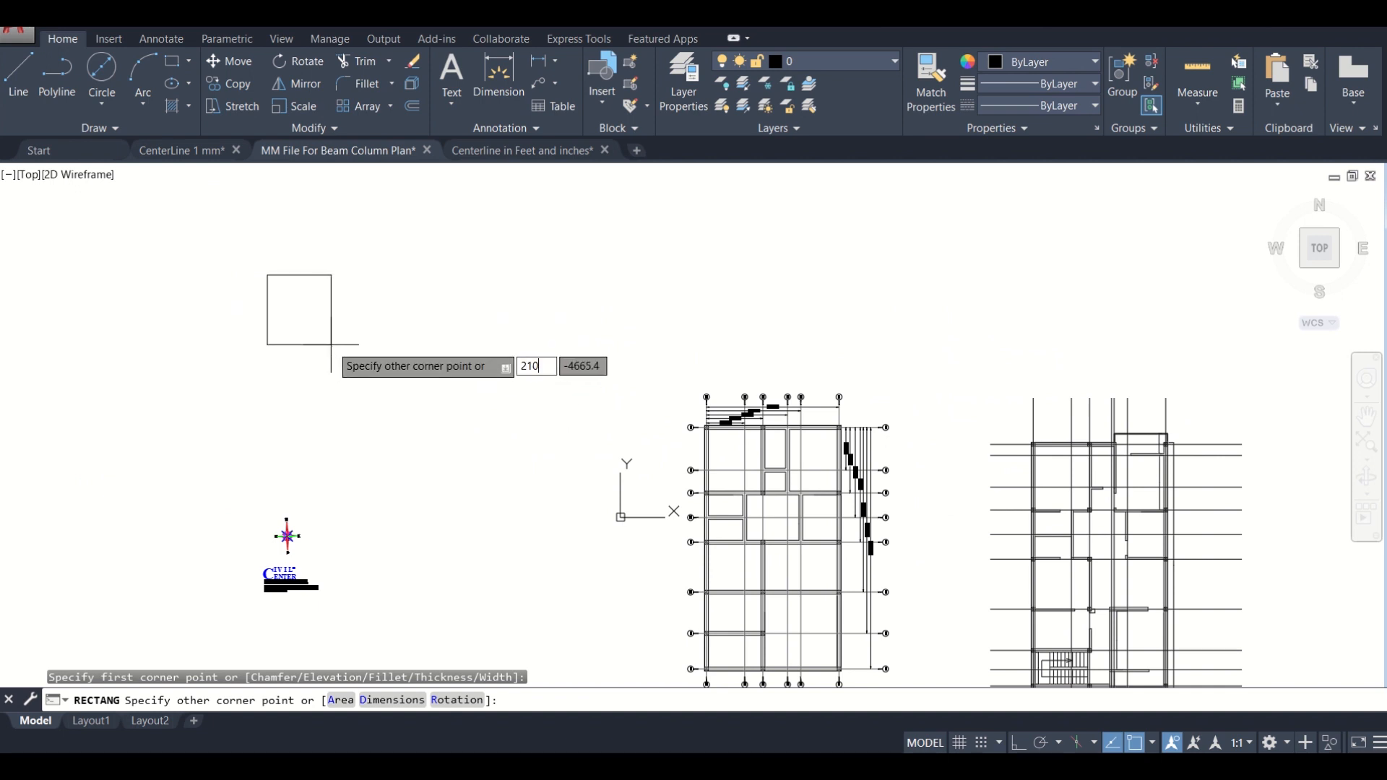
pyautogui.press('Tab')
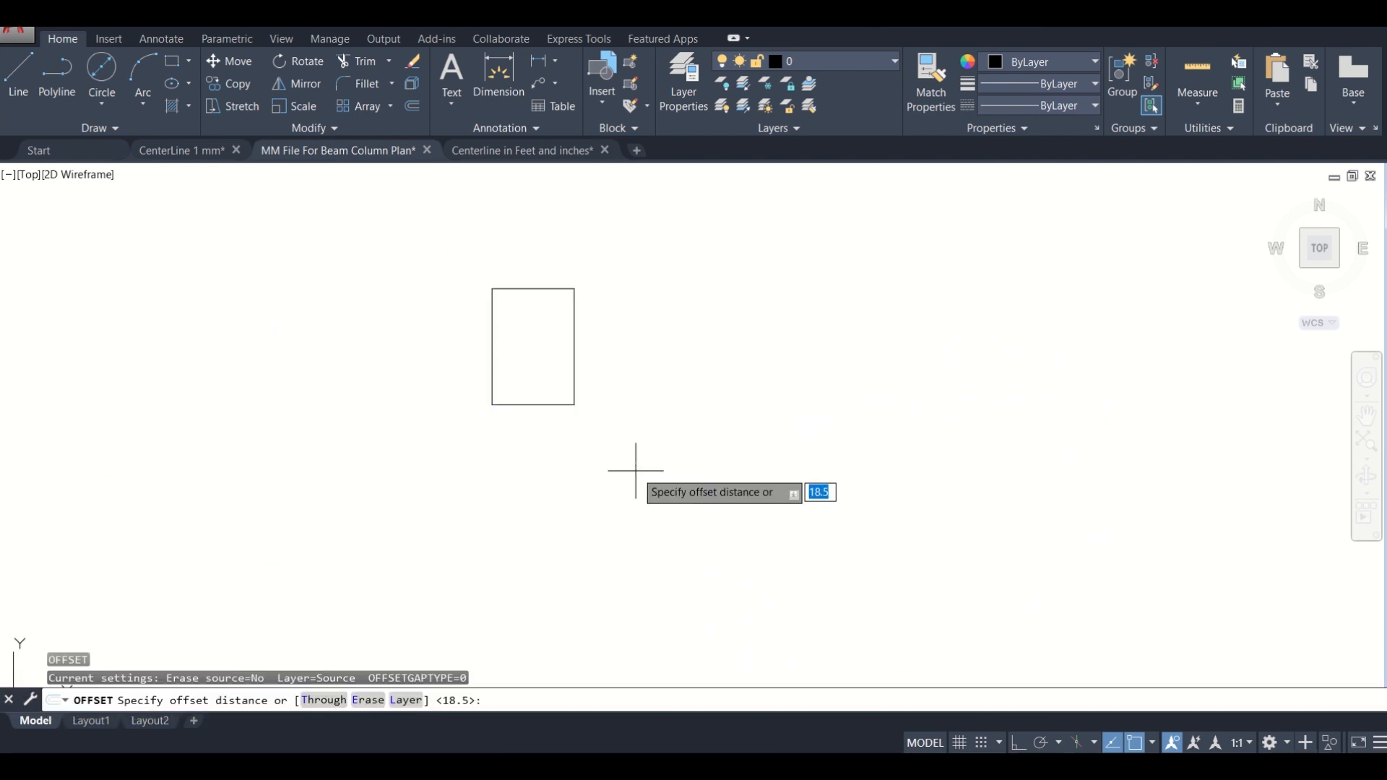
pyautogui.write('5')
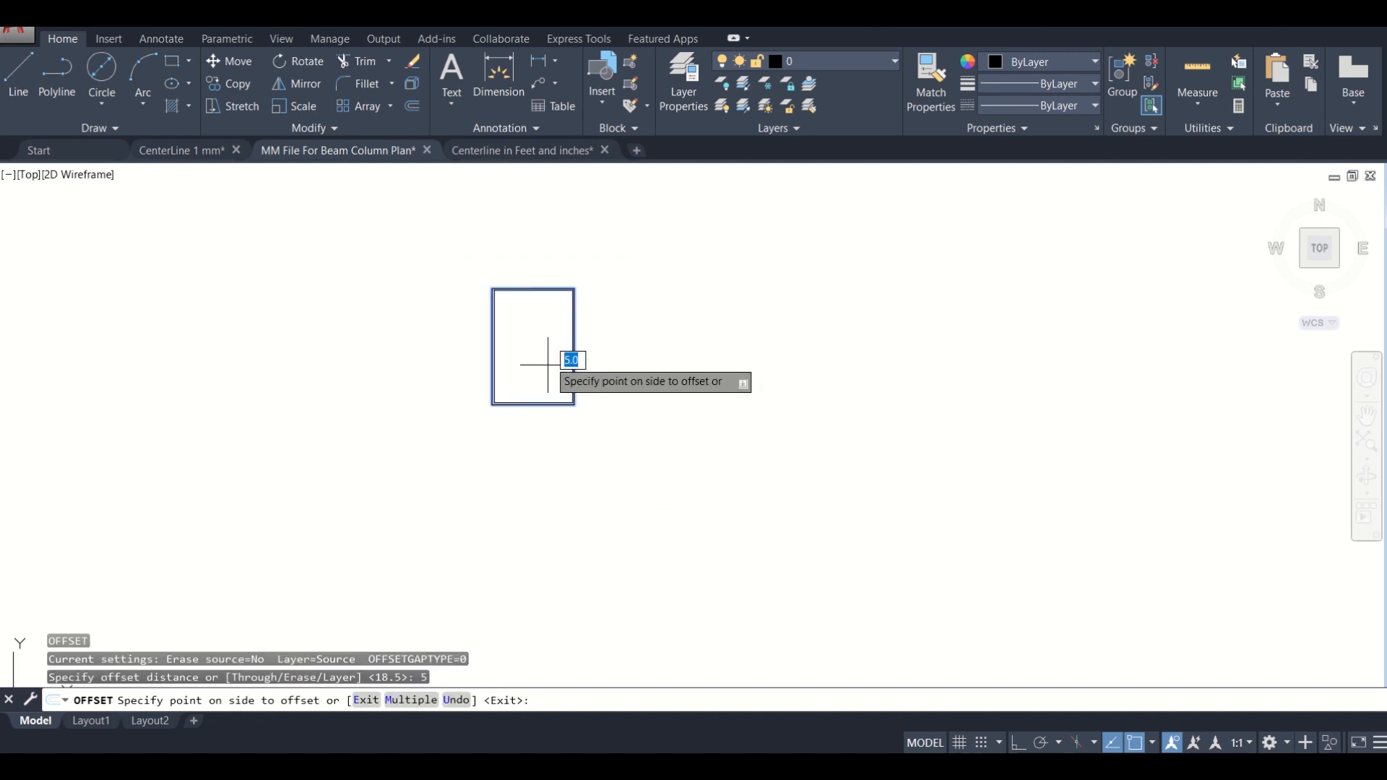
pyautogui.click(548, 369)
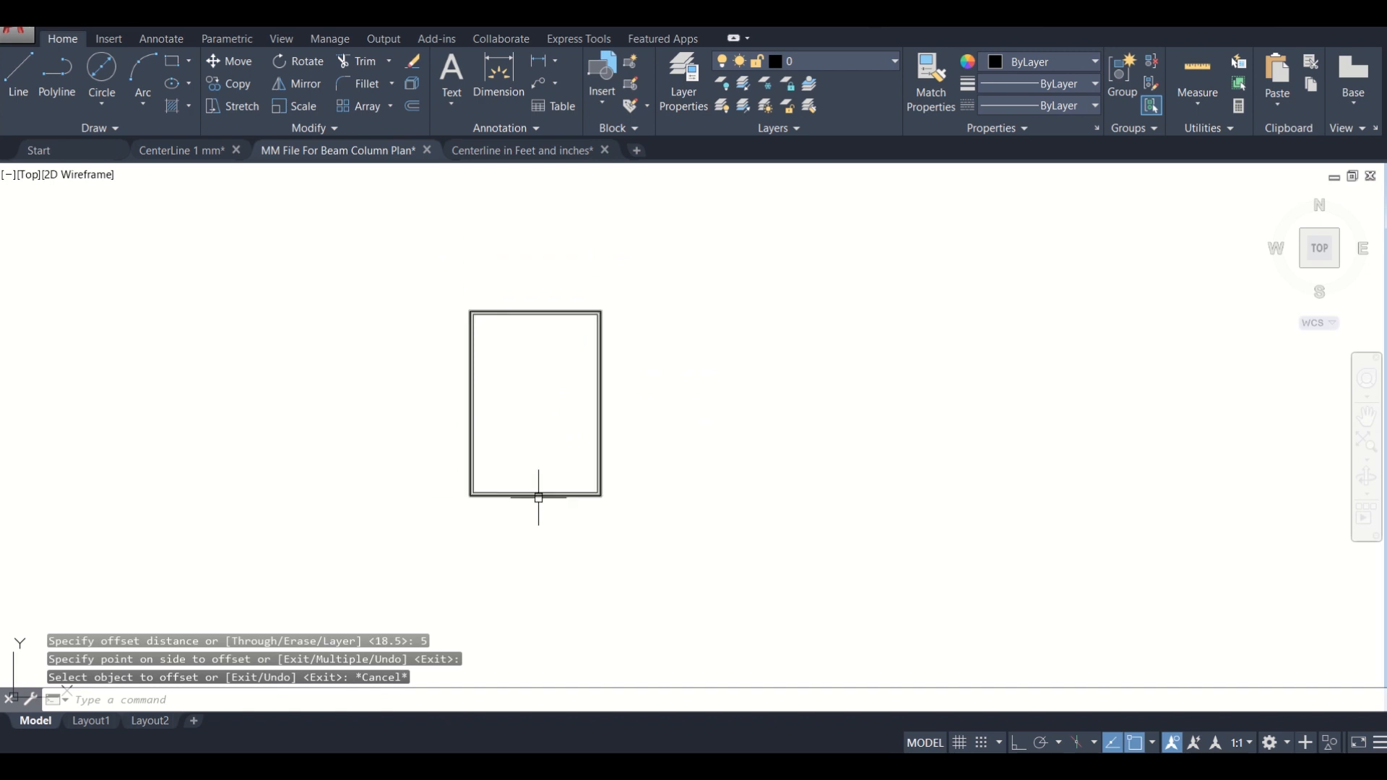
pyautogui.scroll(3)
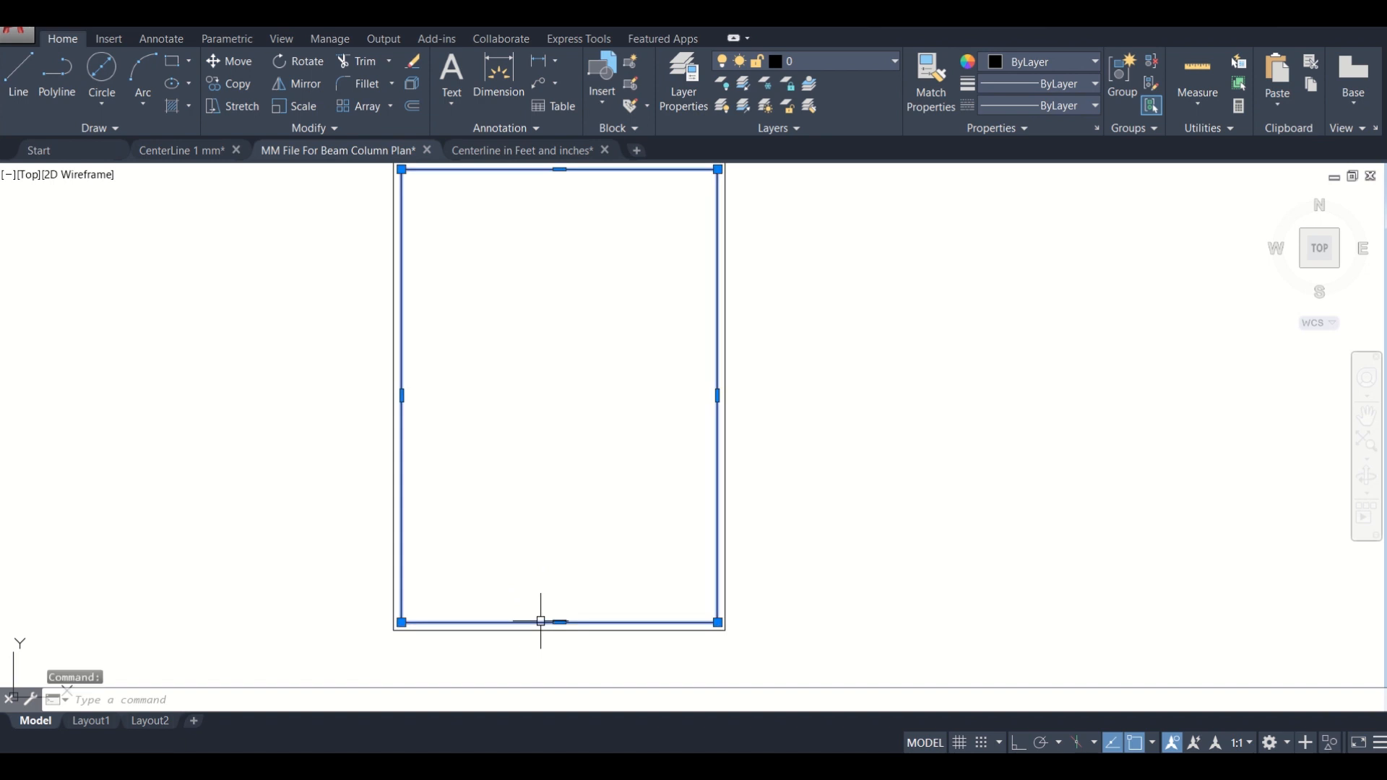
# Step: Explode the inner border into lines and offset its bottom edge up by 30
pyautogui.write('EX')
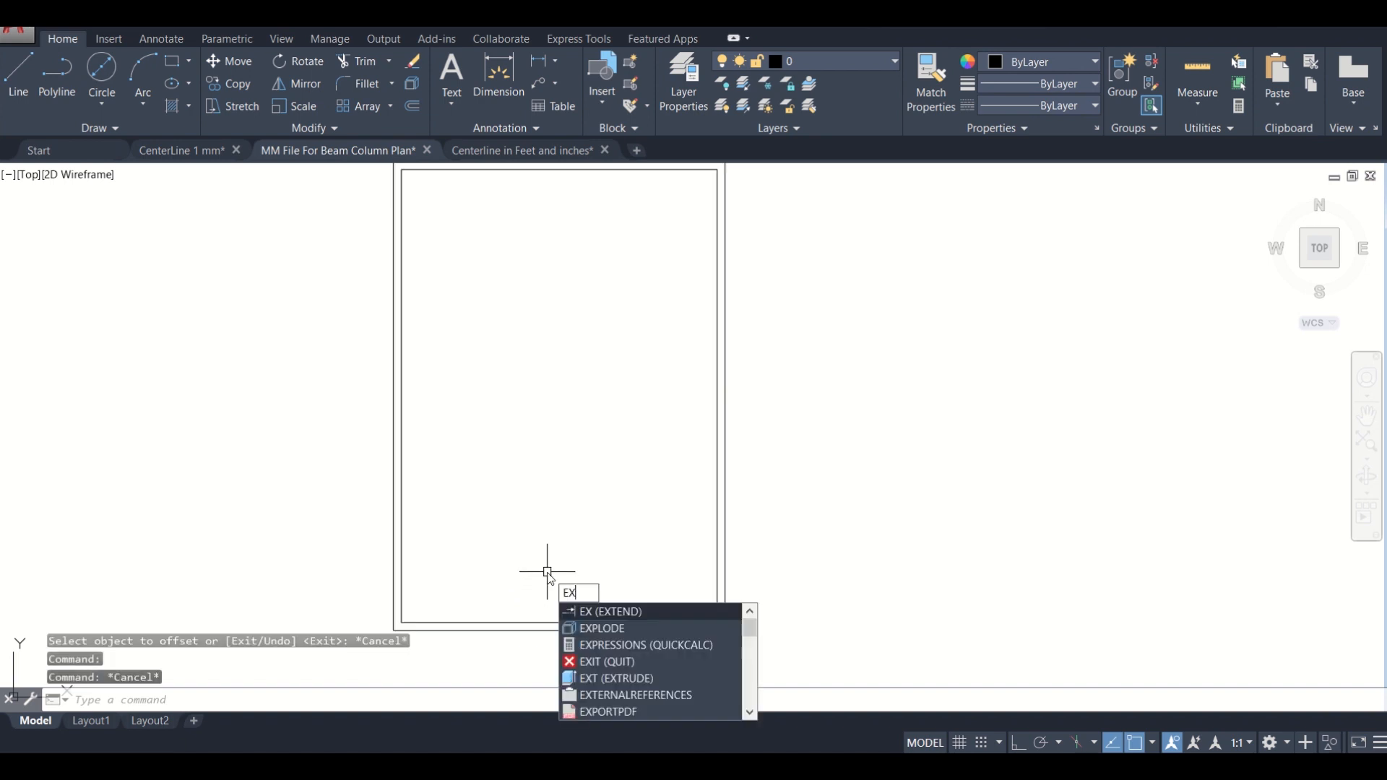
pyautogui.click(602, 628)
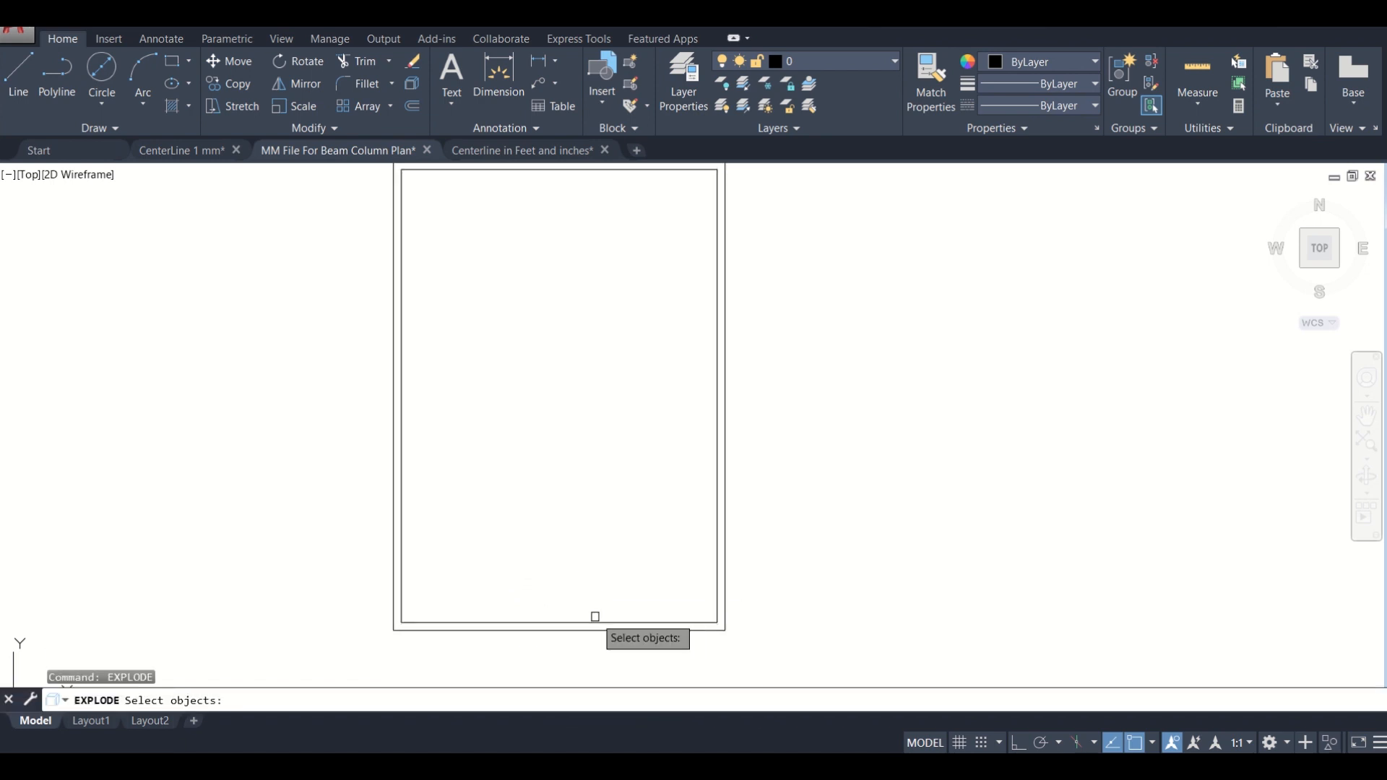
pyautogui.click(594, 616)
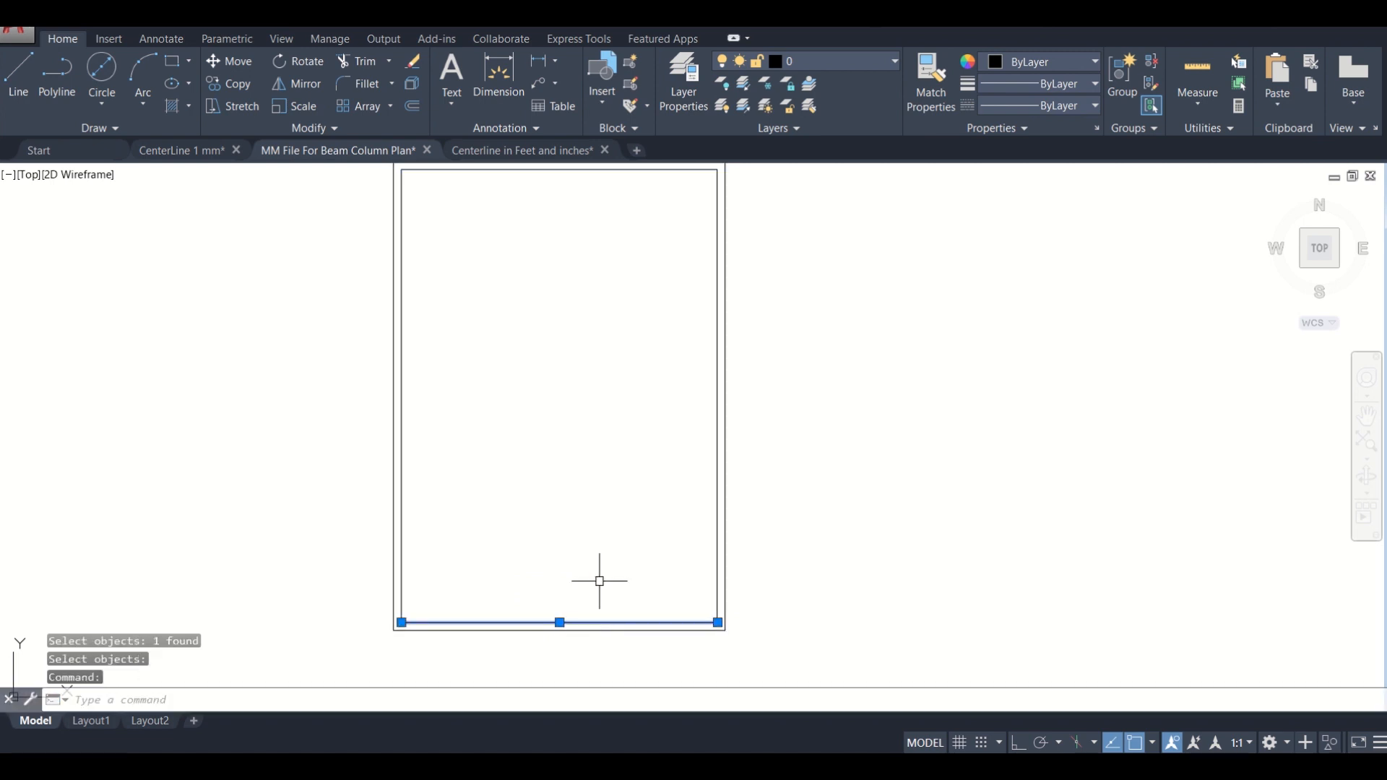
pyautogui.press('Escape')
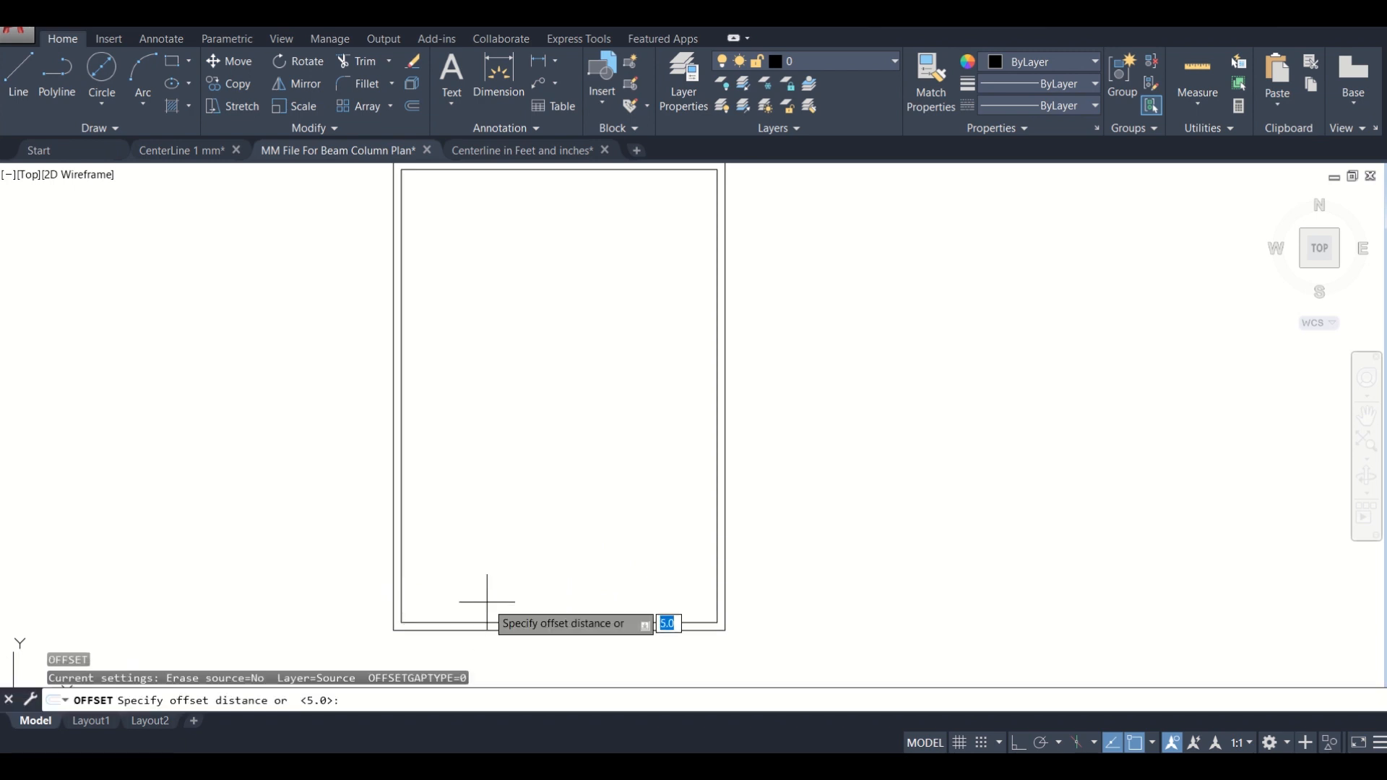
pyautogui.write('30')
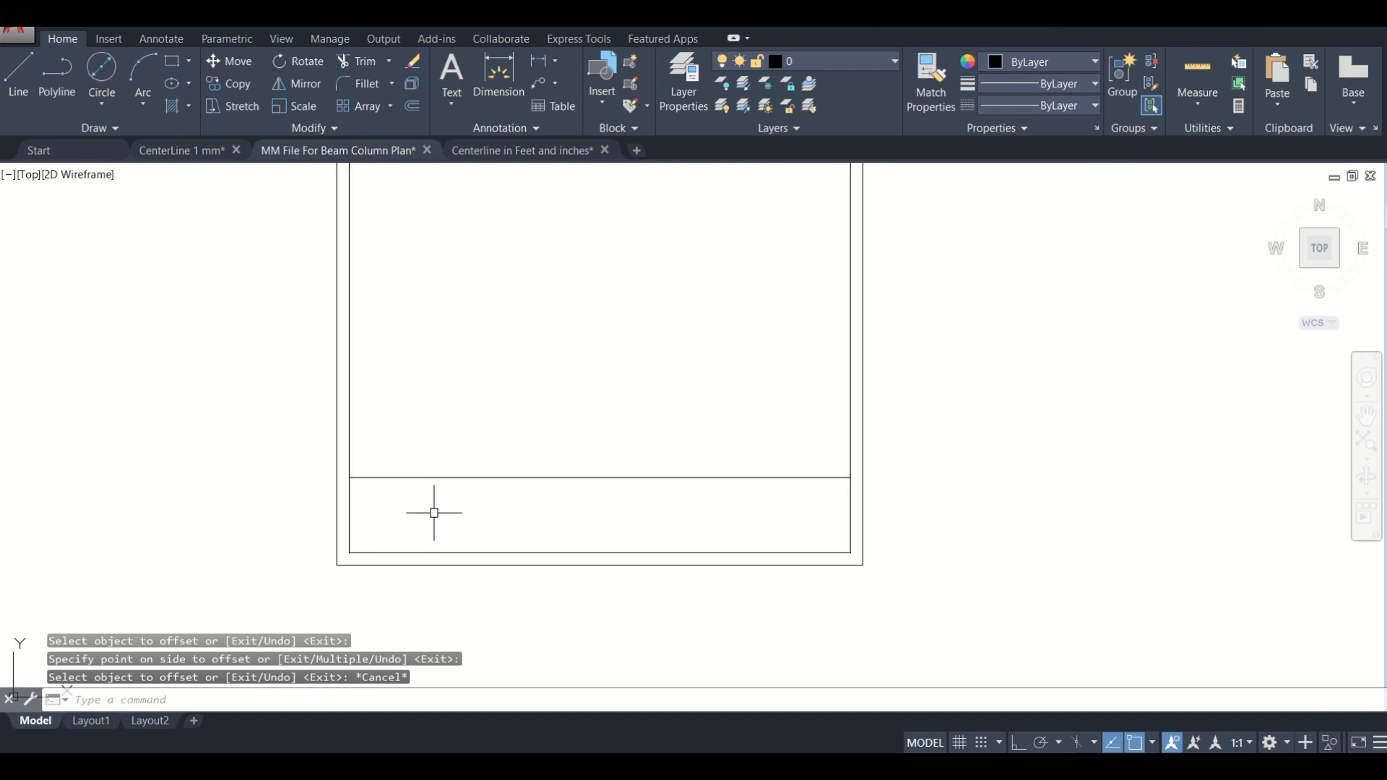
pyautogui.moveTo(431, 503)
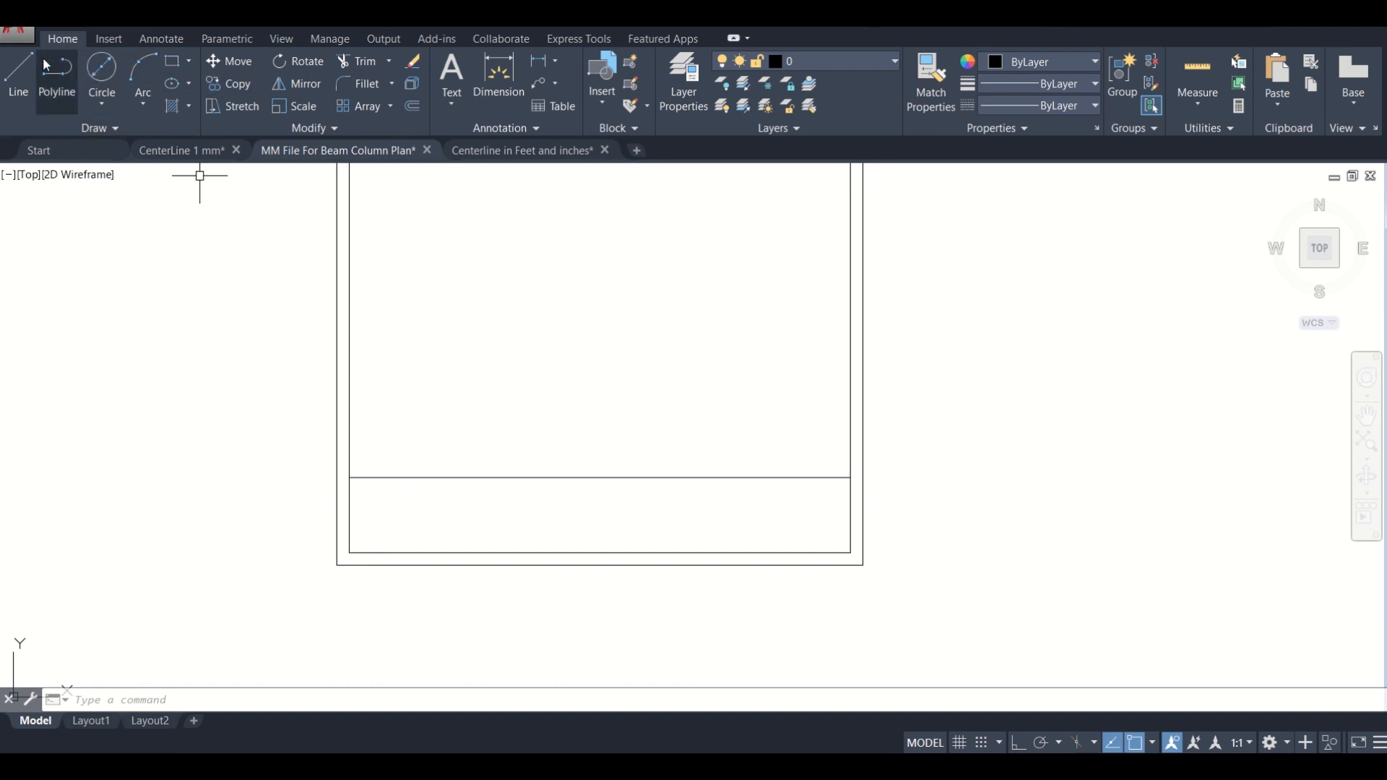
# Step: Offset vertical dividers at 18.4, 39.1, 43.3, 27.9 and 18.5 across the title strip
pyautogui.click(16, 67)
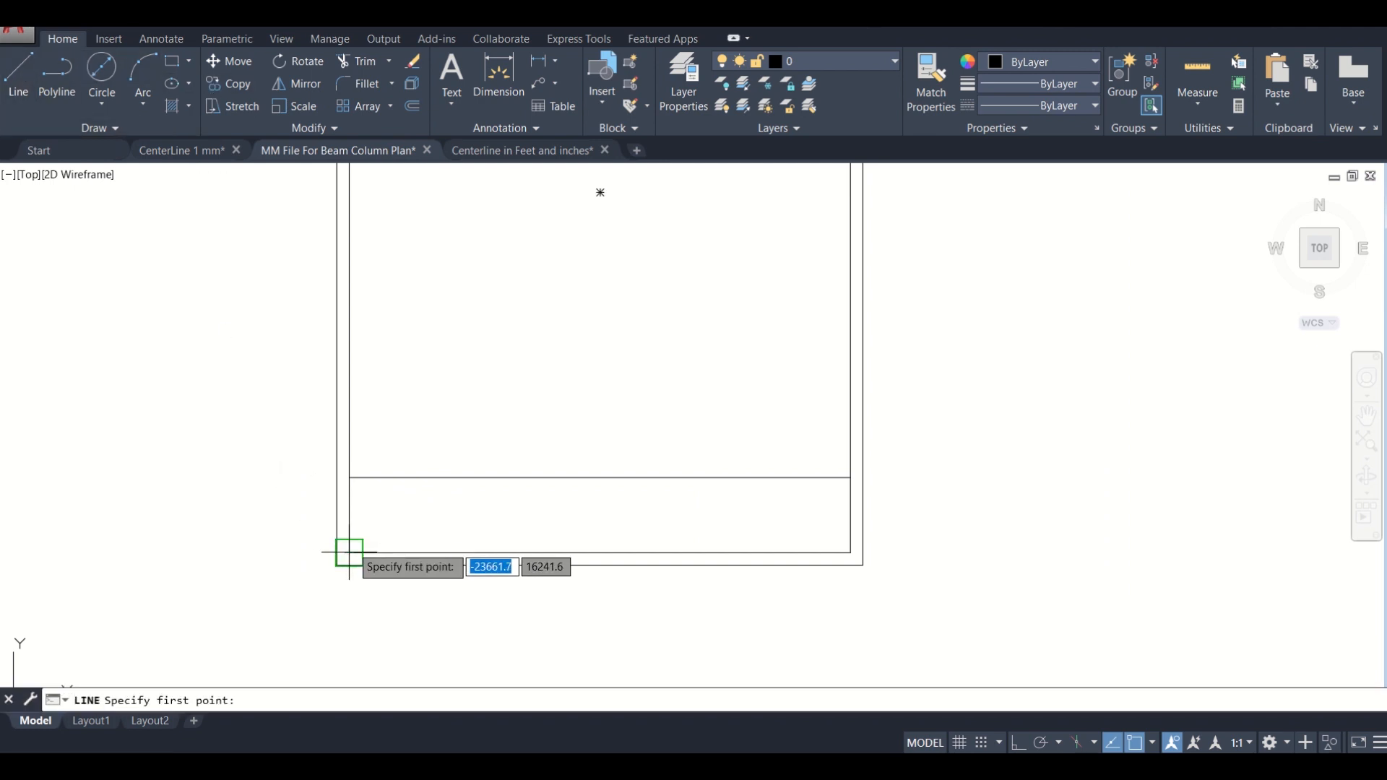
pyautogui.click(347, 552)
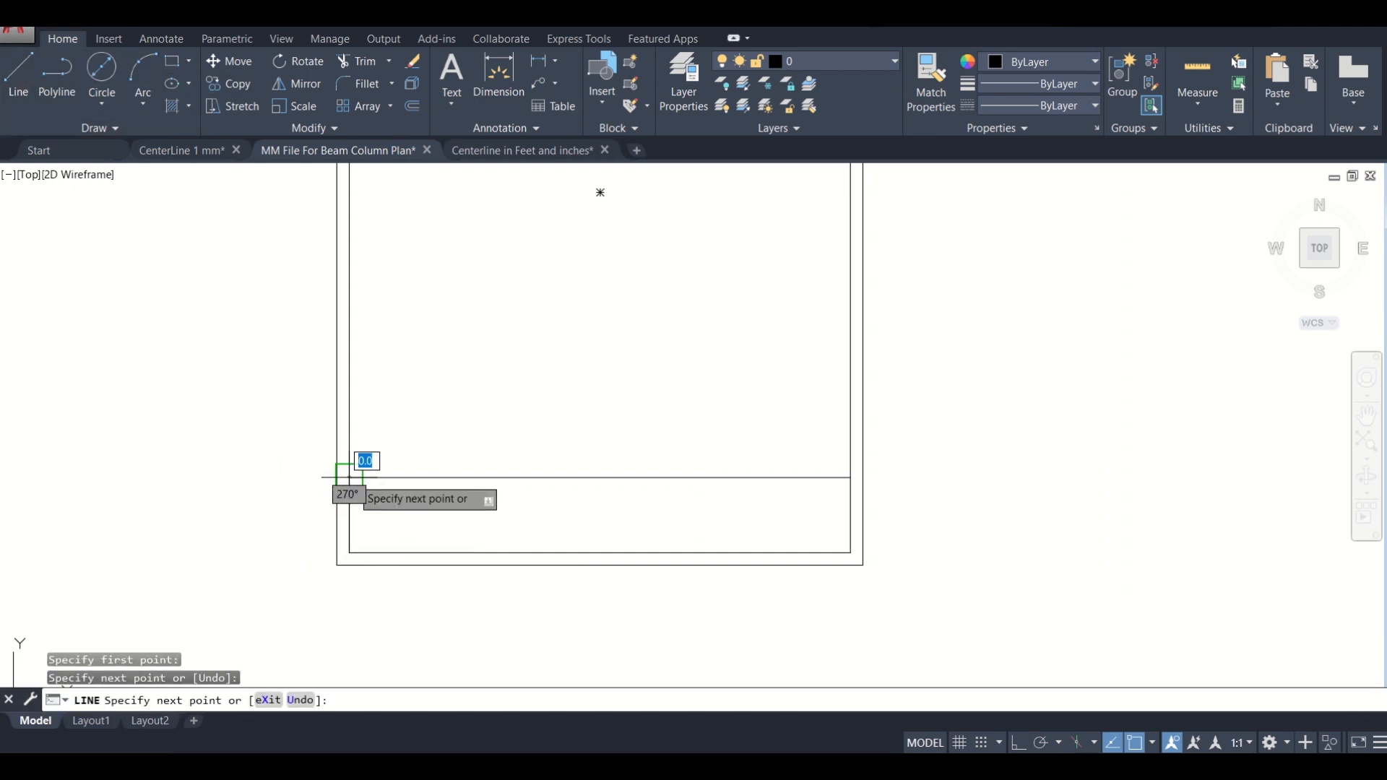
pyautogui.press('Escape')
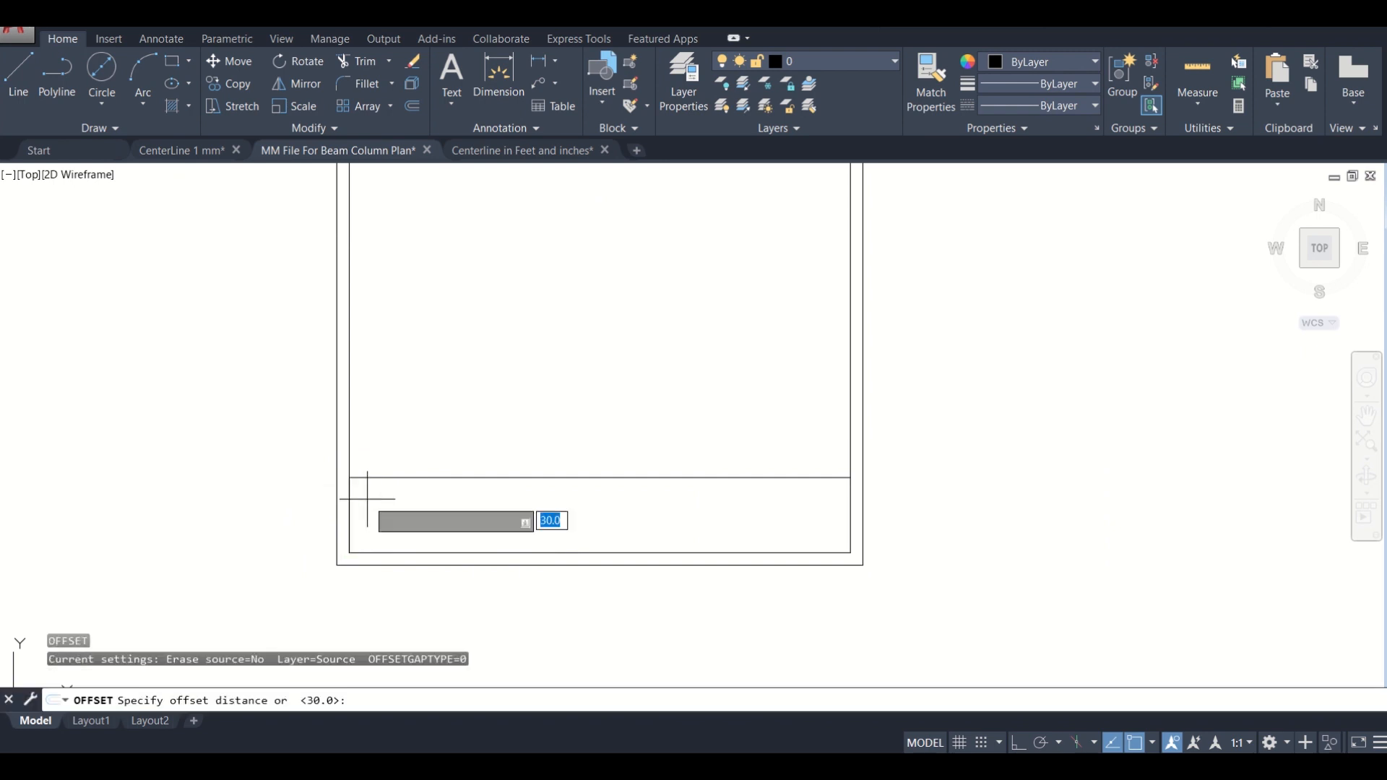
pyautogui.write('1')
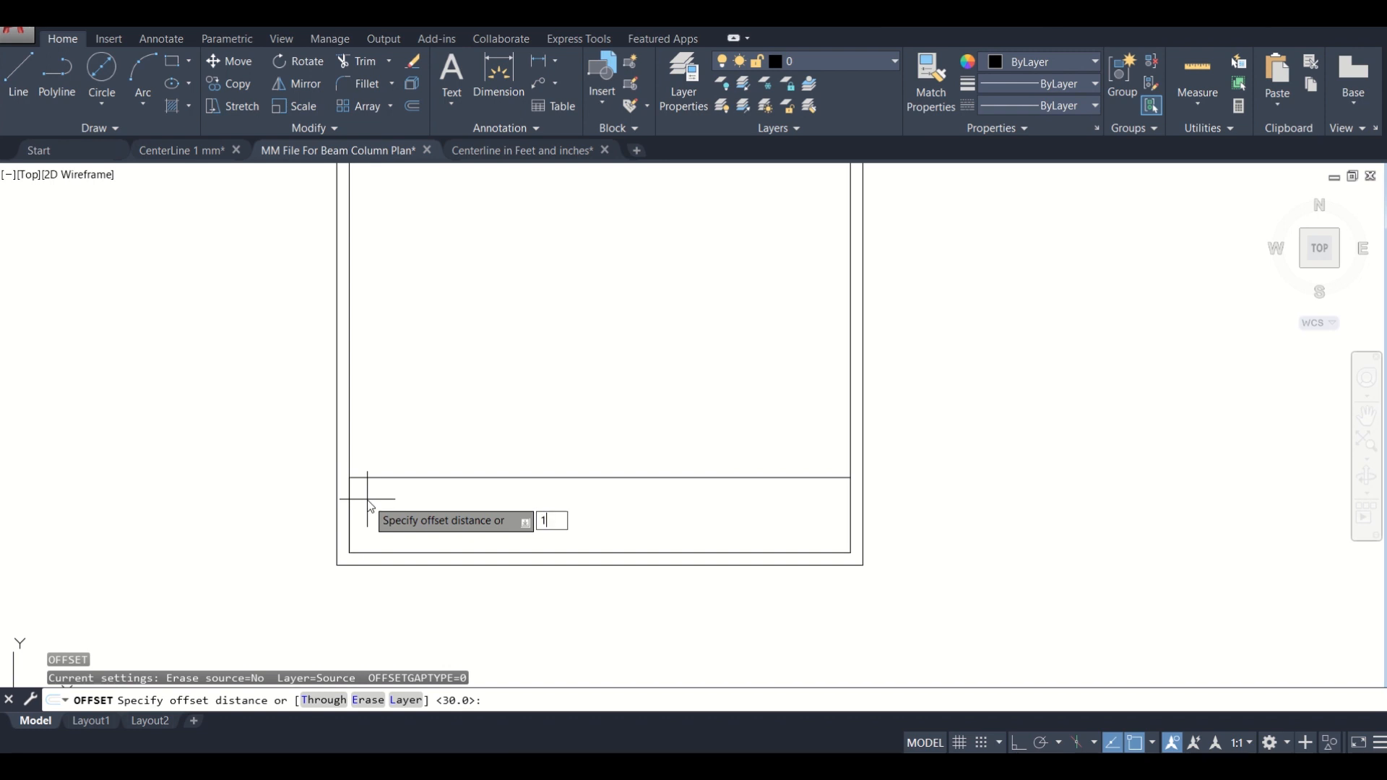
pyautogui.press('Return')
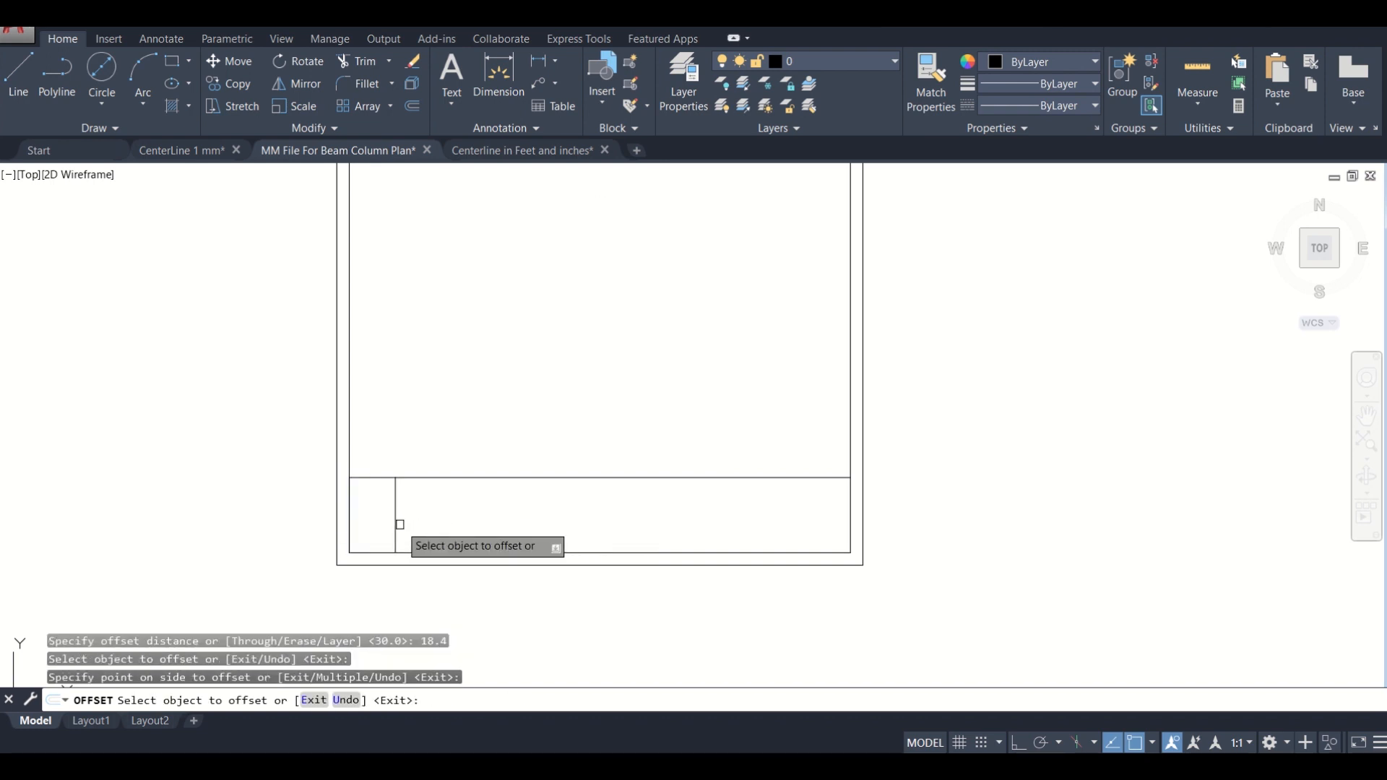
pyautogui.click(398, 495)
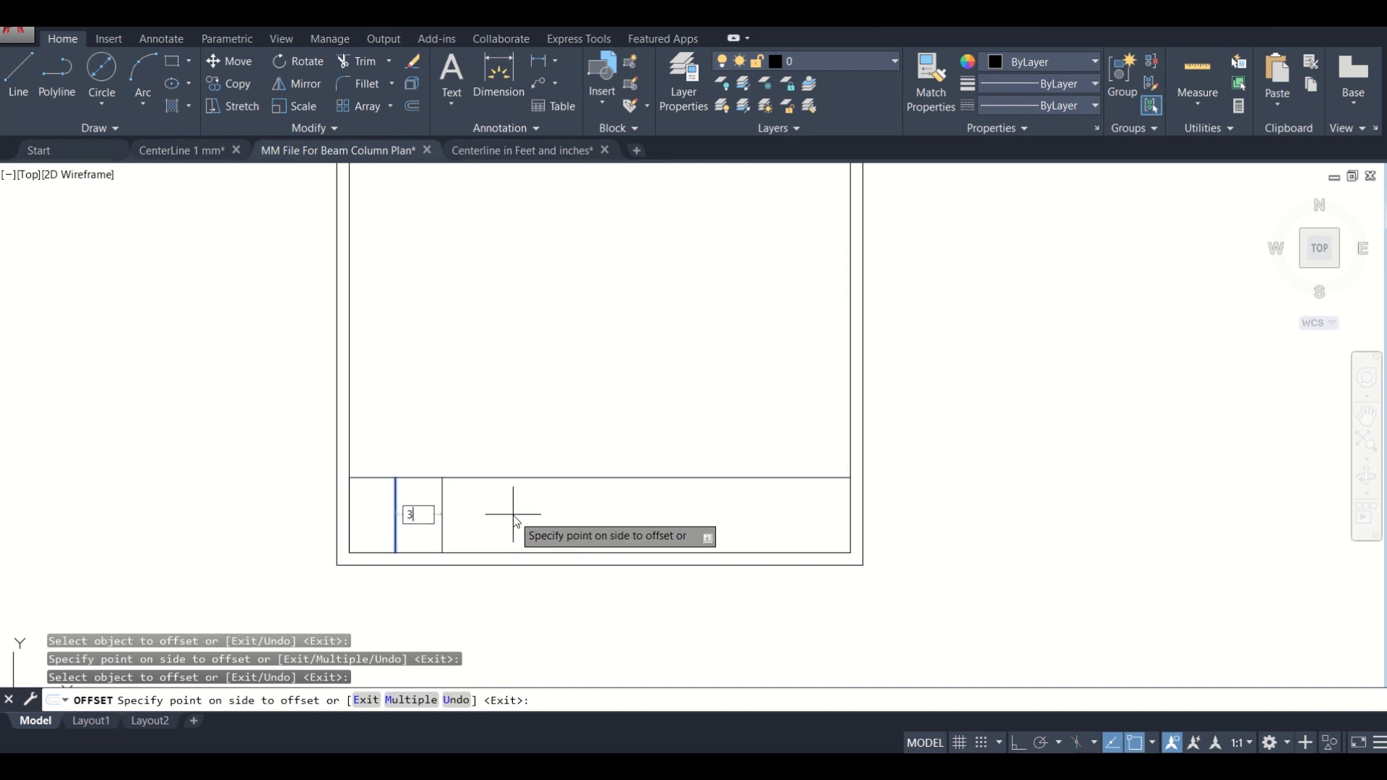
pyautogui.click(512, 515)
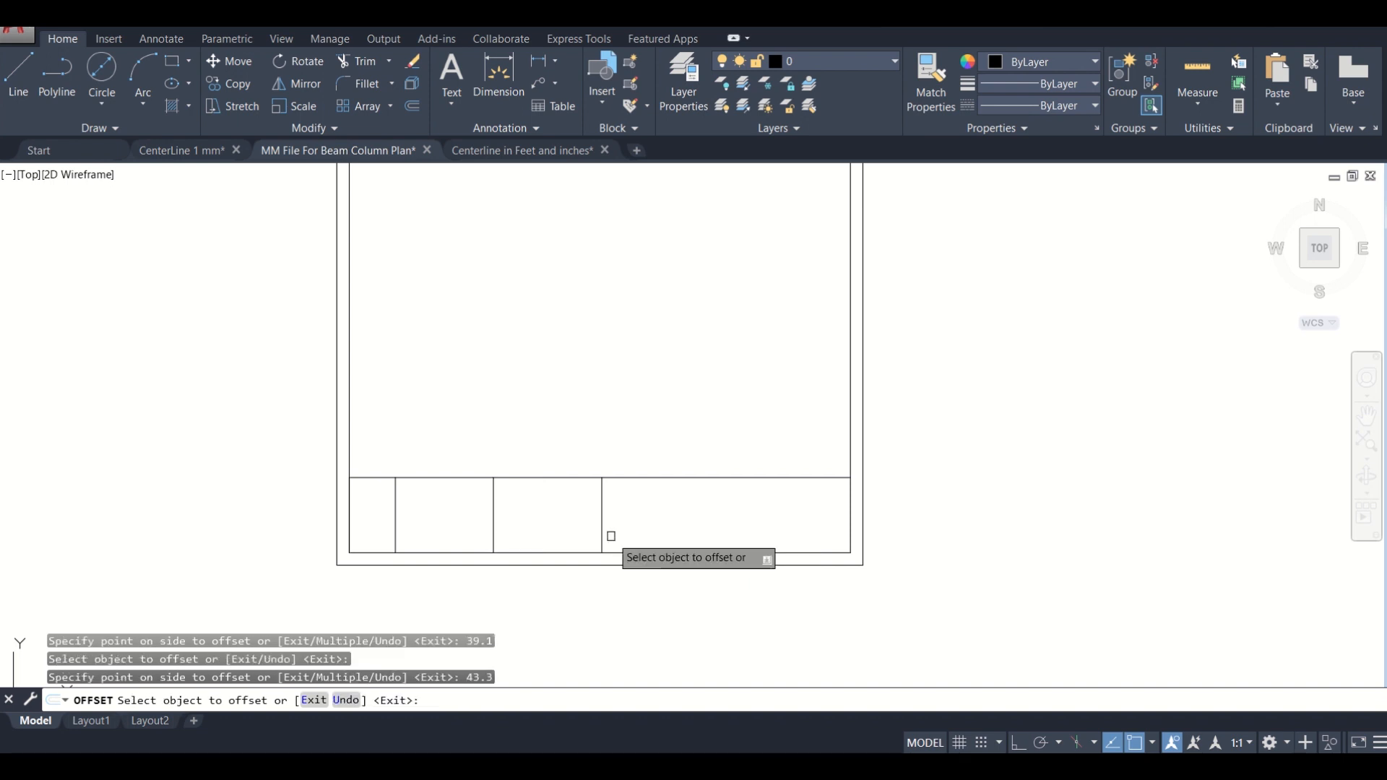
pyautogui.click(600, 513)
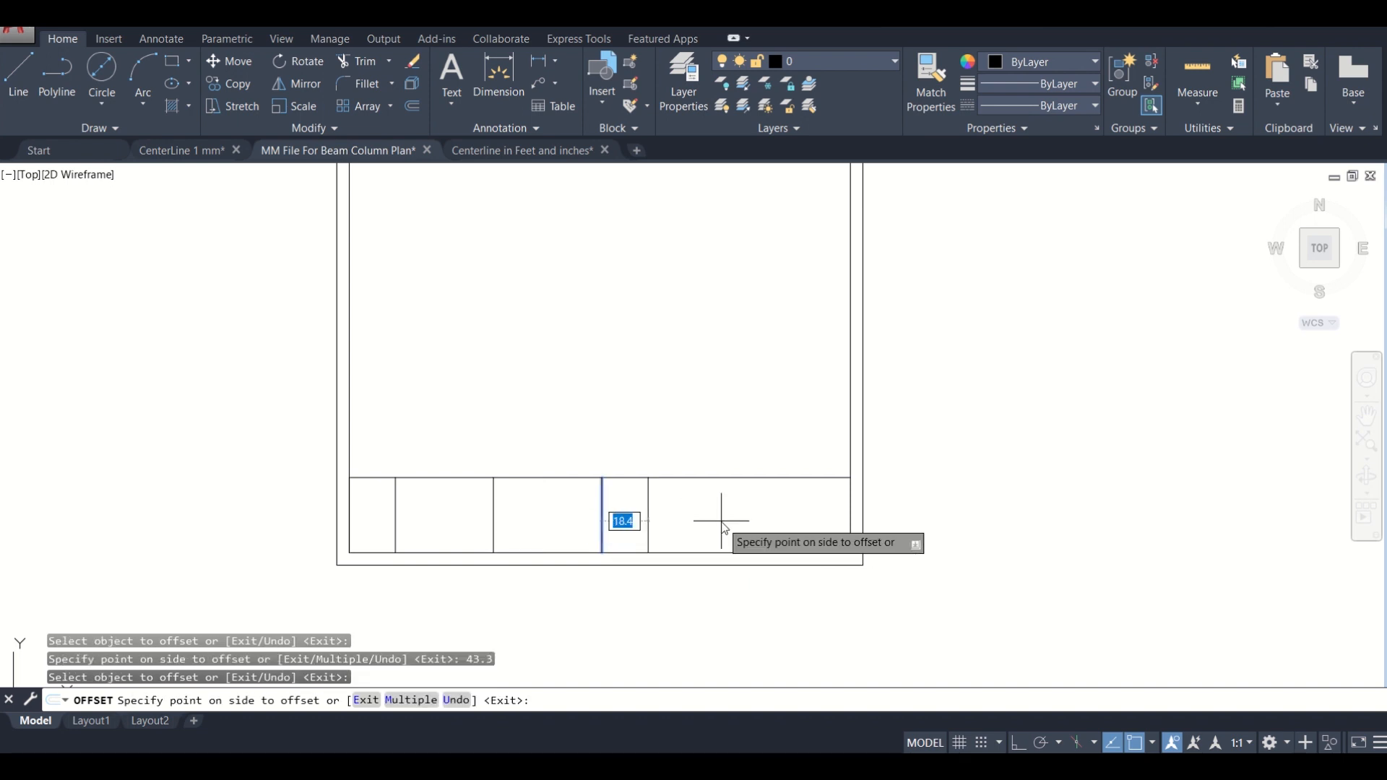
pyautogui.click(720, 520)
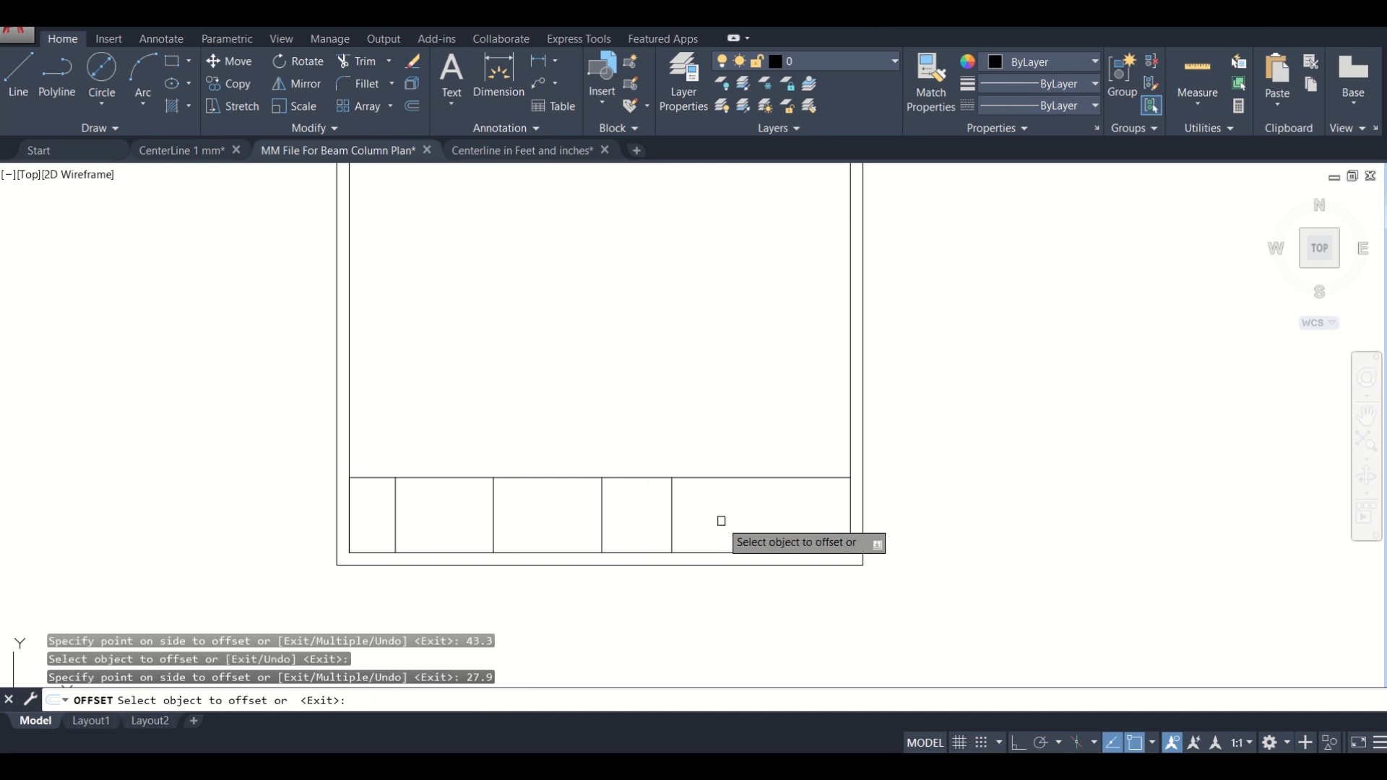
pyautogui.moveTo(677, 520)
pyautogui.write('18')
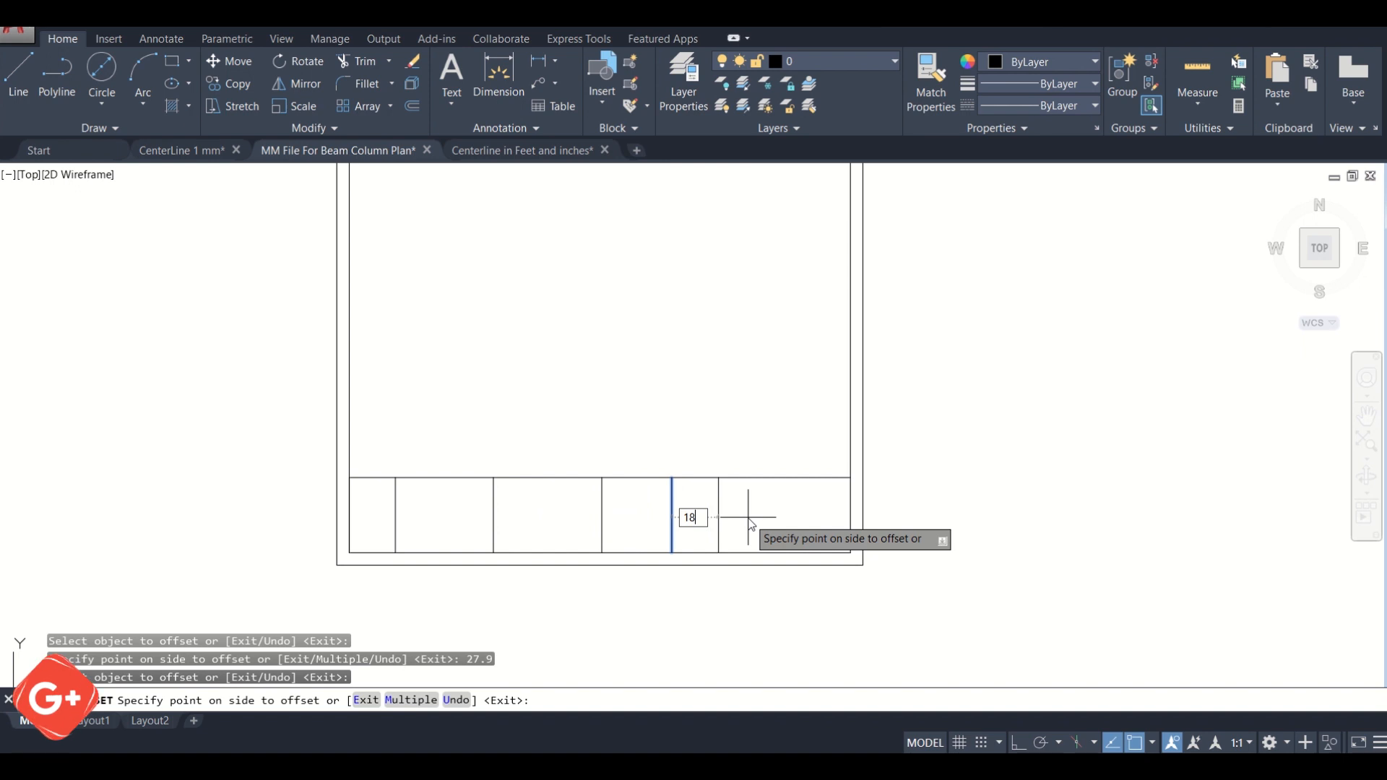
pyautogui.click(748, 517)
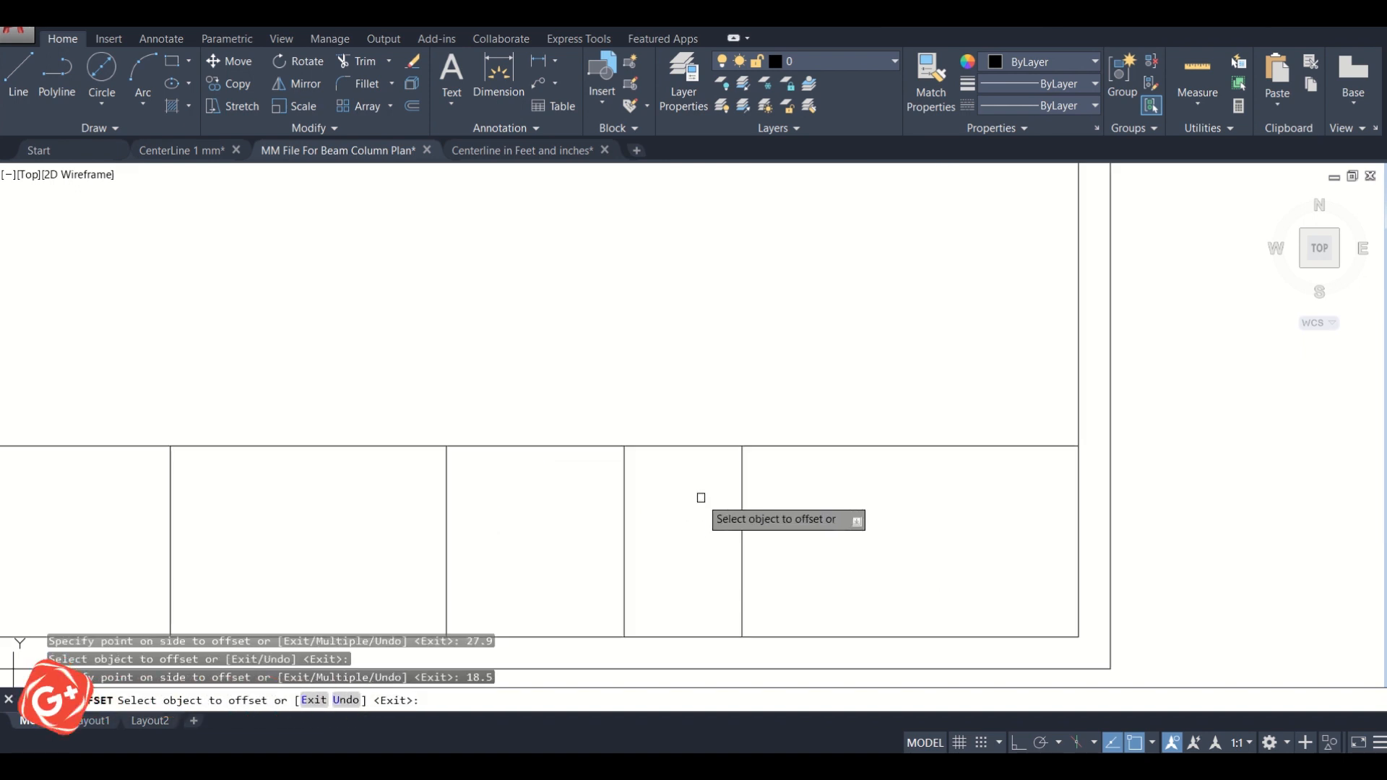
pyautogui.scroll(-3)
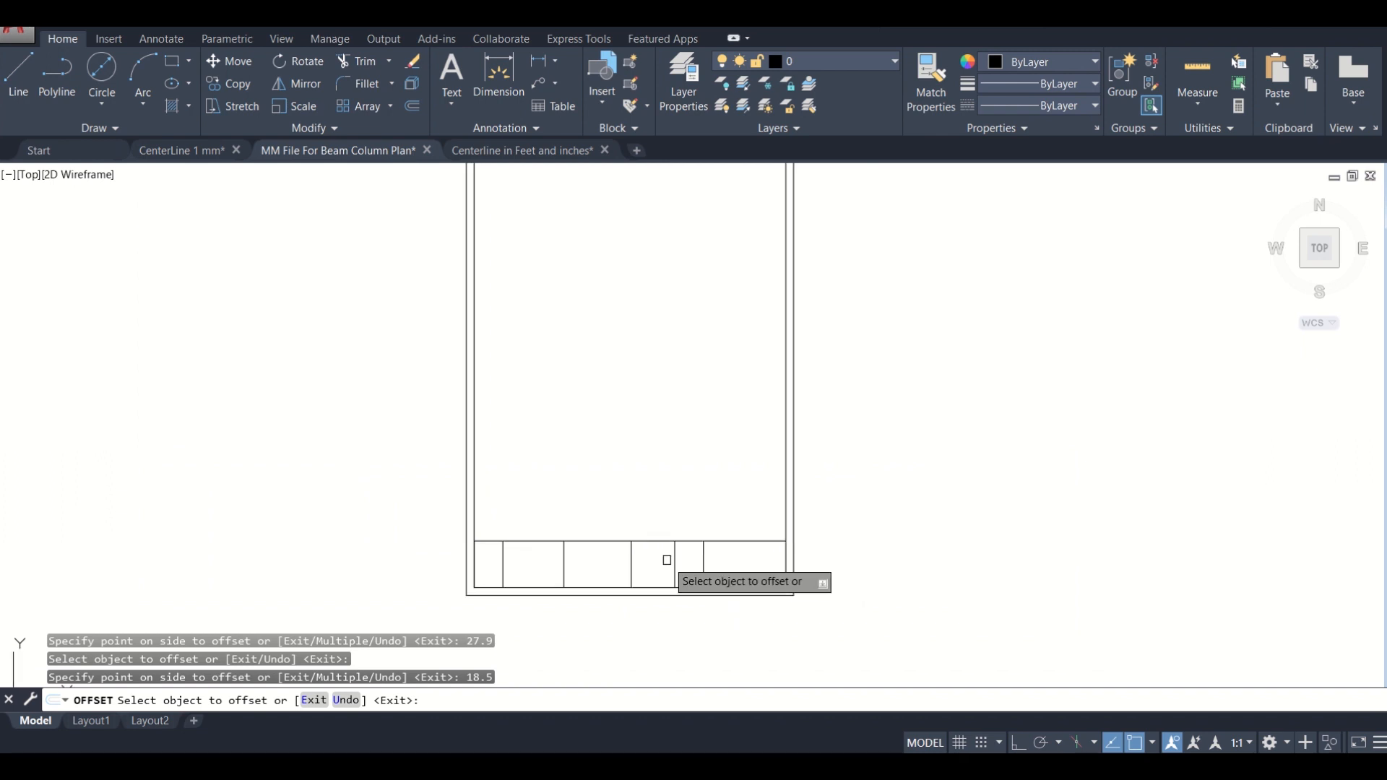
pyautogui.press('Escape')
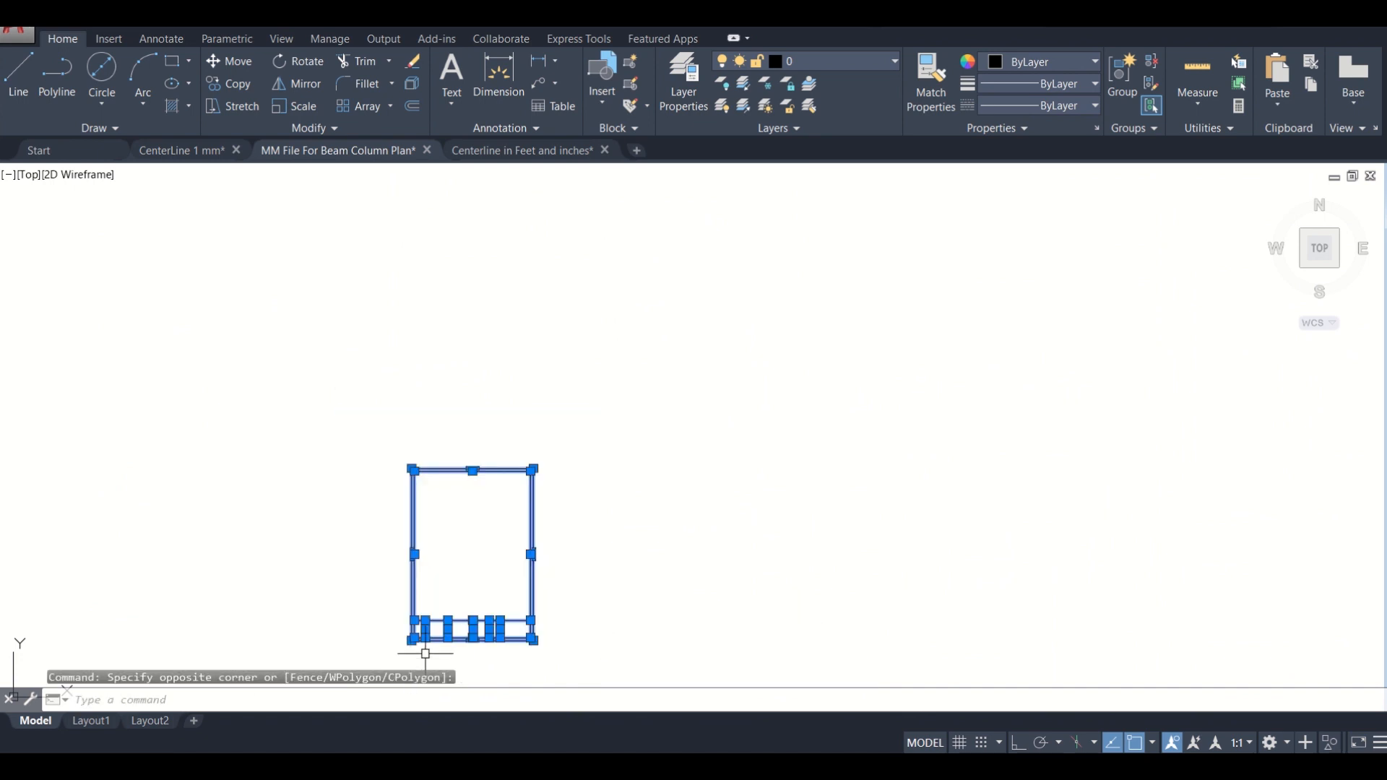
# Step: Scale the sheet and title strip up 75 times, then cancel moving it toward the plans
pyautogui.scroll(3)
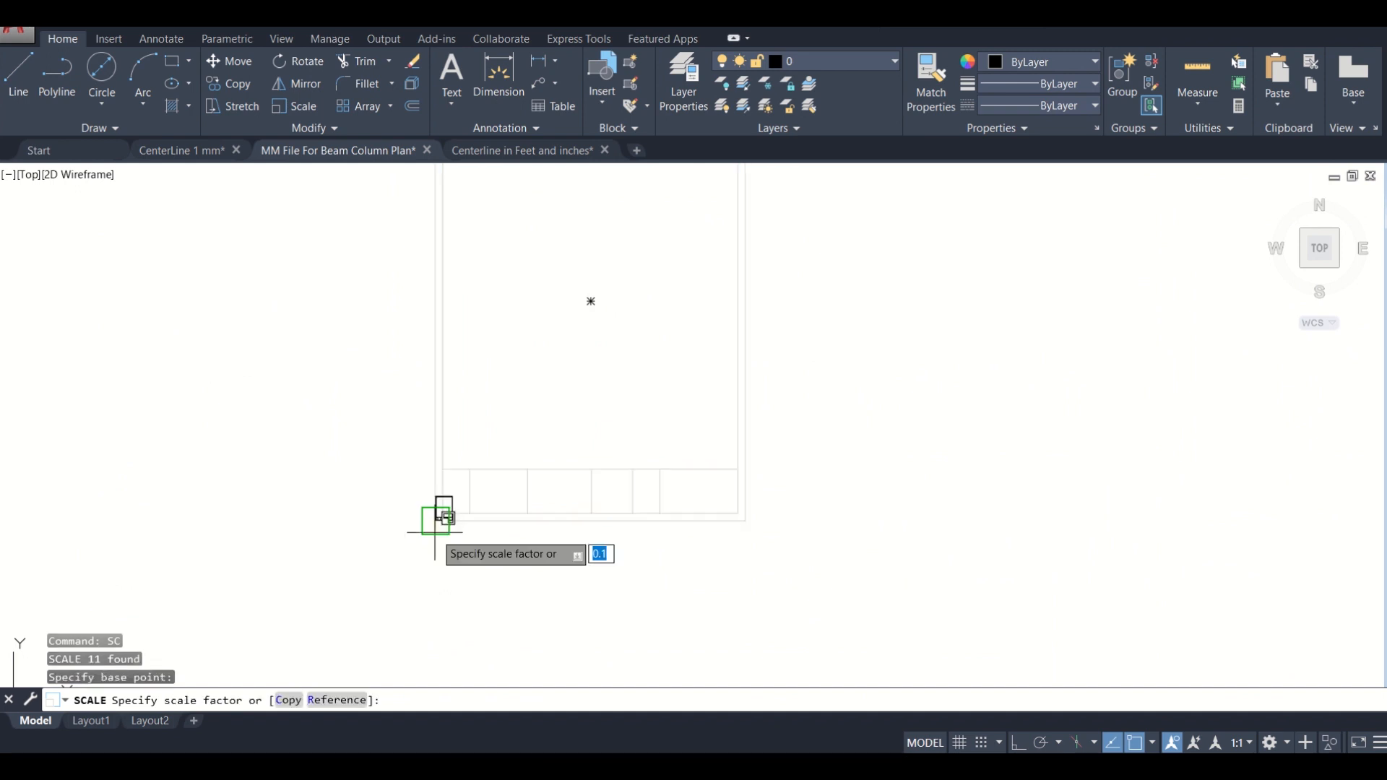
pyautogui.write('75')
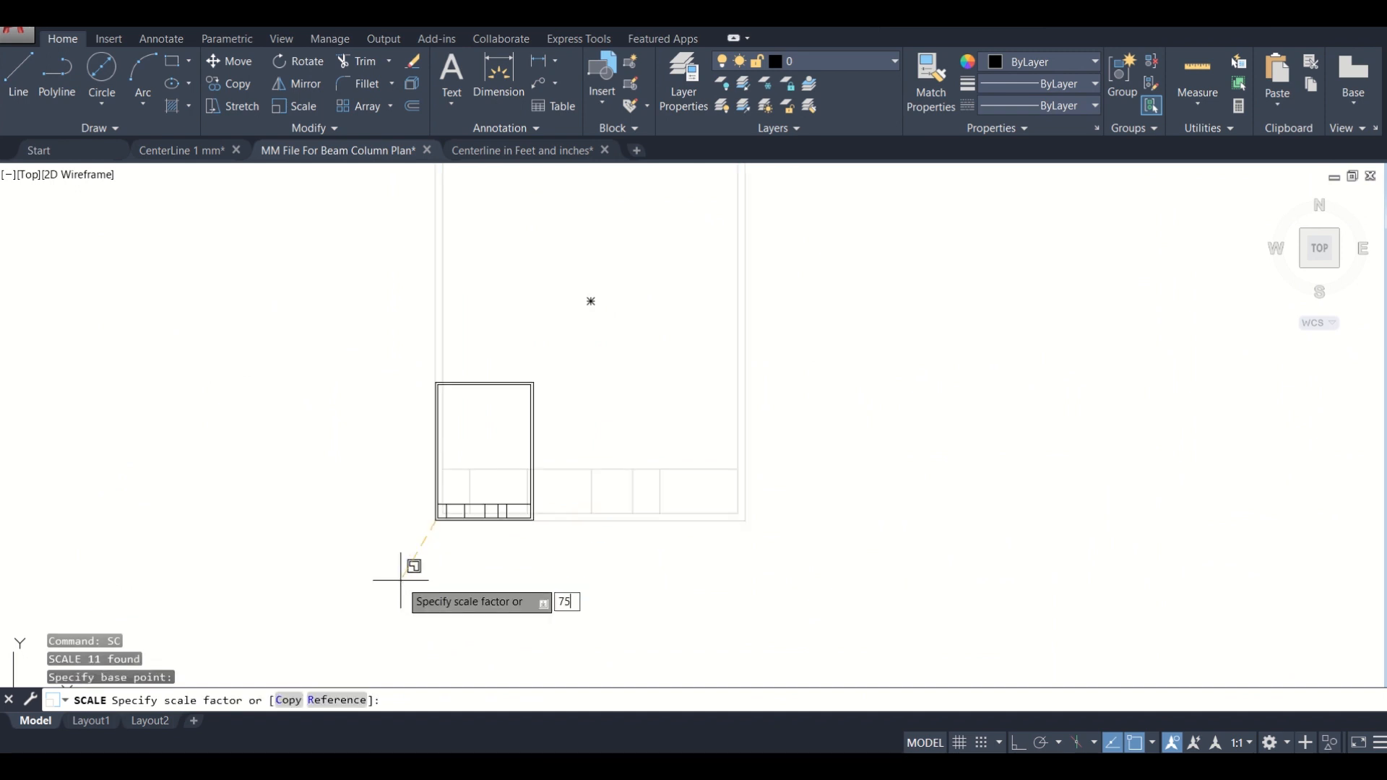
pyautogui.press('Return')
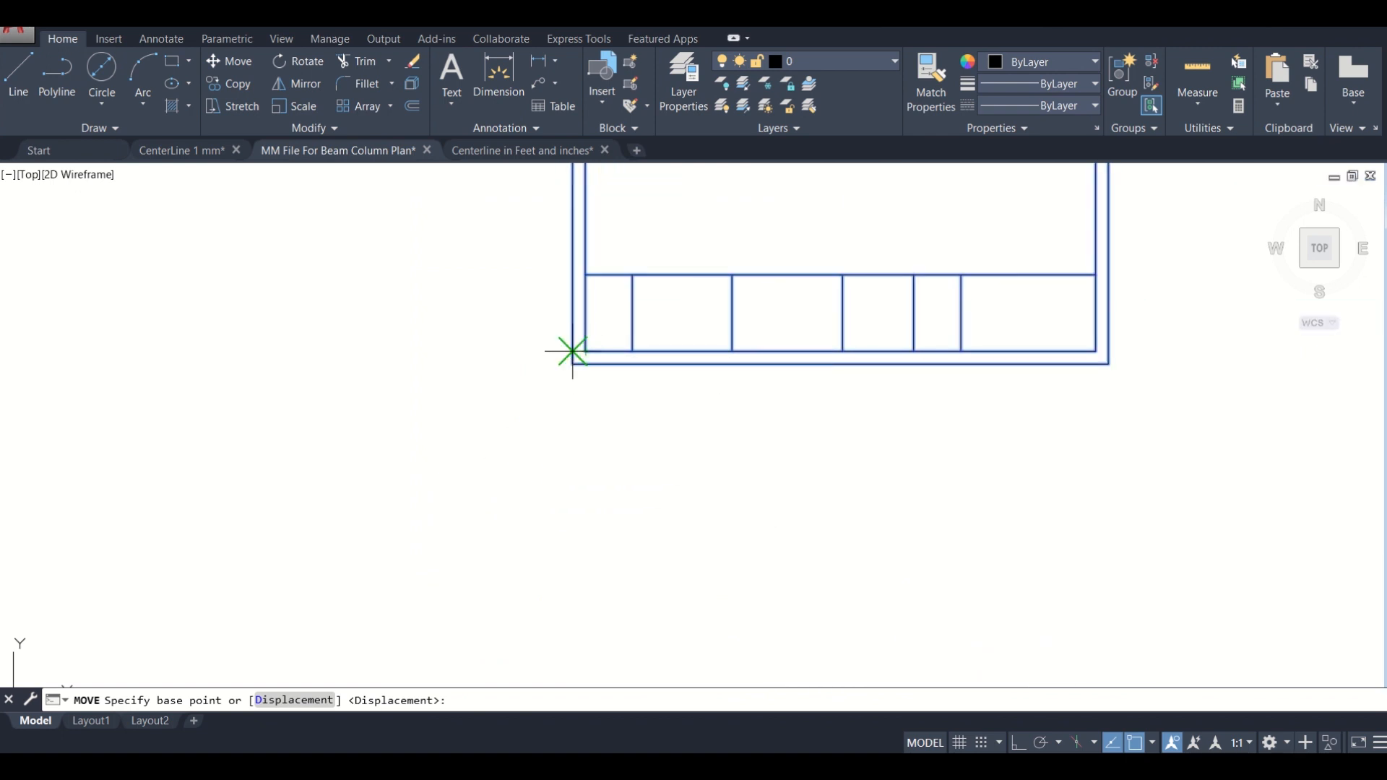
pyautogui.click(572, 352)
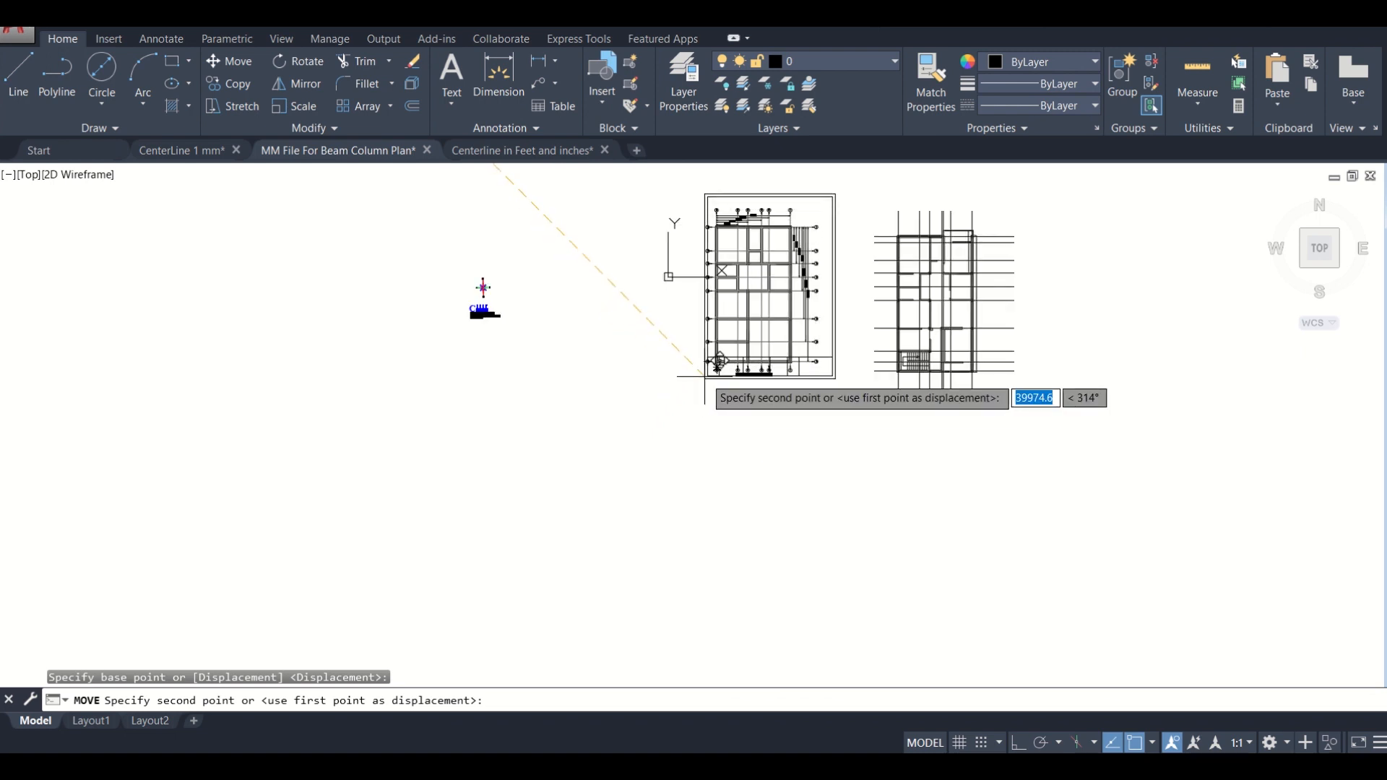
pyautogui.press('Escape')
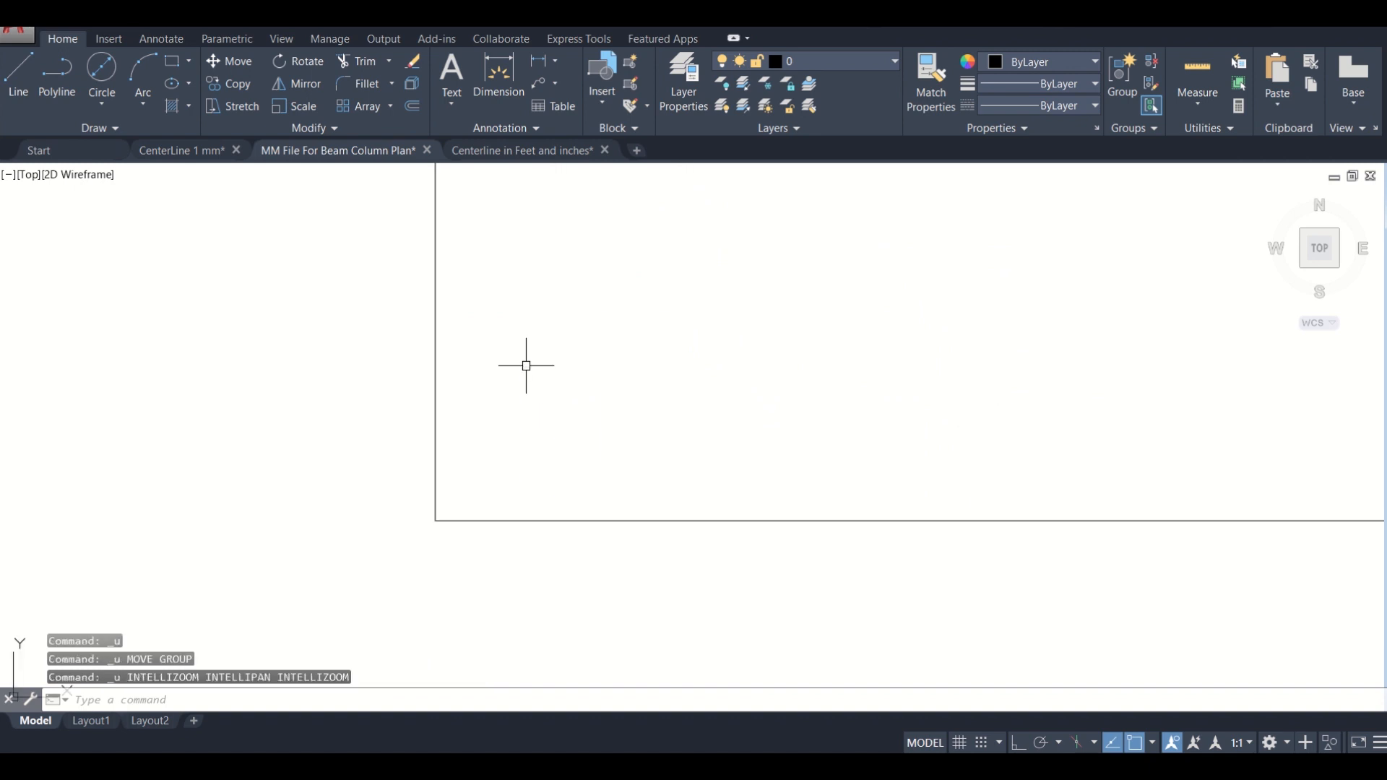
# Step: Undo the earlier scale and rescale the border and title box from its lower-left corner
pyautogui.press('ctrl+z')
pyautogui.write('sc')
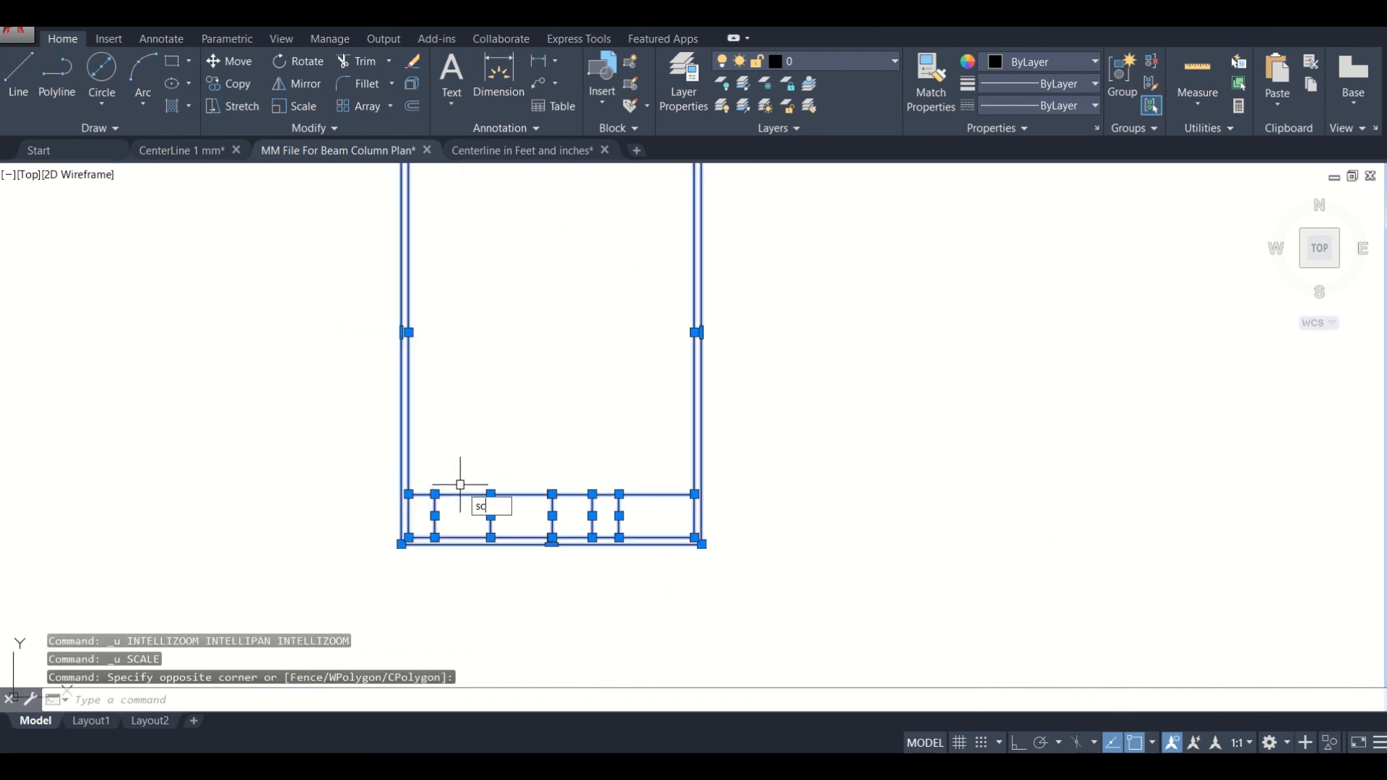
pyautogui.press('Return')
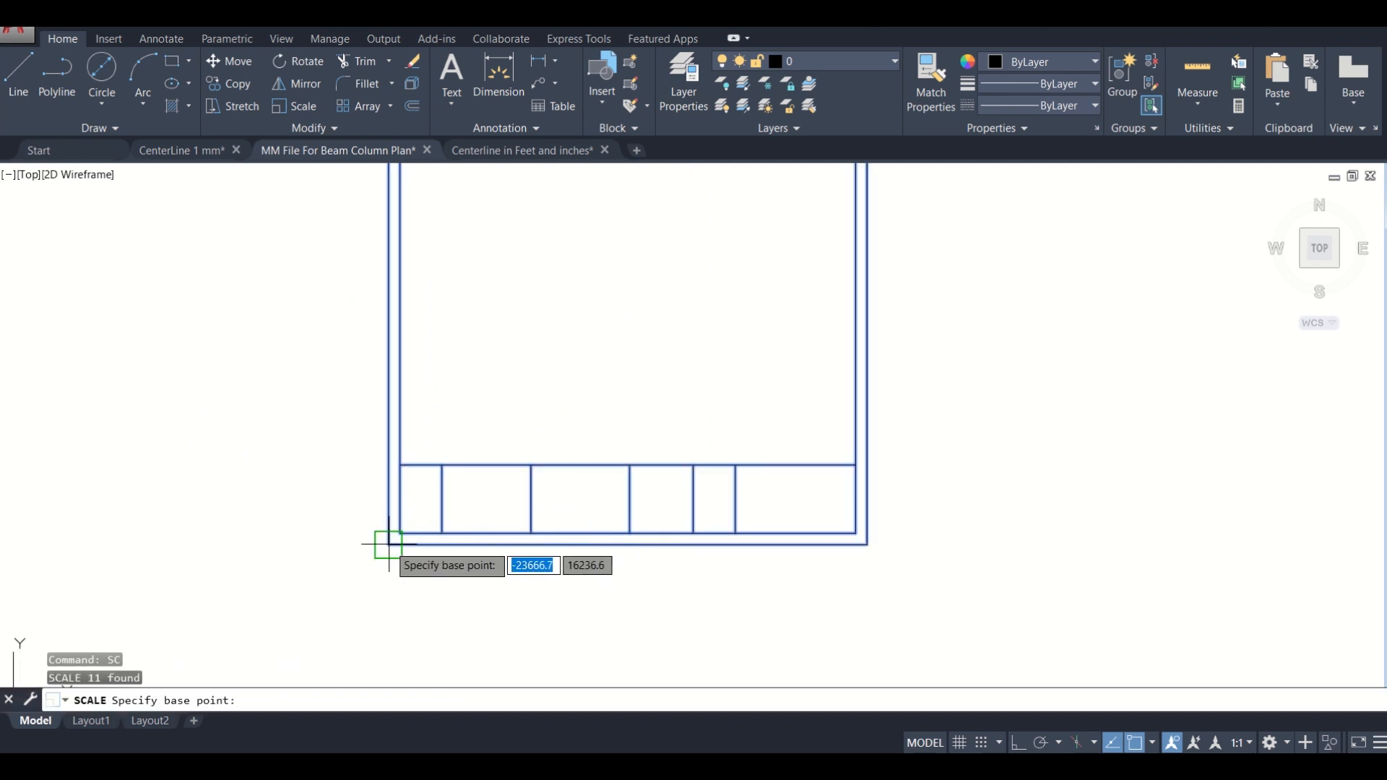
pyautogui.click(387, 543)
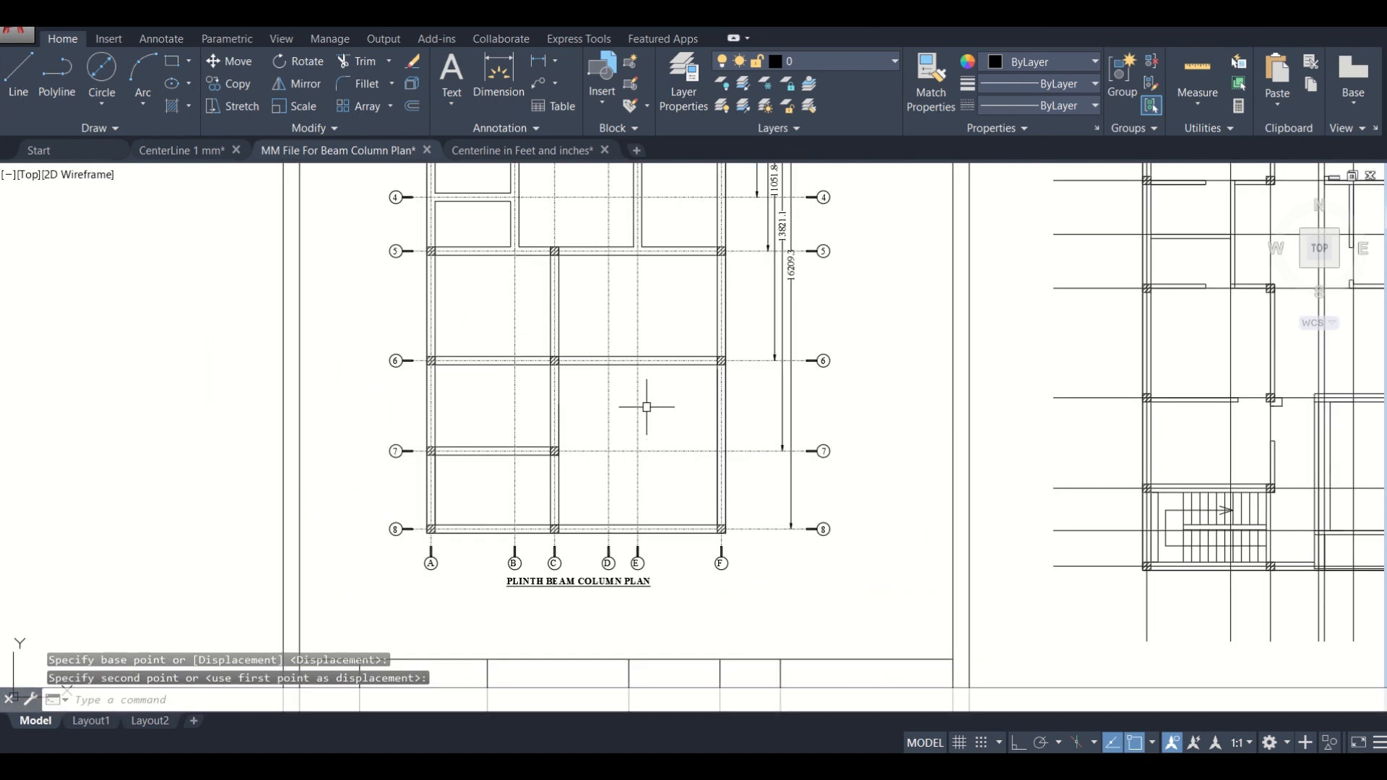
pyautogui.scroll(-3)
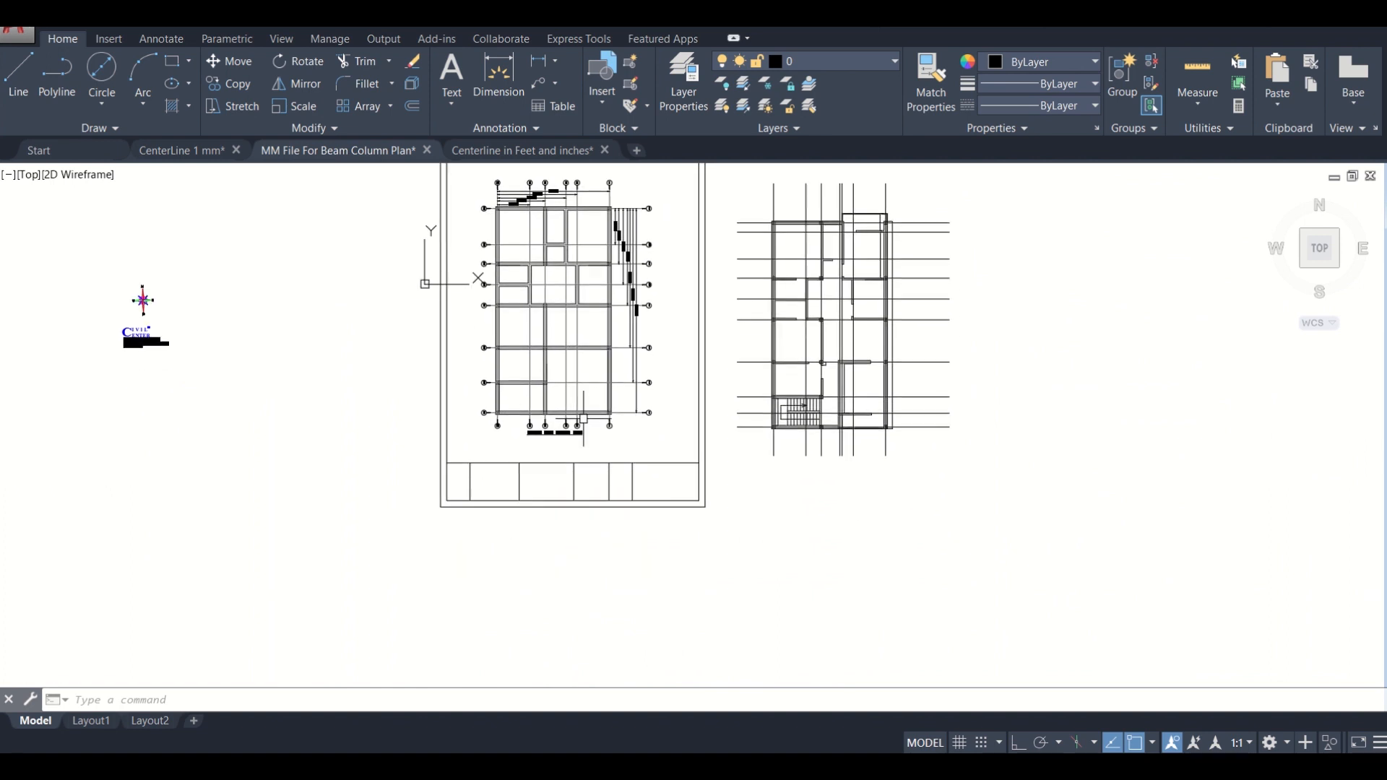
# Step: Draw horizontal row lines across the second title-box cell
pyautogui.scroll(3)
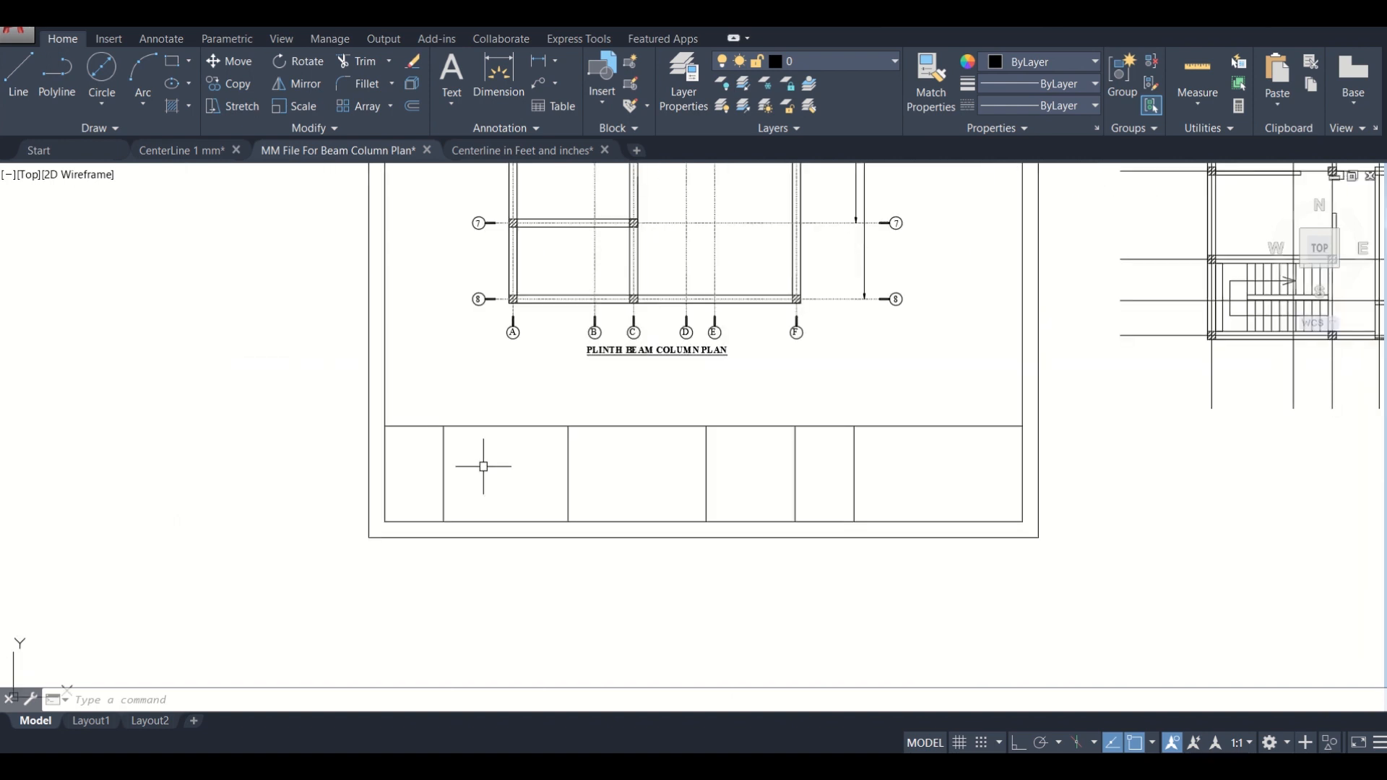
pyautogui.moveTo(449, 485)
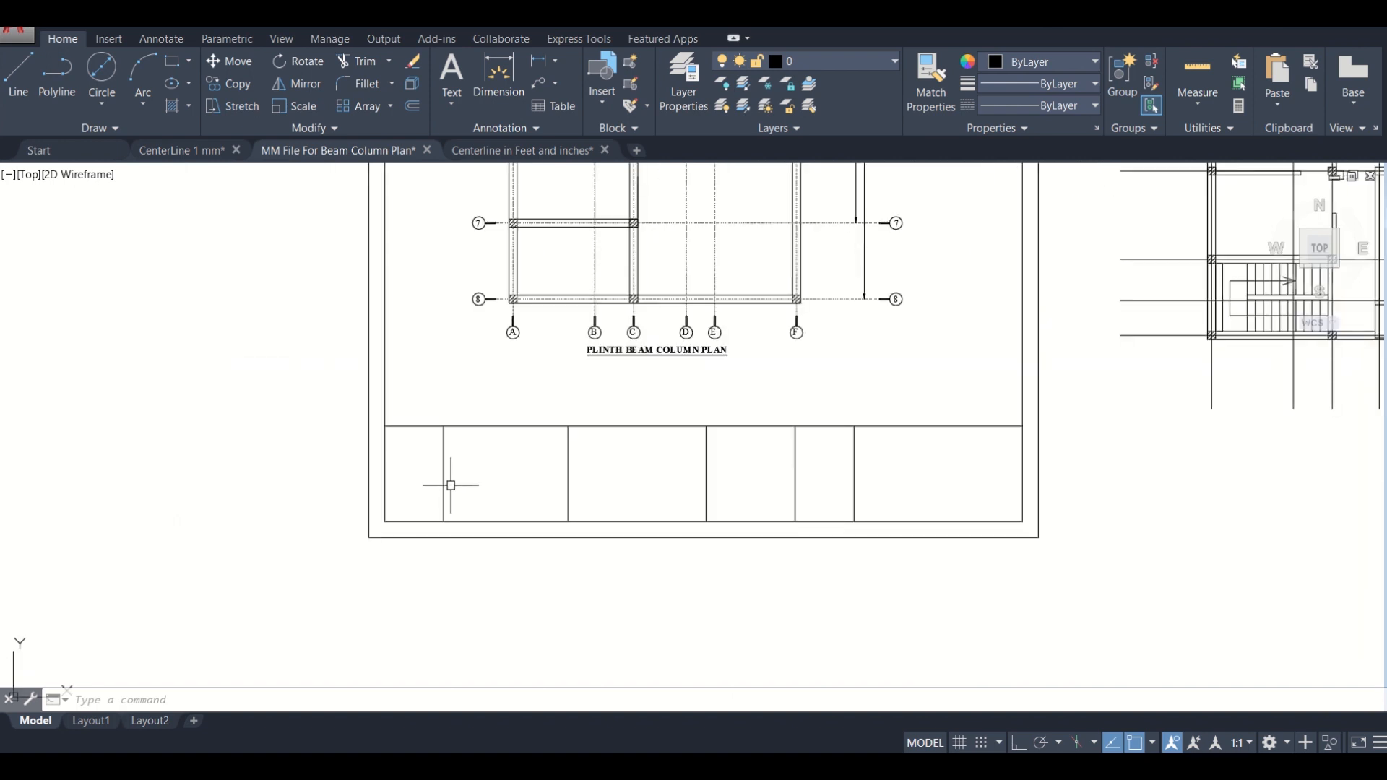
pyautogui.click(443, 475)
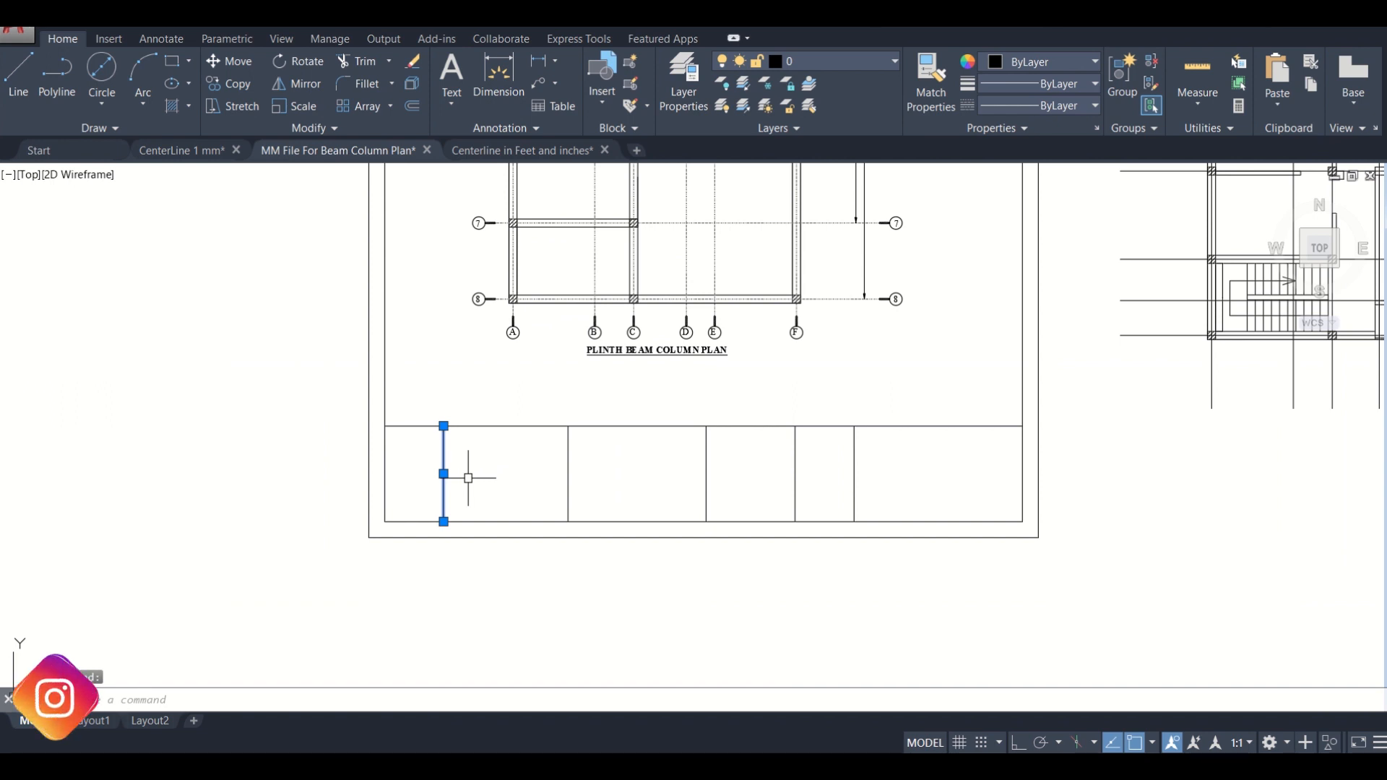
pyautogui.write('DIVIDE Select object to divide:')
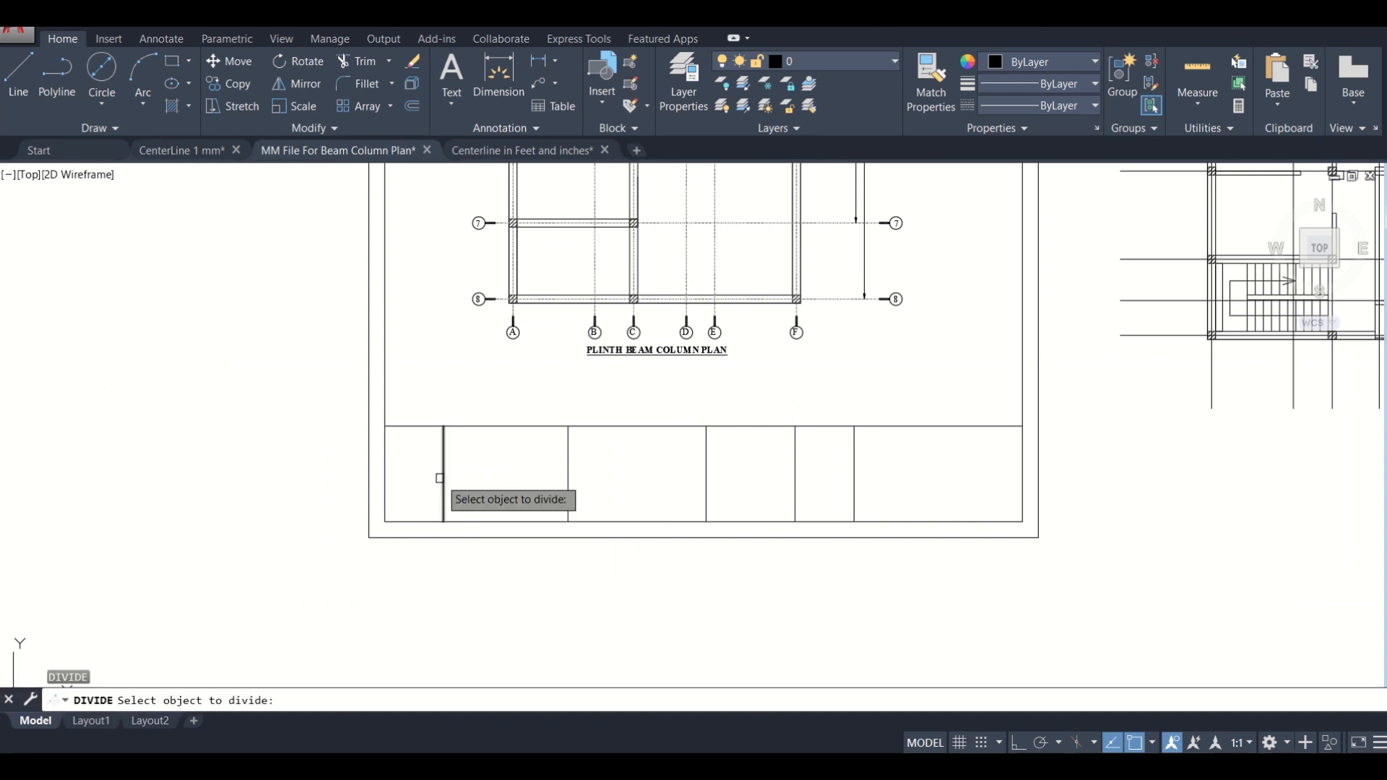
pyautogui.press('Escape')
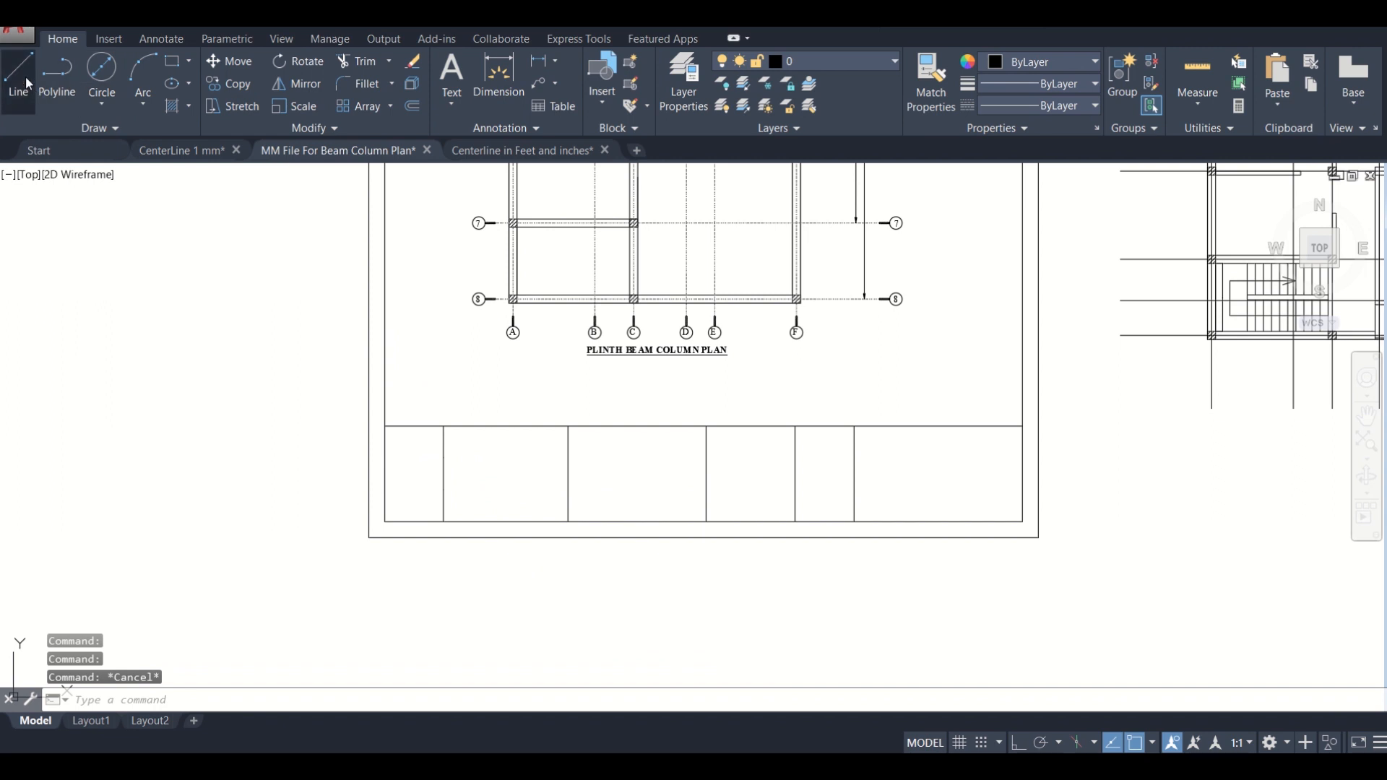
pyautogui.click(16, 70)
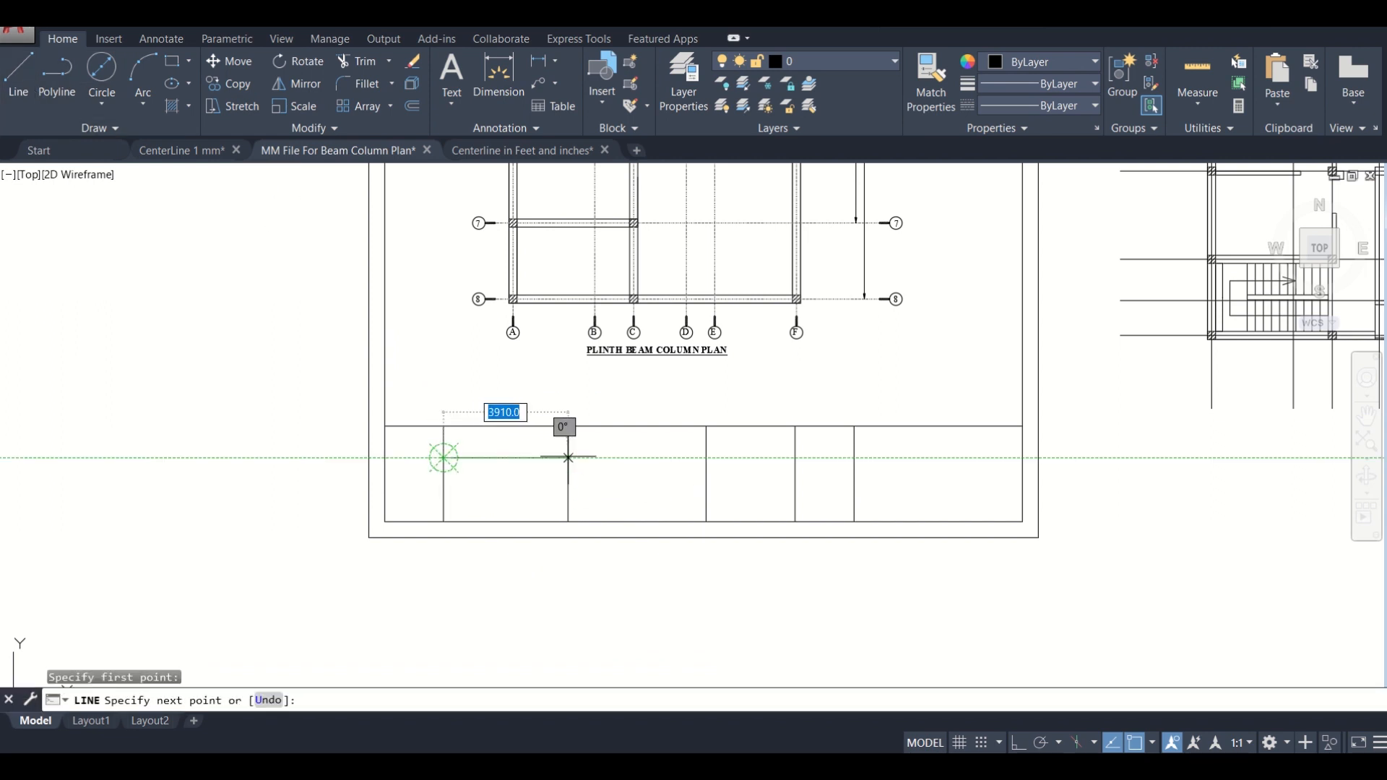
pyautogui.click(568, 457)
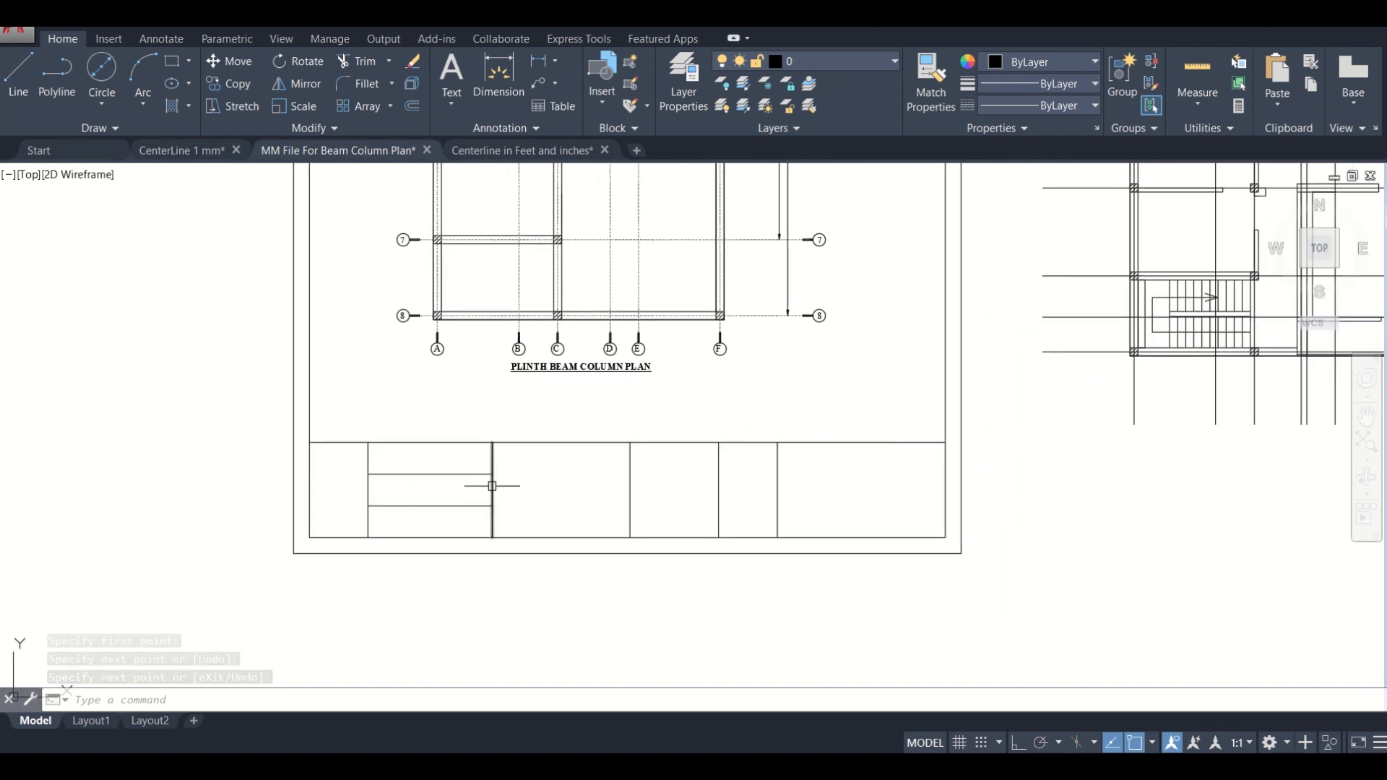
# Step: Divide the second cell's right edge line into 2 equal parts
pyautogui.click(491, 486)
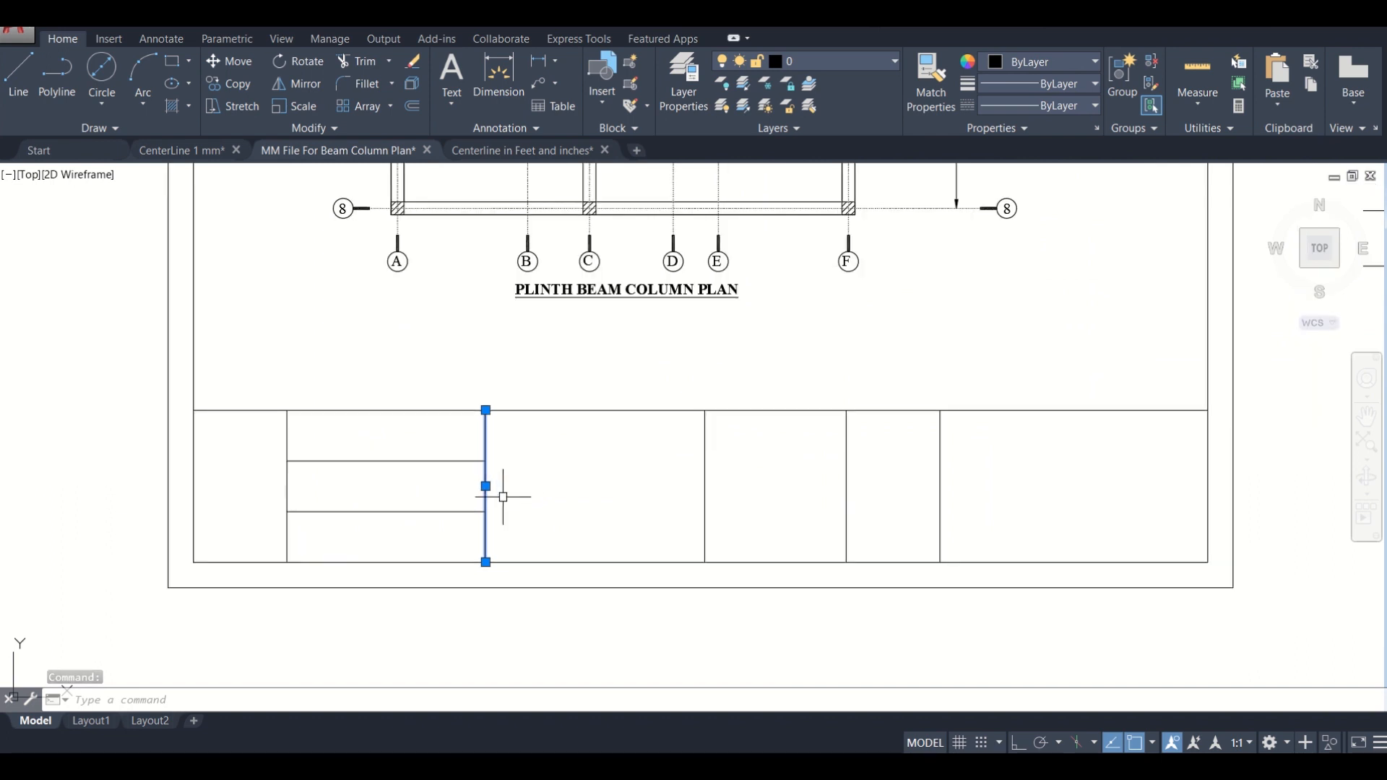
pyautogui.write('div')
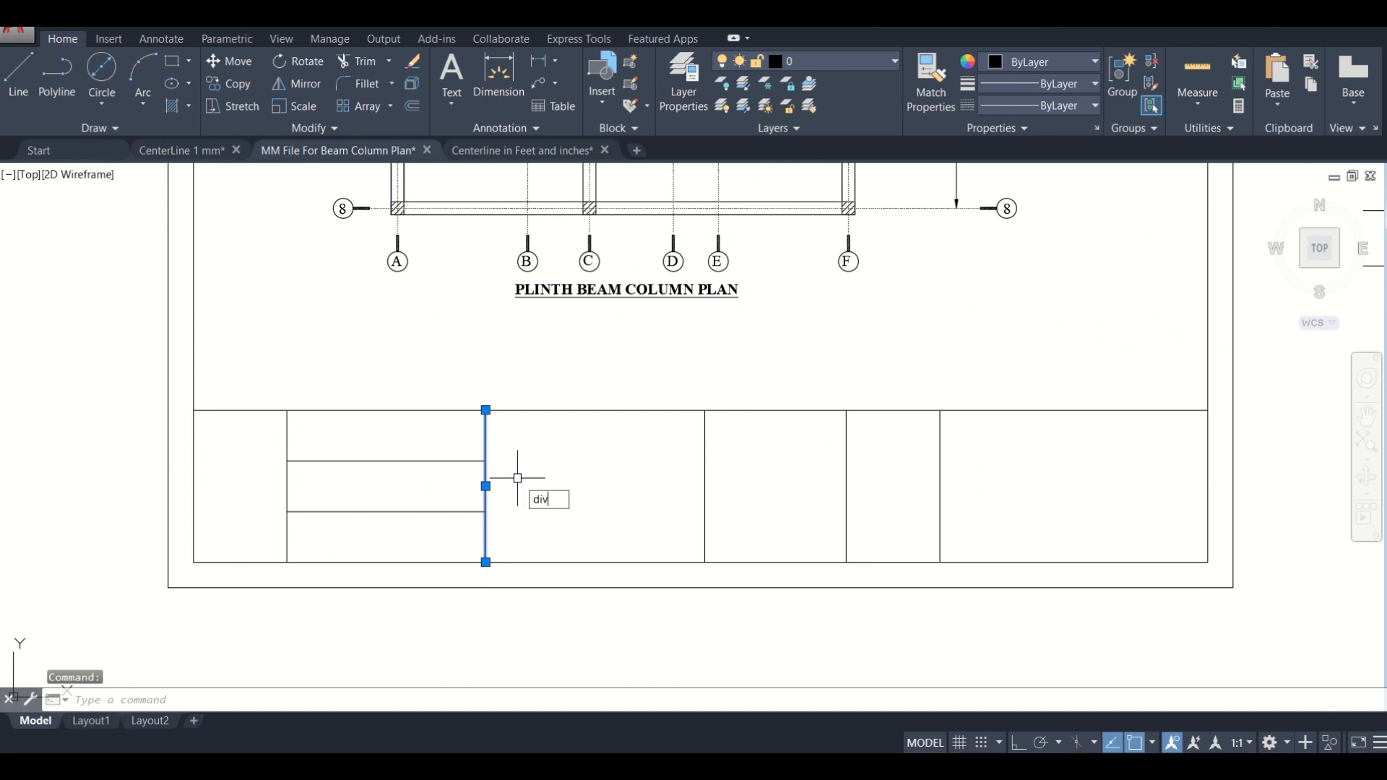
pyautogui.press('Return')
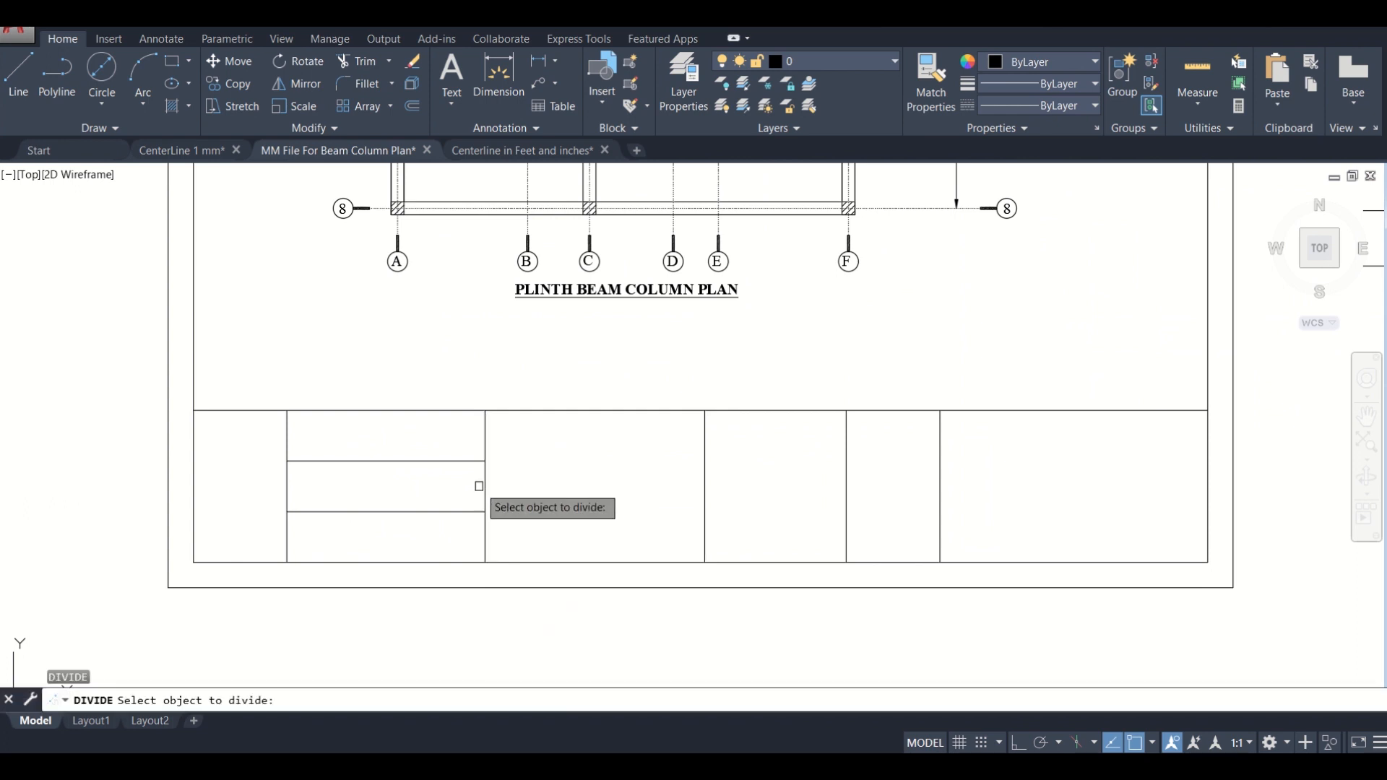
pyautogui.click(484, 486)
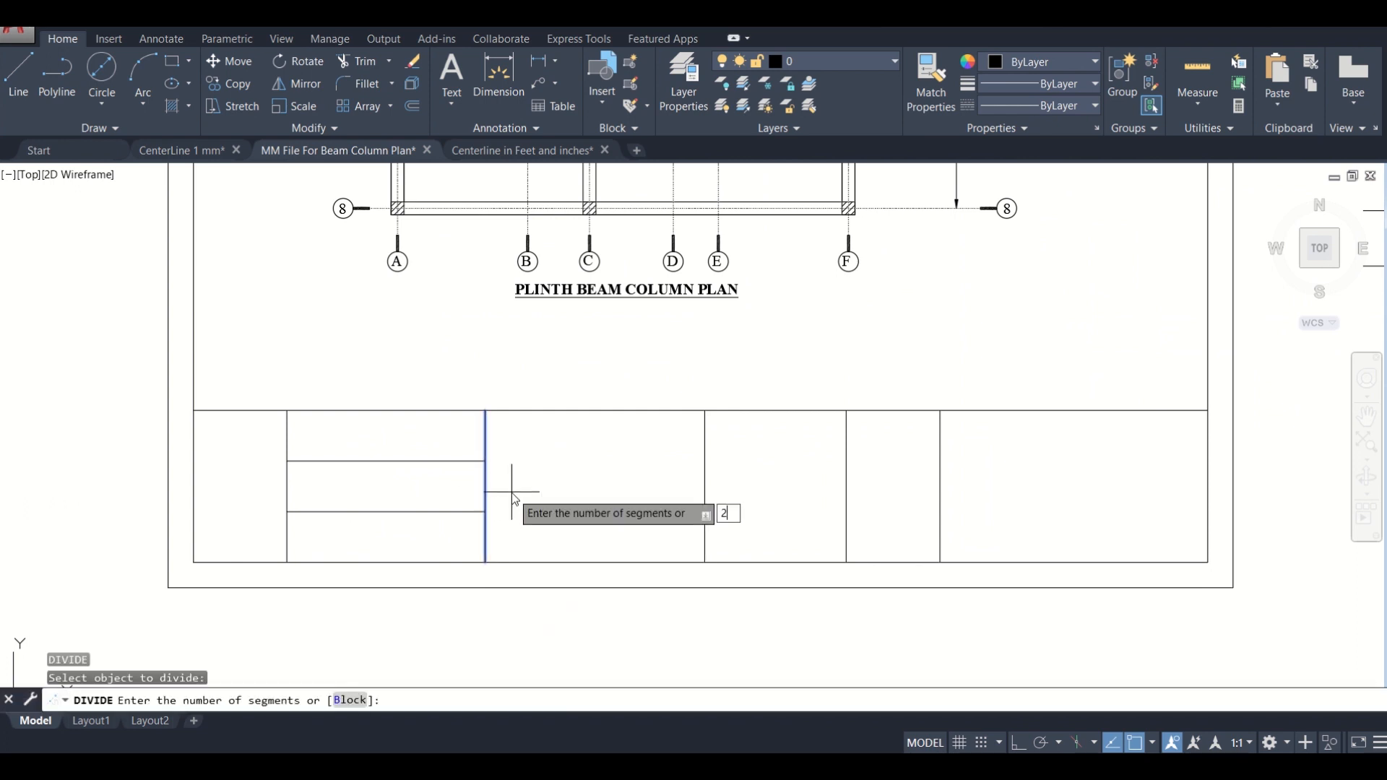
pyautogui.press('Return')
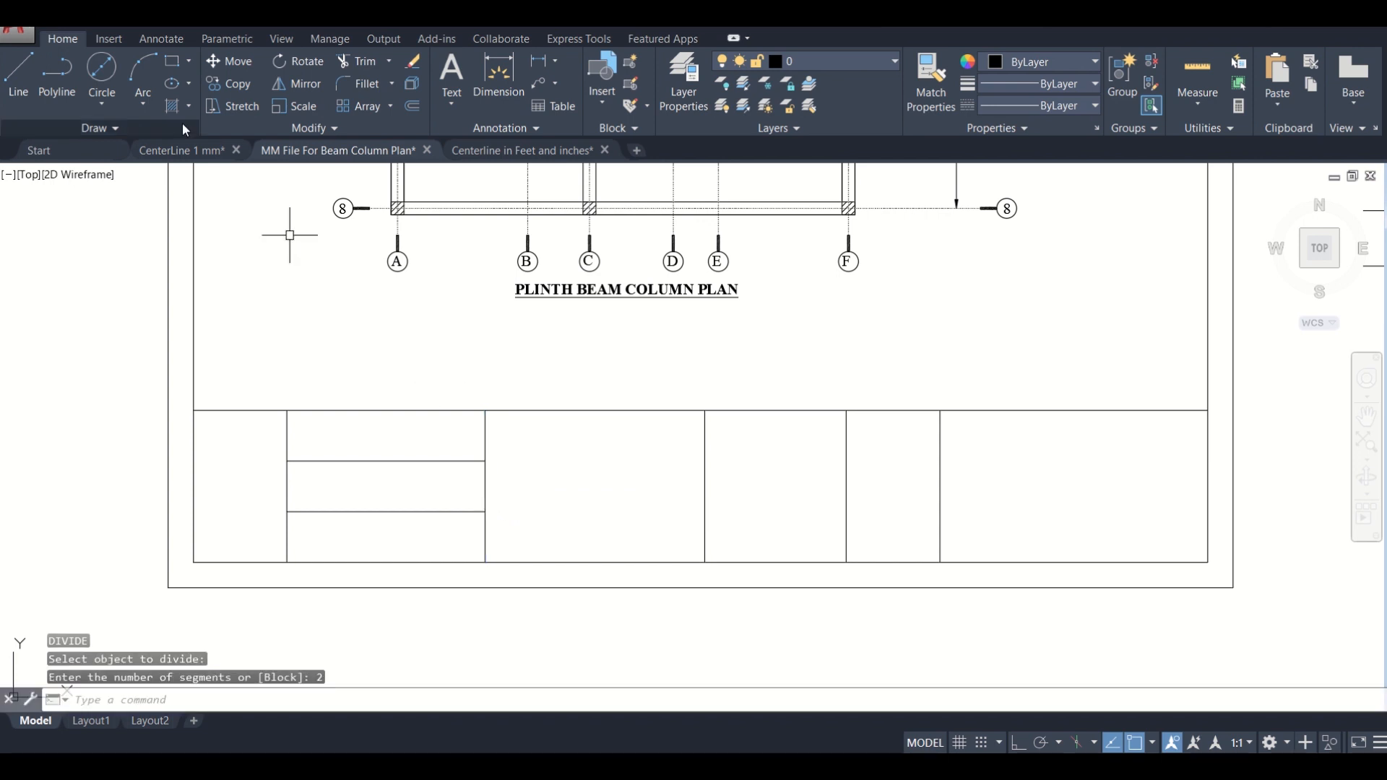
pyautogui.click(16, 71)
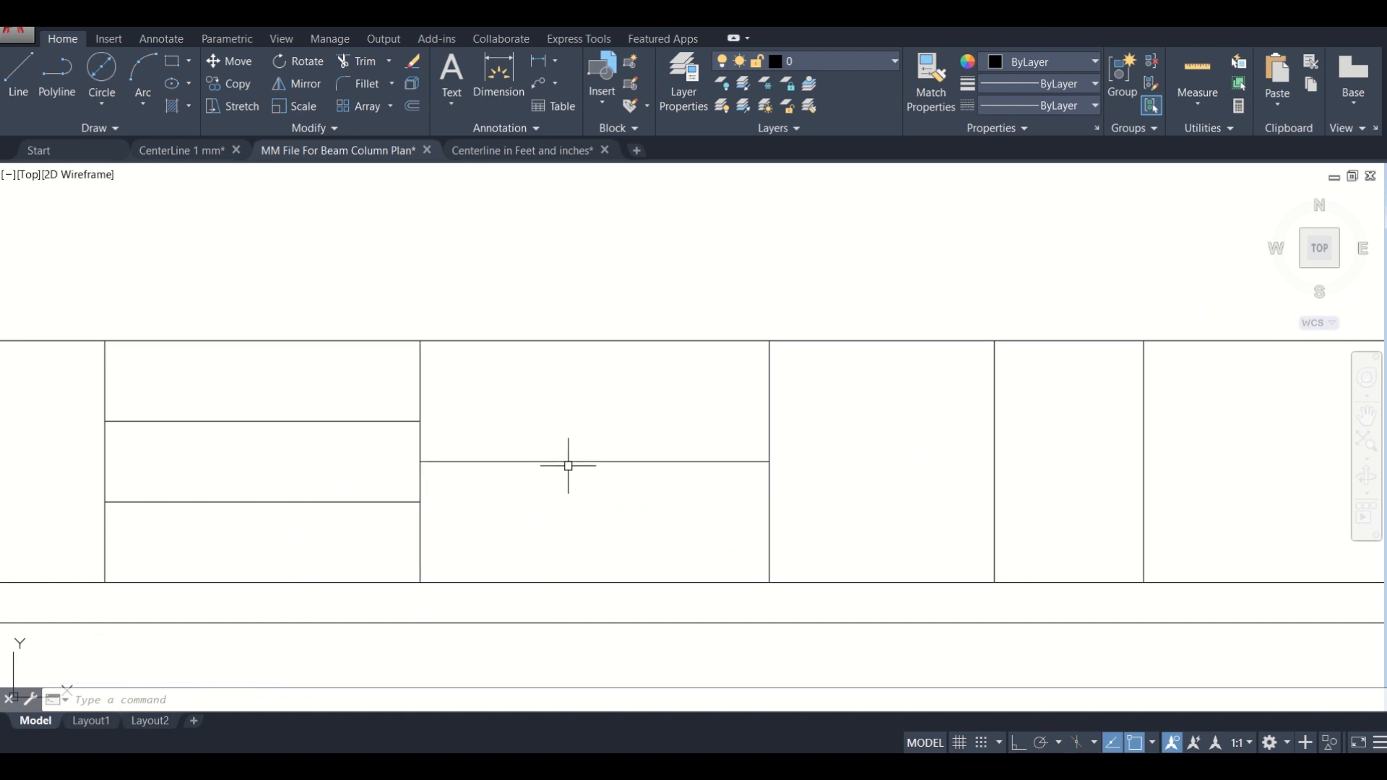
# Step: Draw a horizontal midline across the third cell and a vertical line through its lower half
pyautogui.press('Escape')
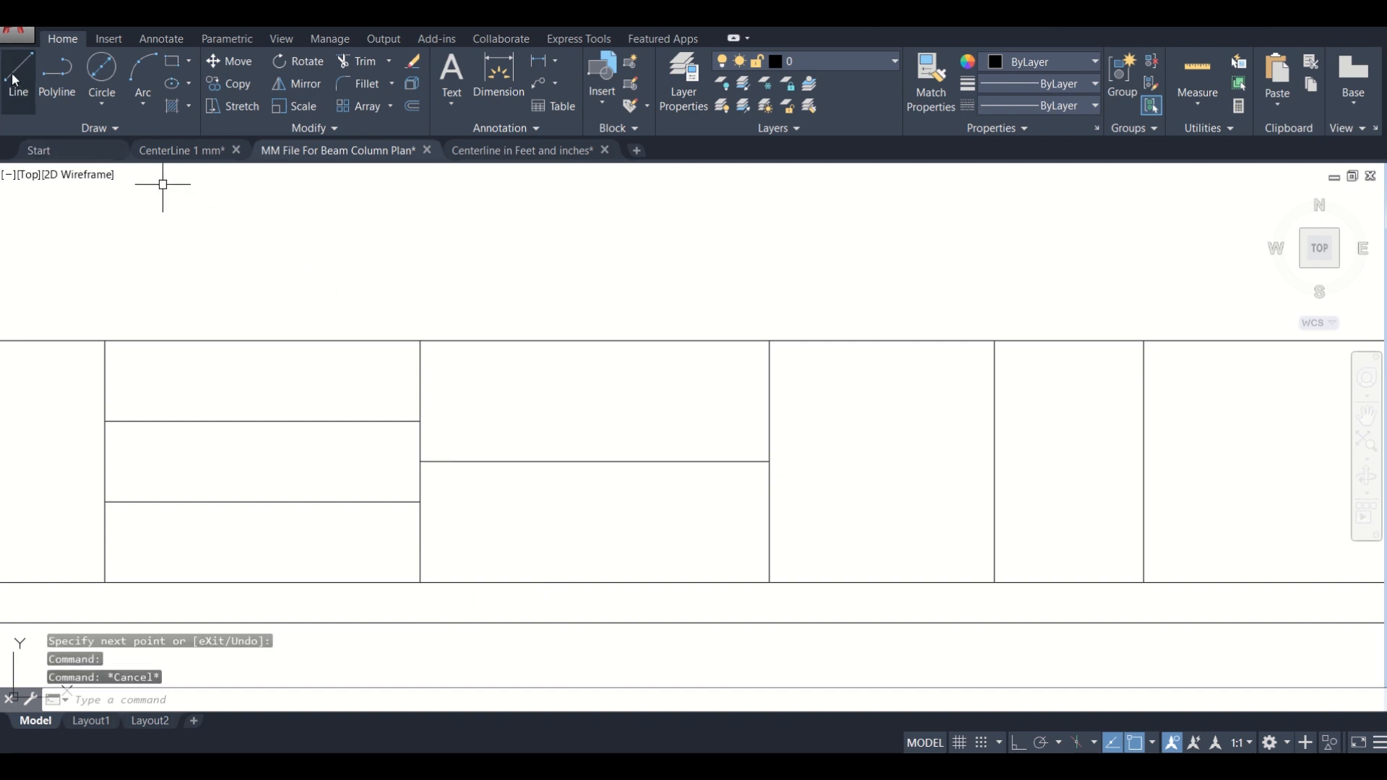
pyautogui.click(17, 79)
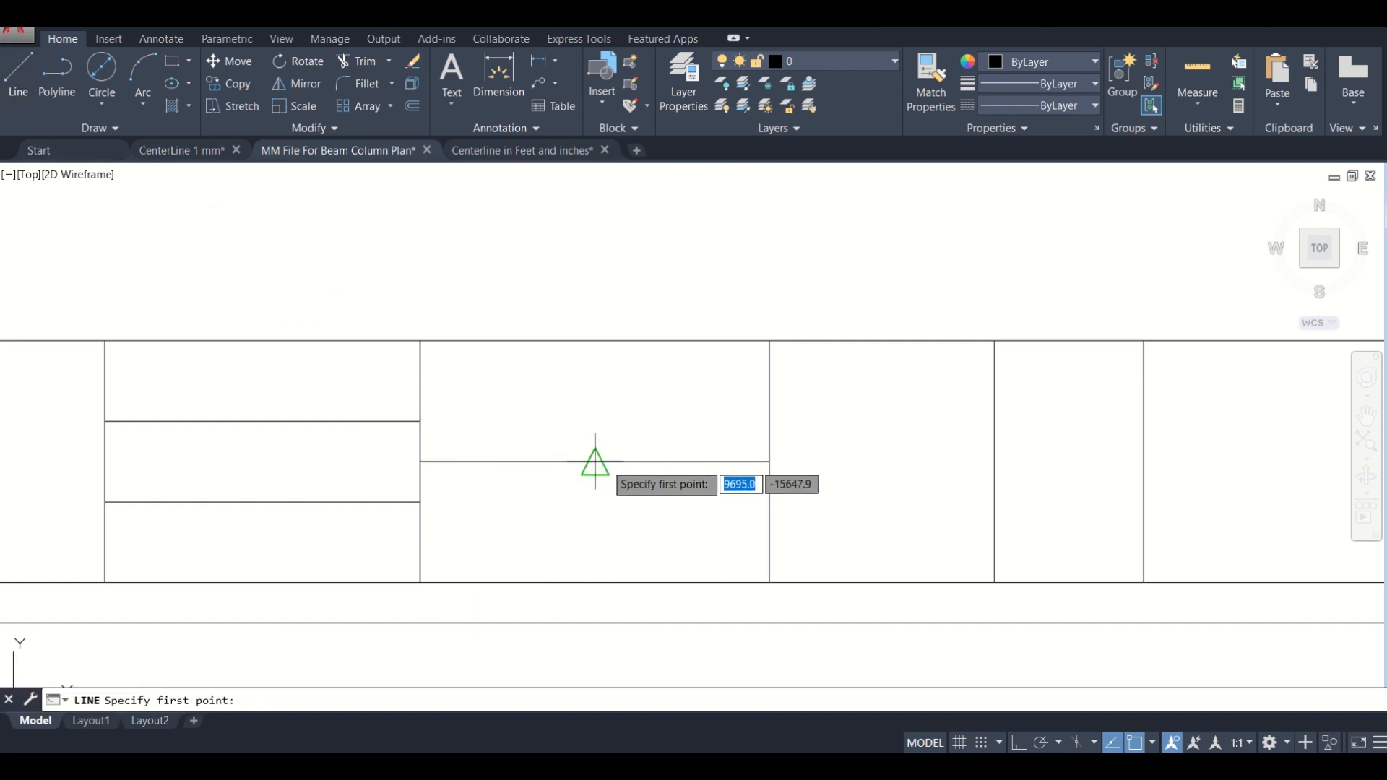
pyautogui.click(594, 461)
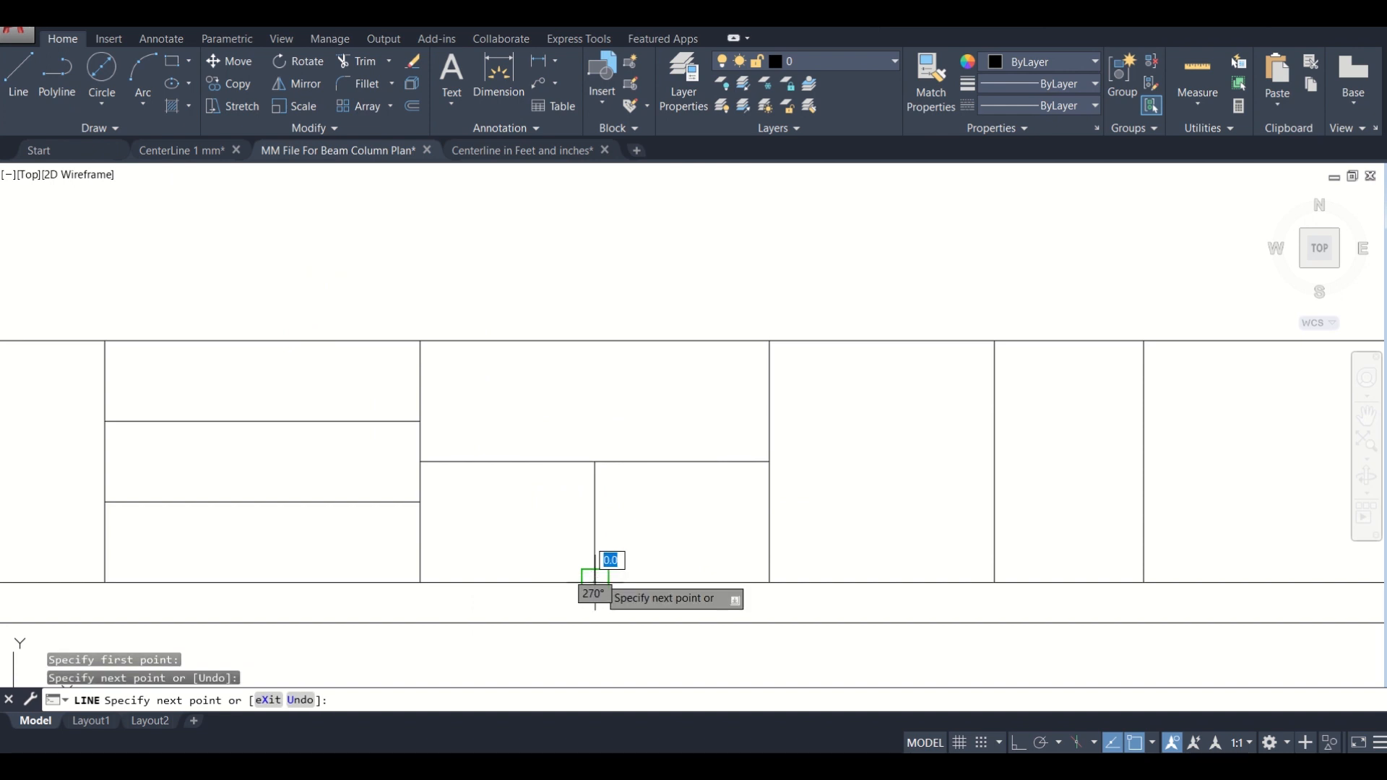
pyautogui.press('Escape')
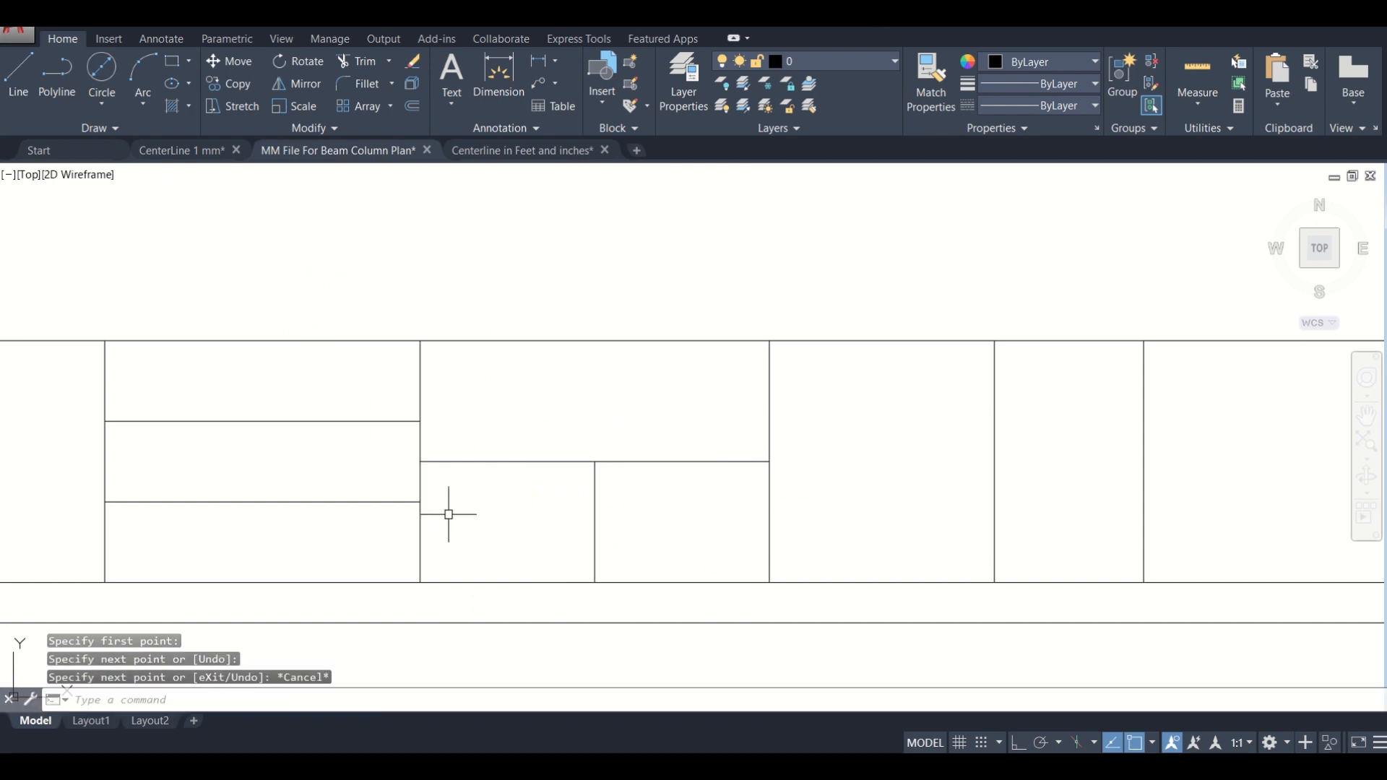
pyautogui.click(16, 75)
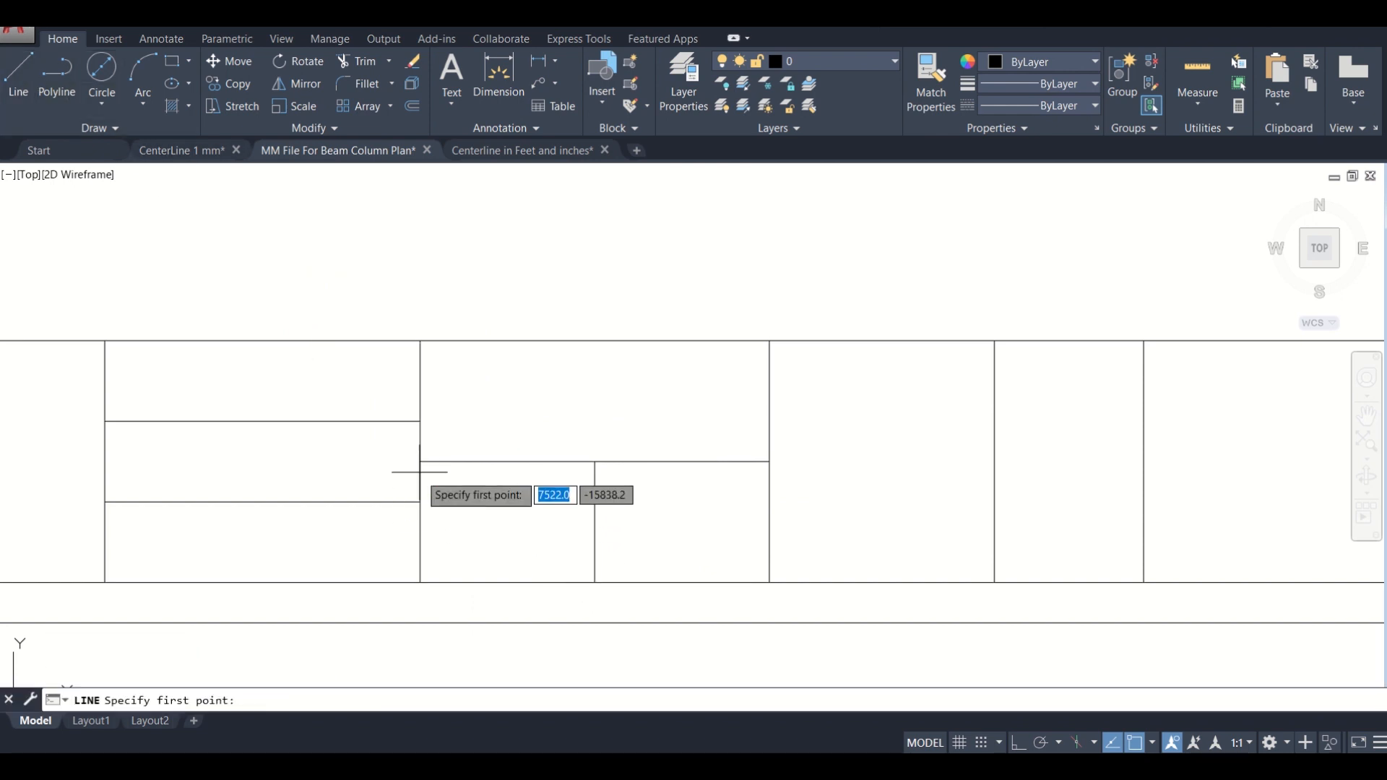
pyautogui.click(421, 580)
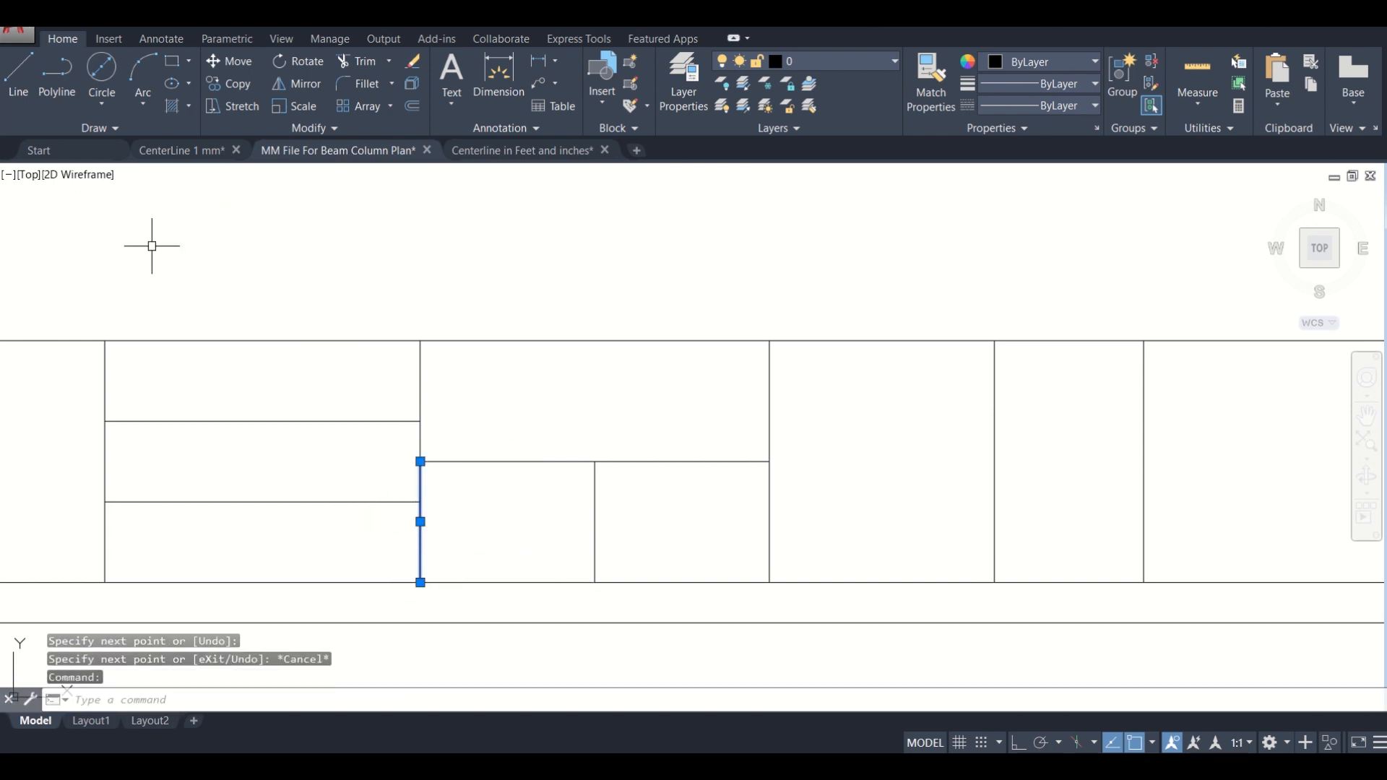
pyautogui.moveTo(427, 513)
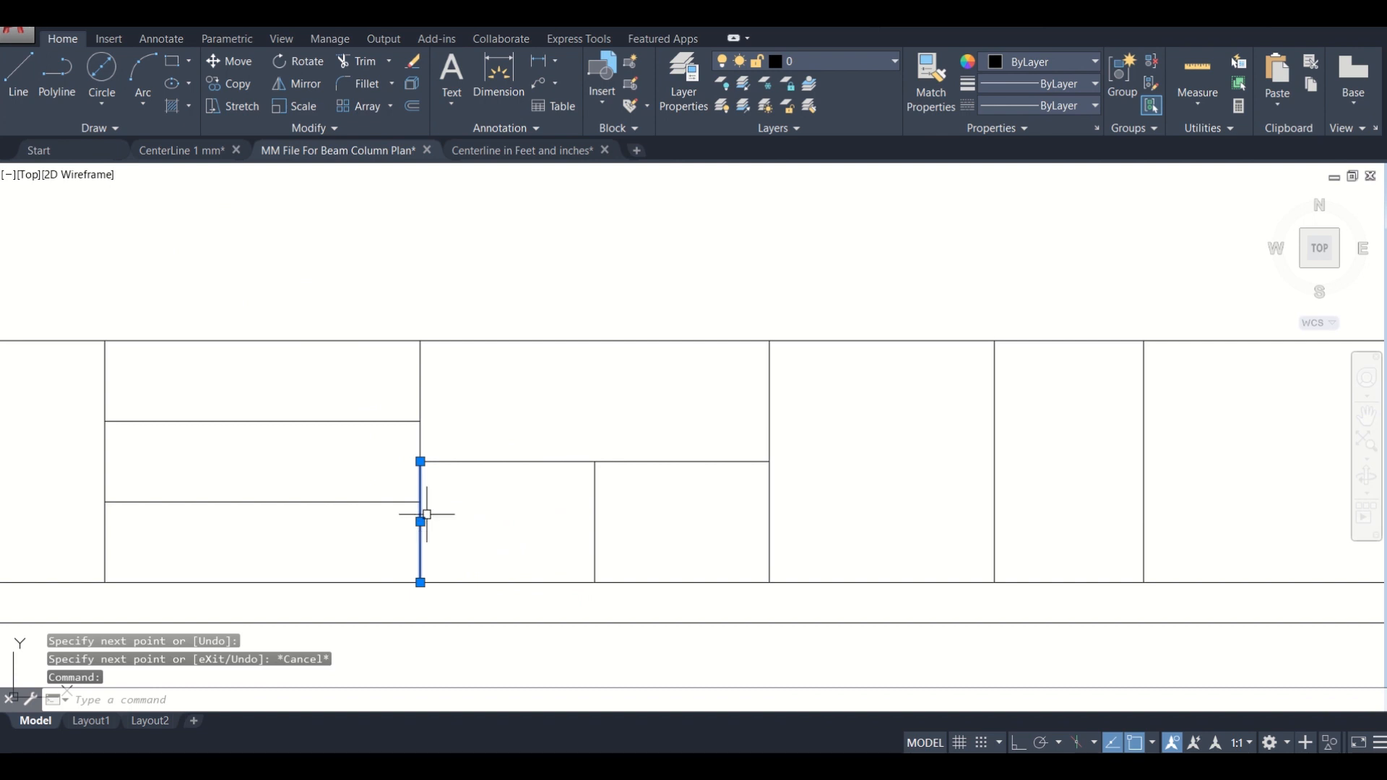
pyautogui.click(17, 73)
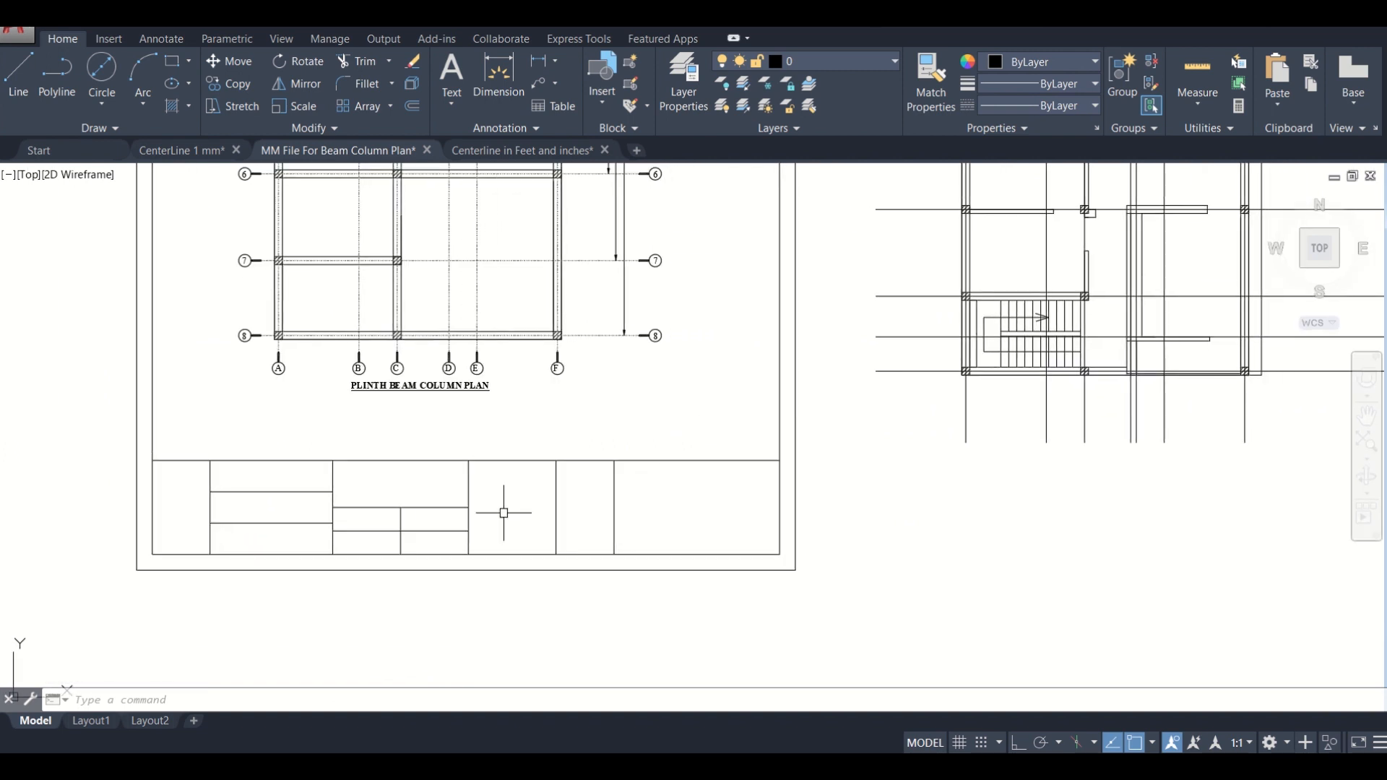
pyautogui.moveTo(489, 513)
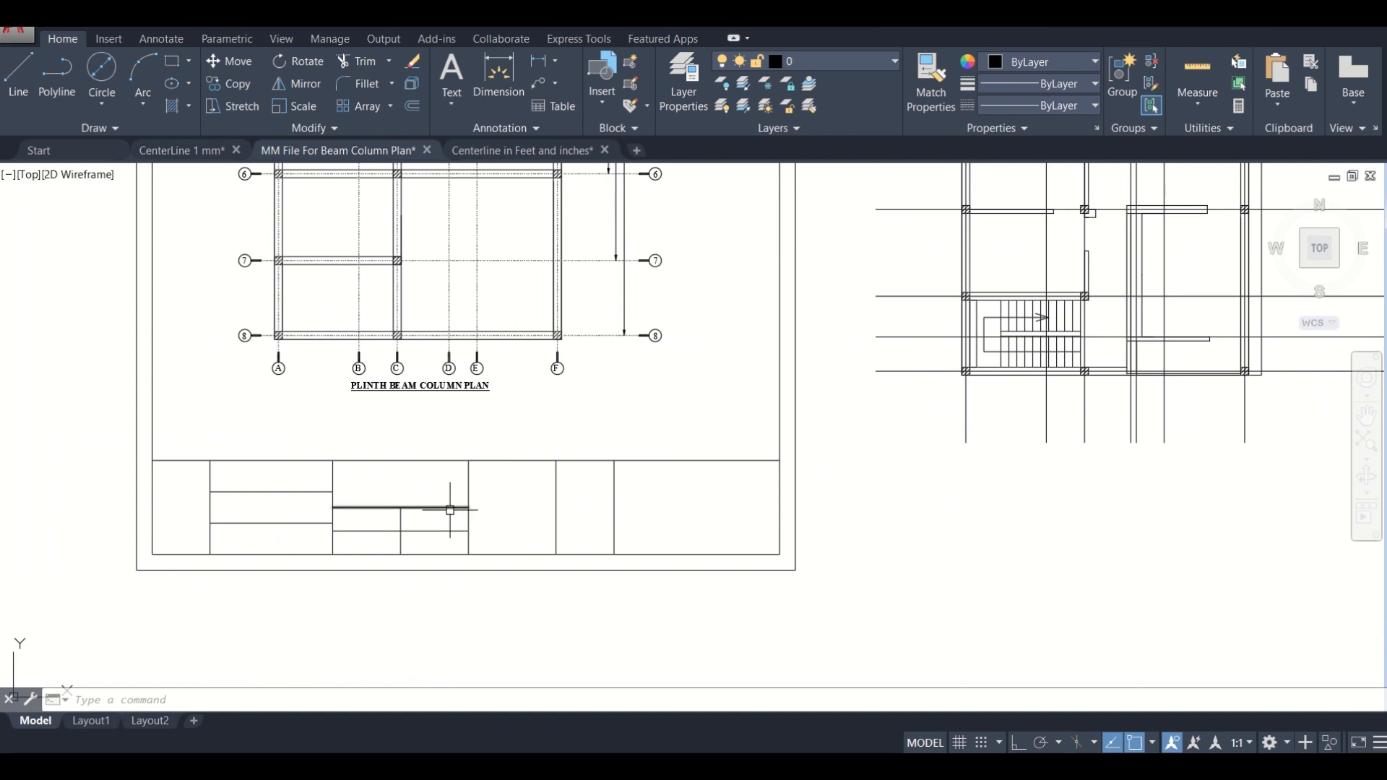
pyautogui.moveTo(466, 511)
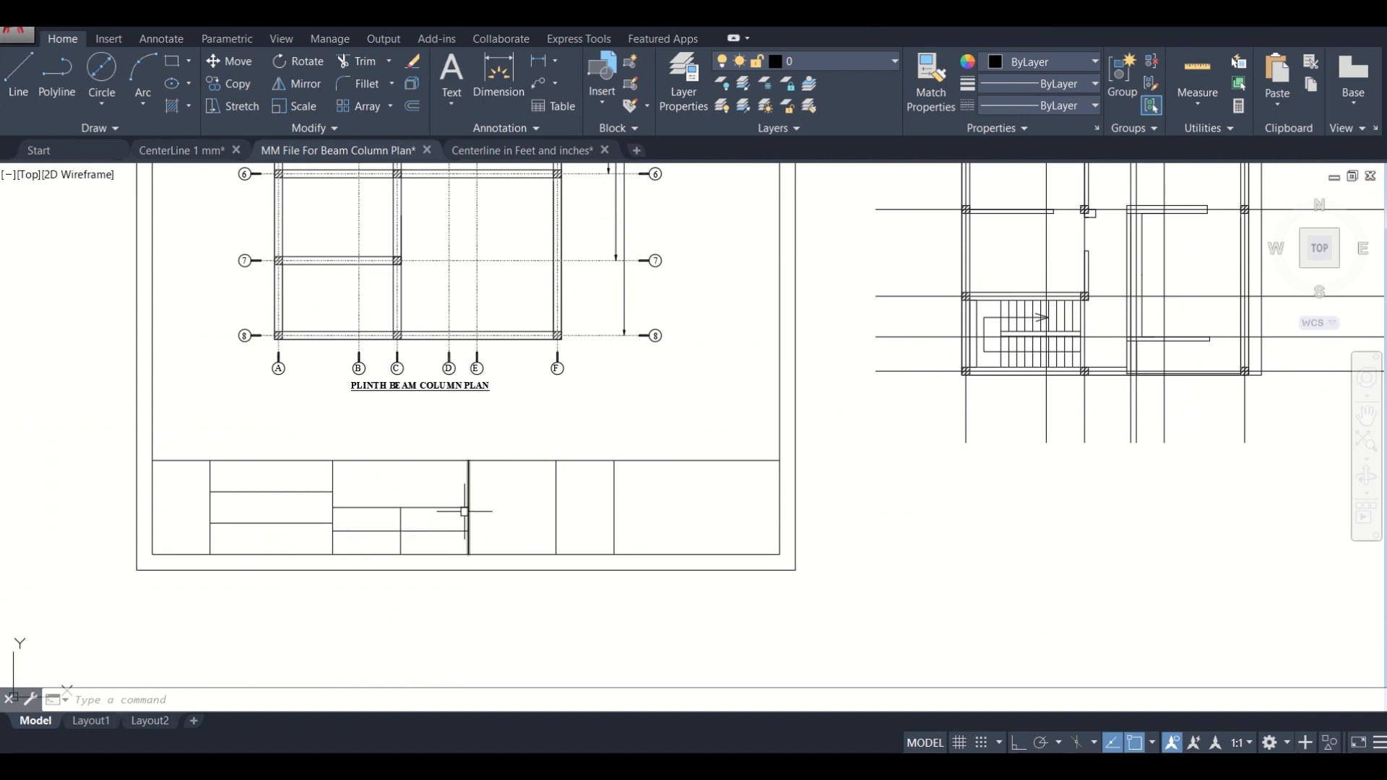
# Step: Extend the cell's two short horizontal lines to the next vertical divider
pyautogui.write('EX')
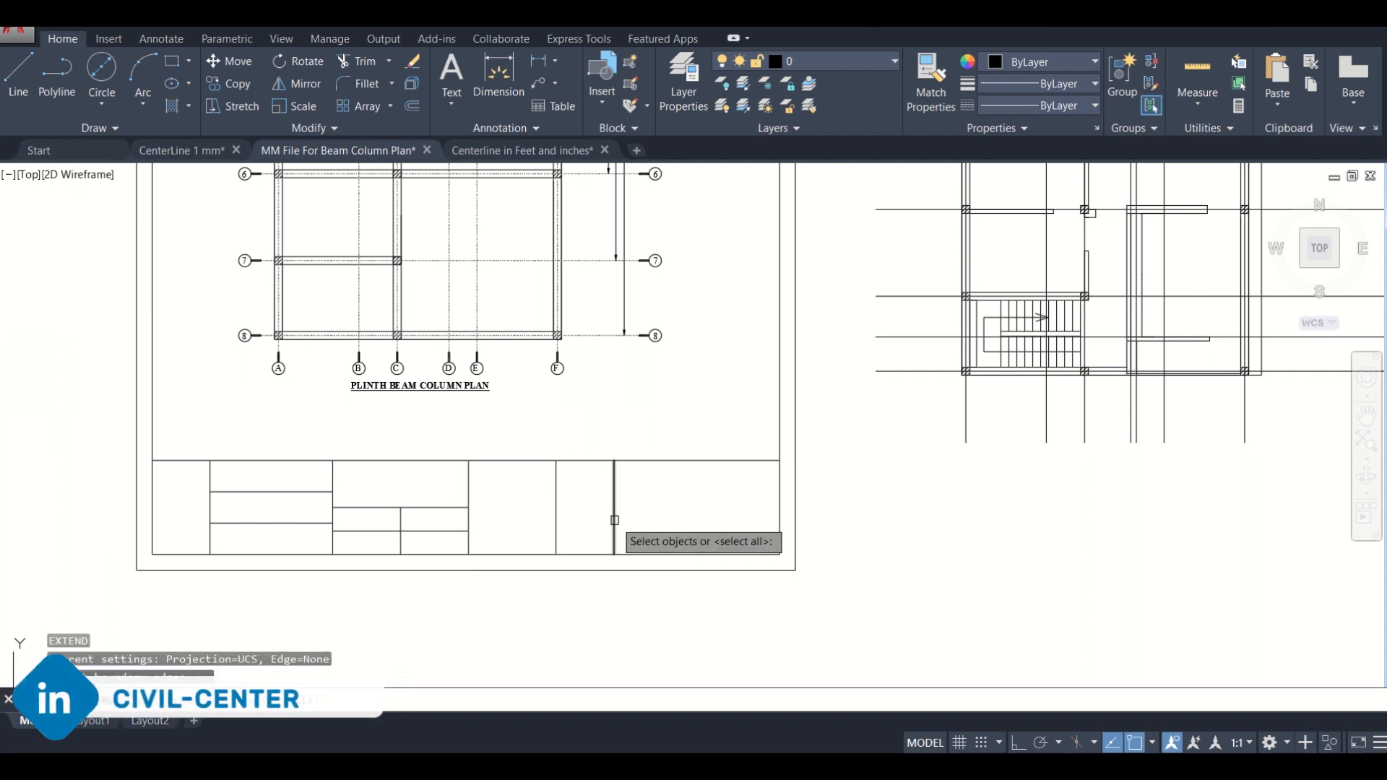
pyautogui.click(613, 496)
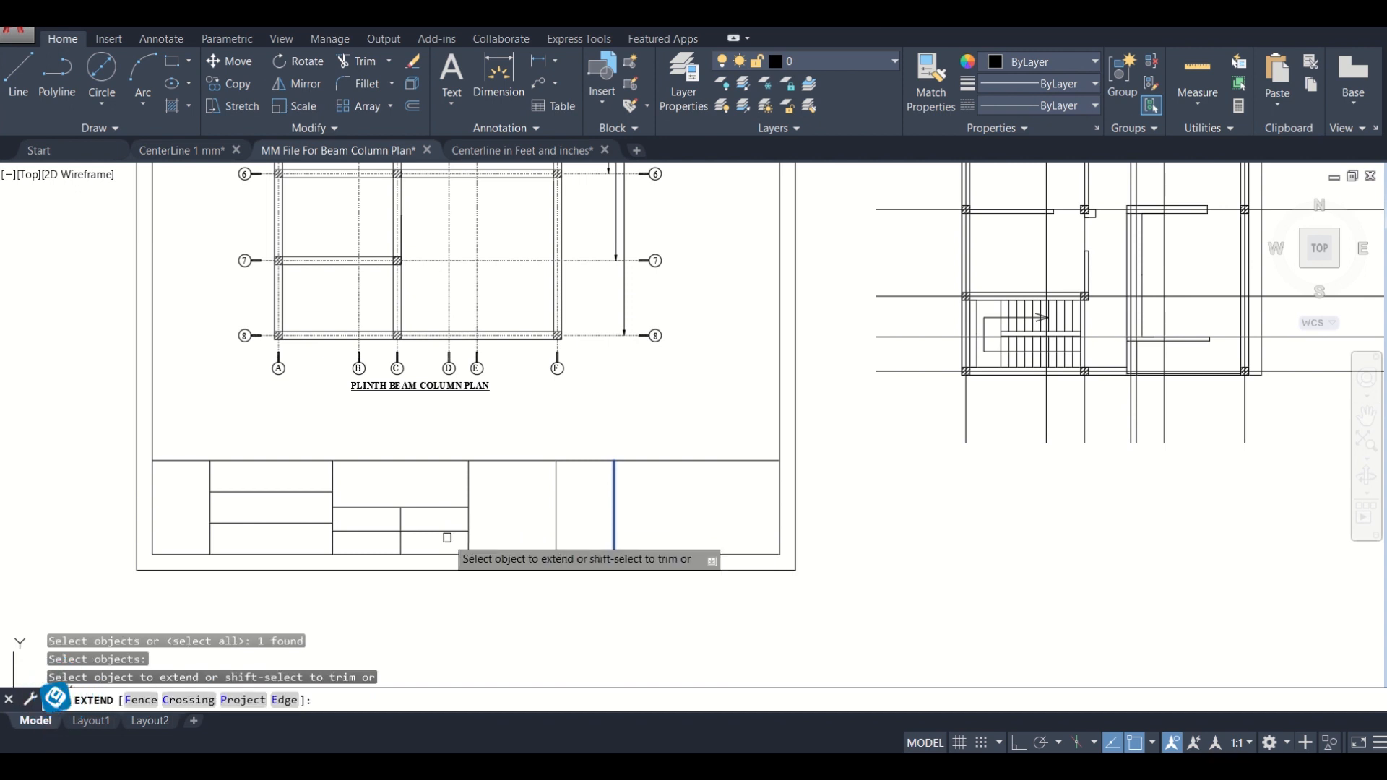
pyautogui.click(447, 537)
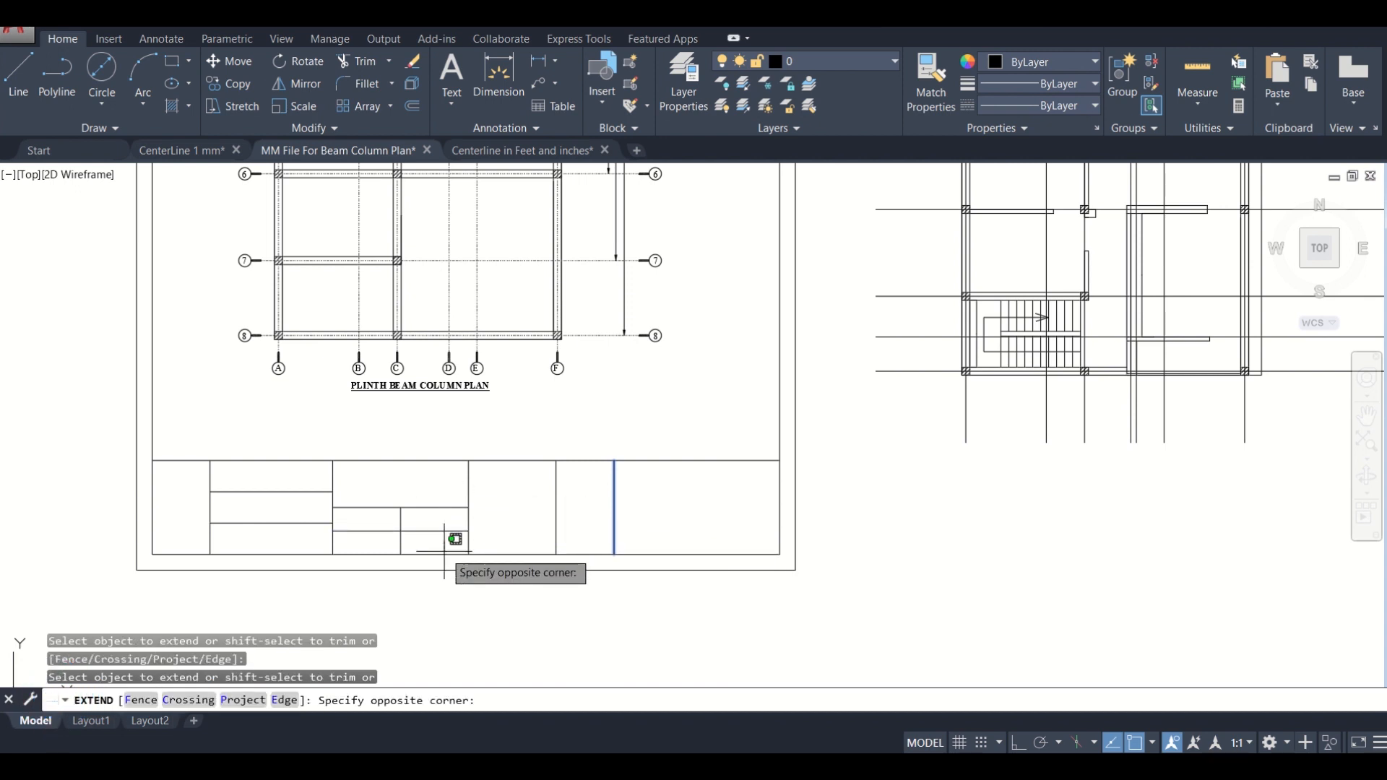
pyautogui.click(454, 539)
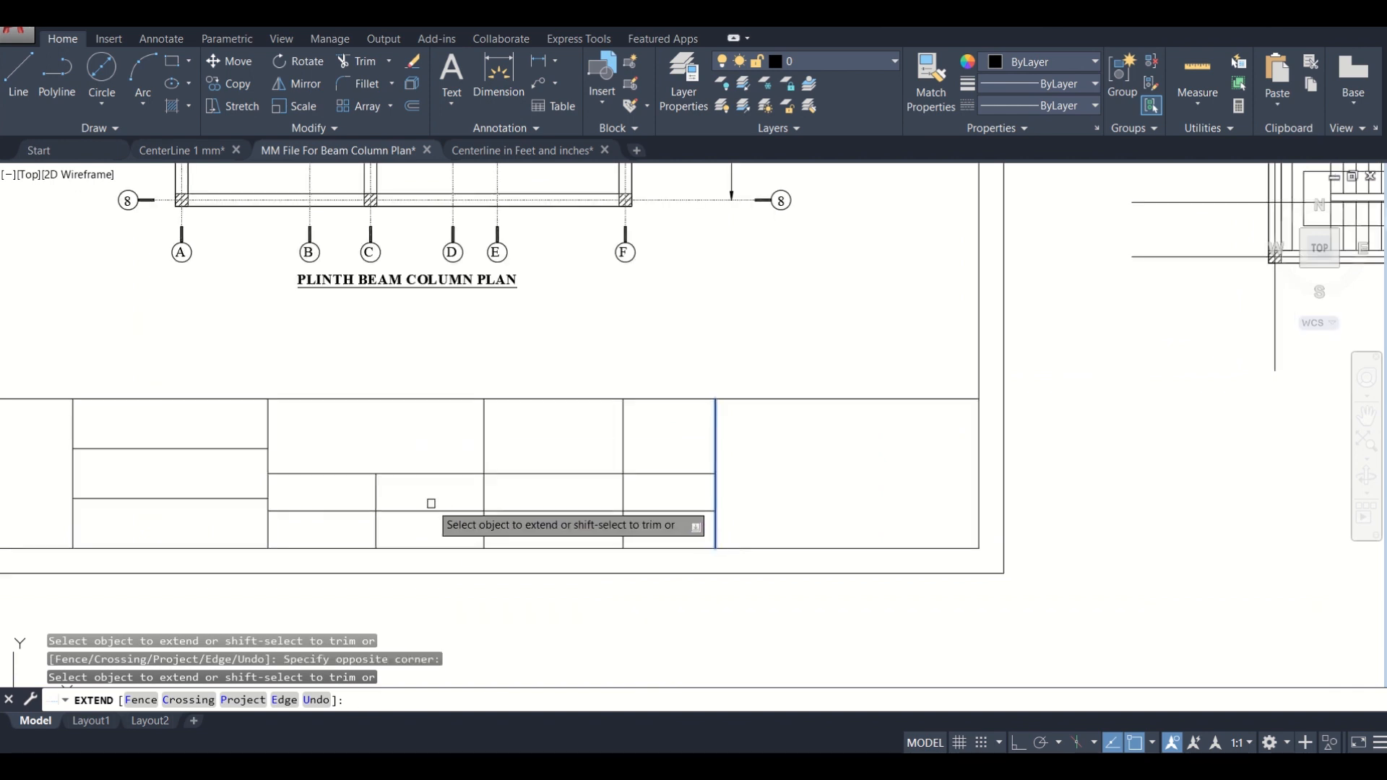
pyautogui.press('Escape')
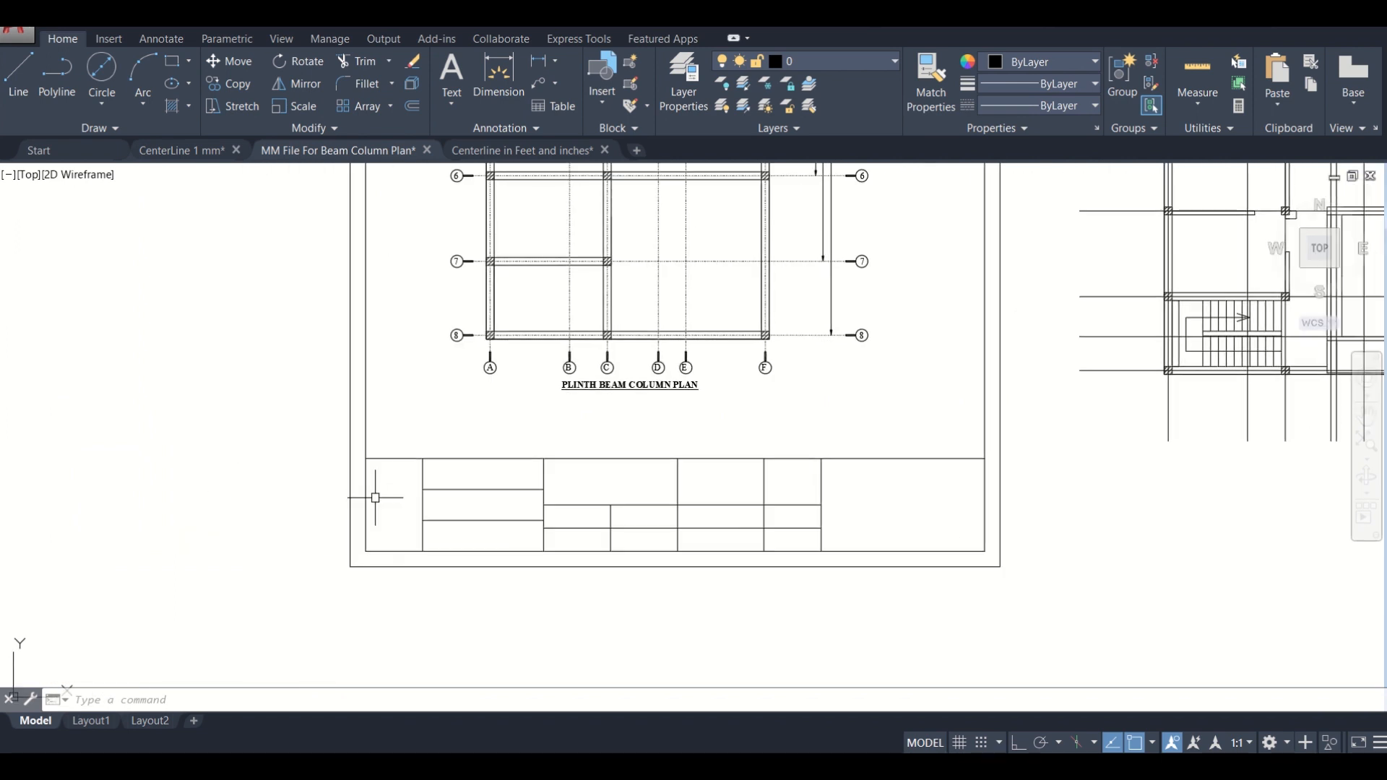
# Step: Copy the north arrow symbol into the first title-strip compartment of the sheet
pyautogui.scroll(3)
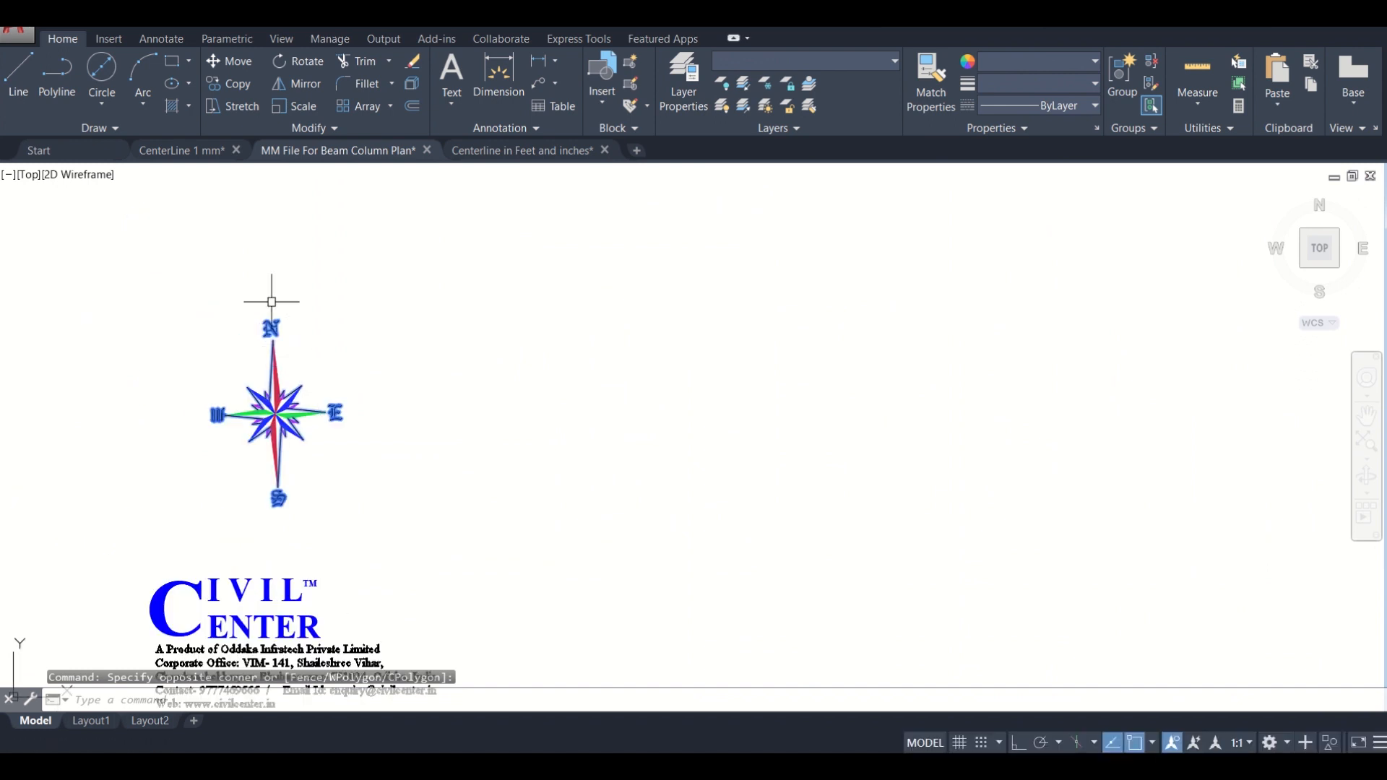
pyautogui.moveTo(282, 168)
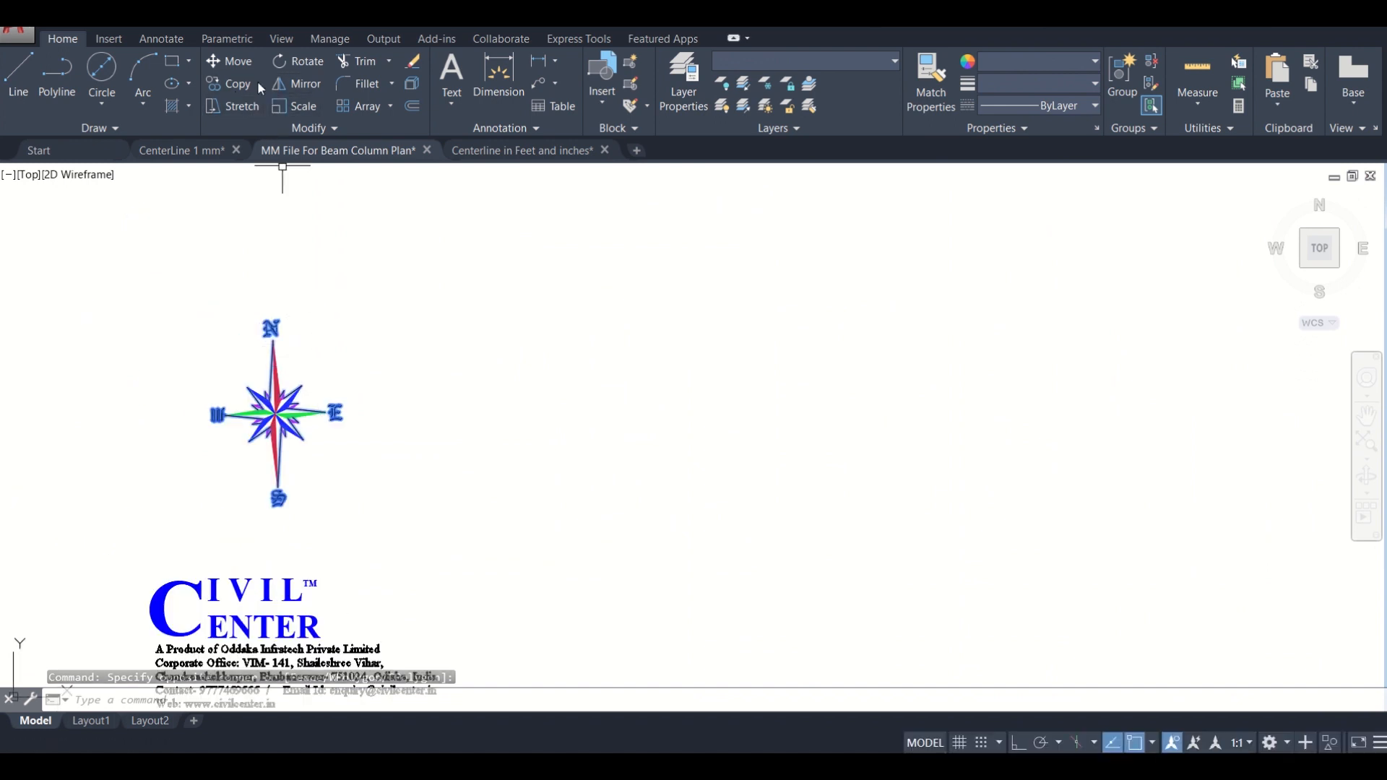
pyautogui.click(236, 83)
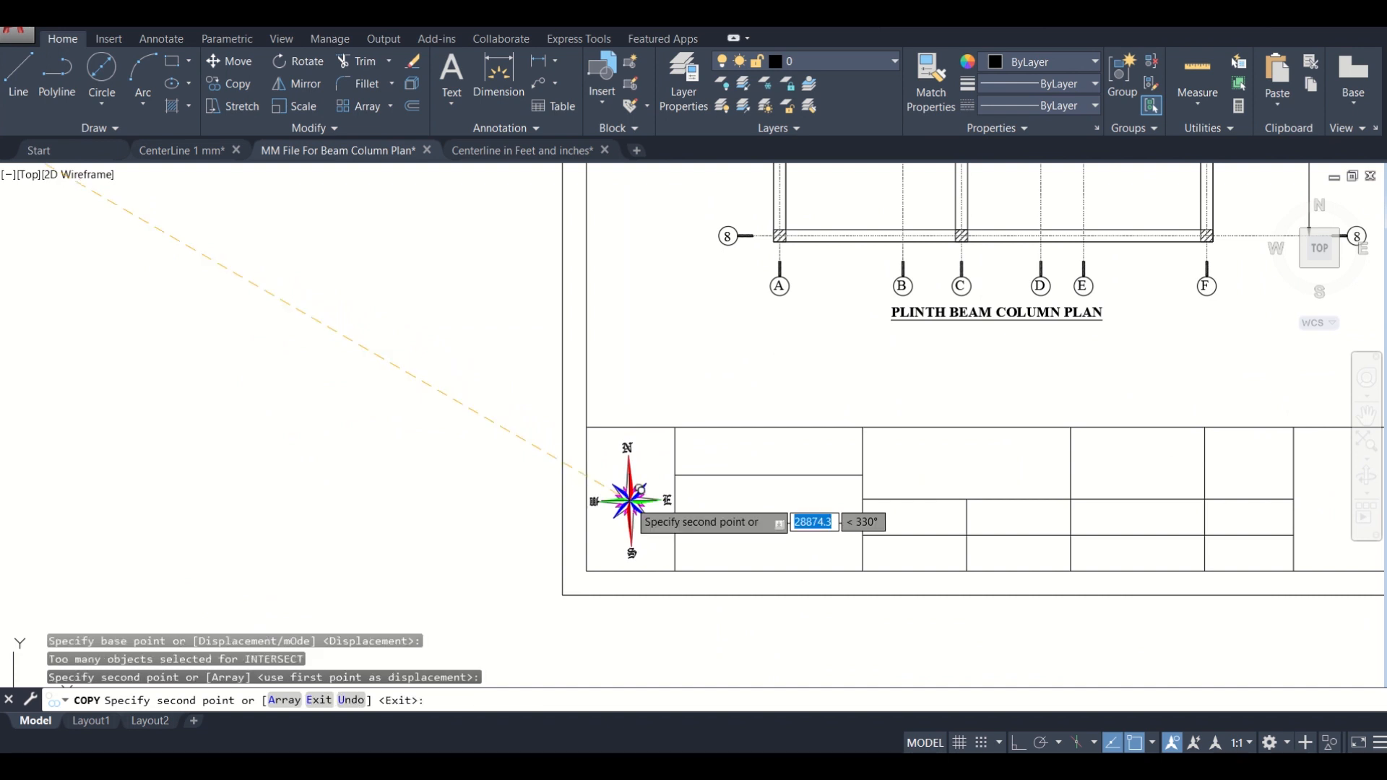
pyautogui.press('Escape')
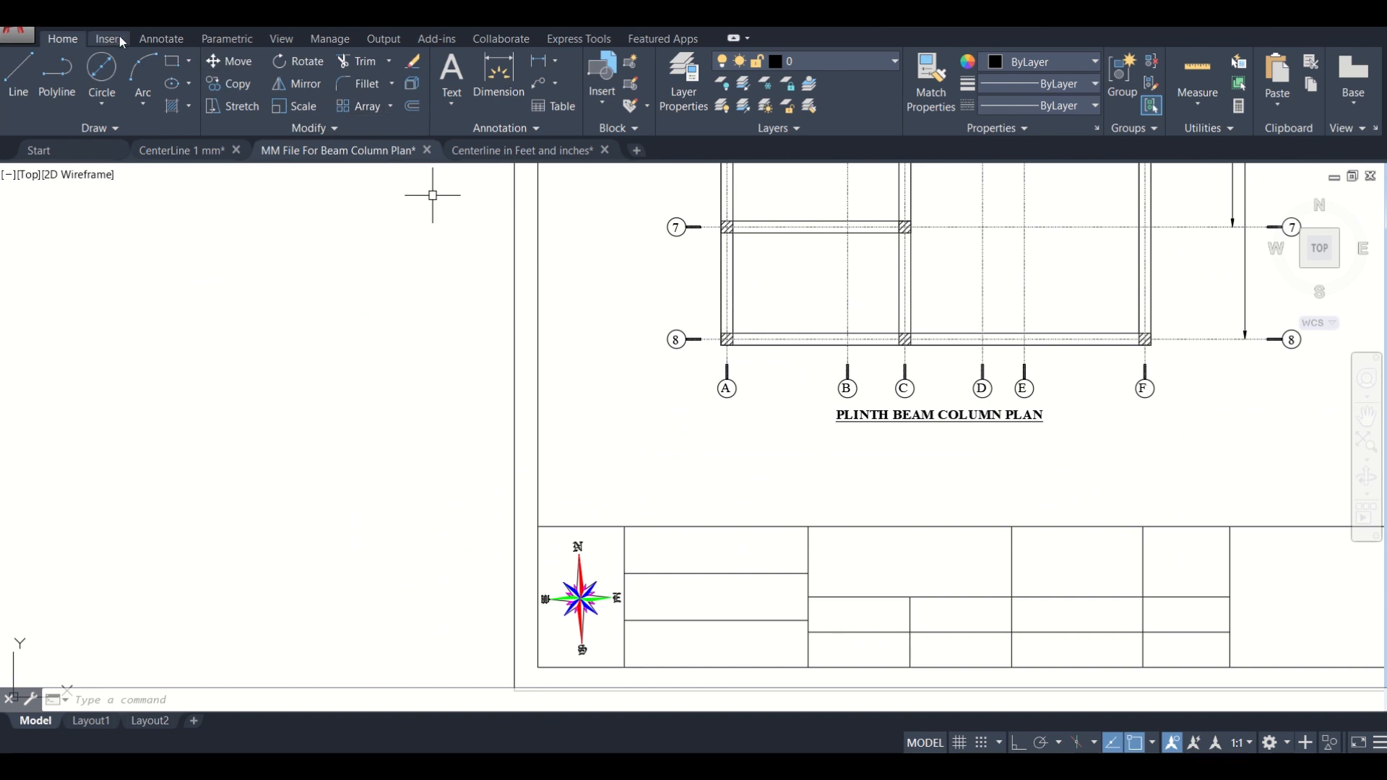
# Step: Start a multiline text label to write PROJECT beside the north arrow
pyautogui.click(451, 80)
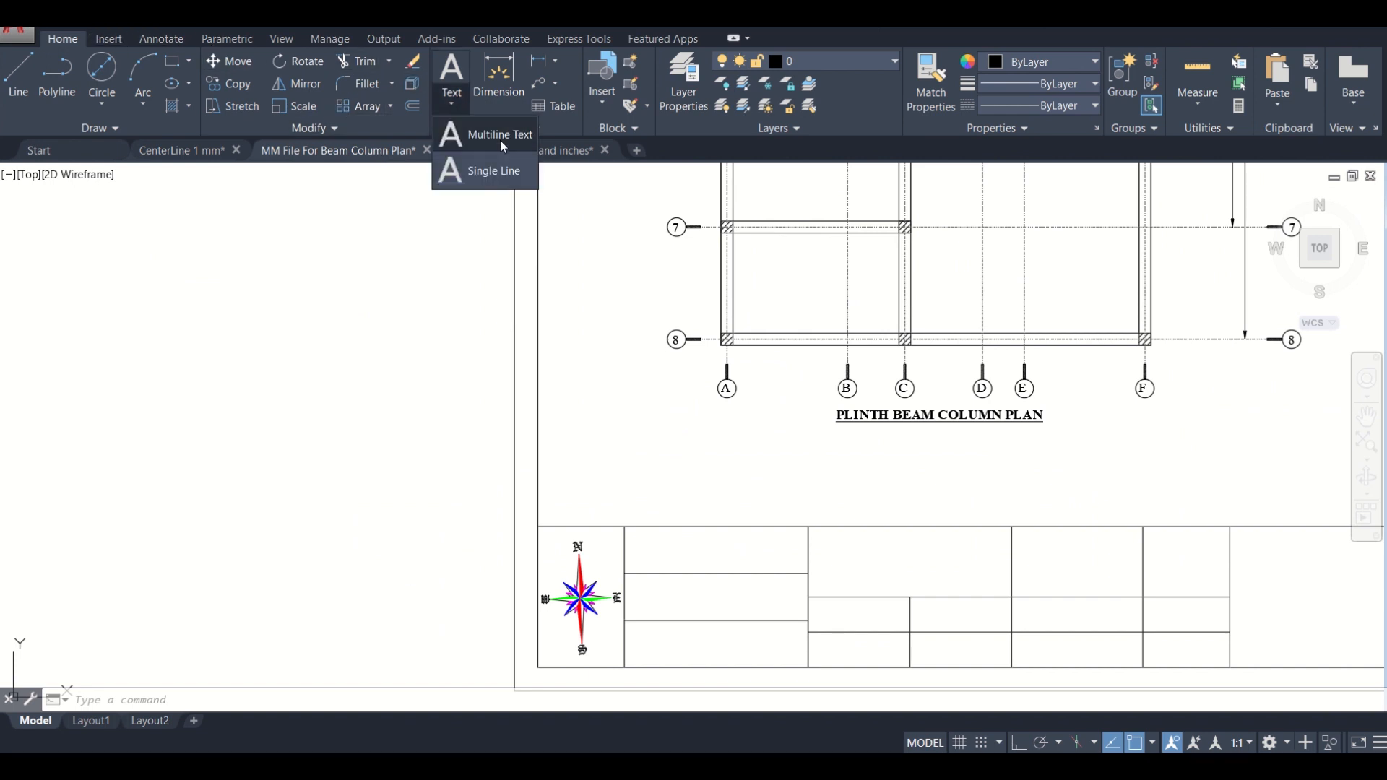
pyautogui.click(500, 134)
pyautogui.write('M')
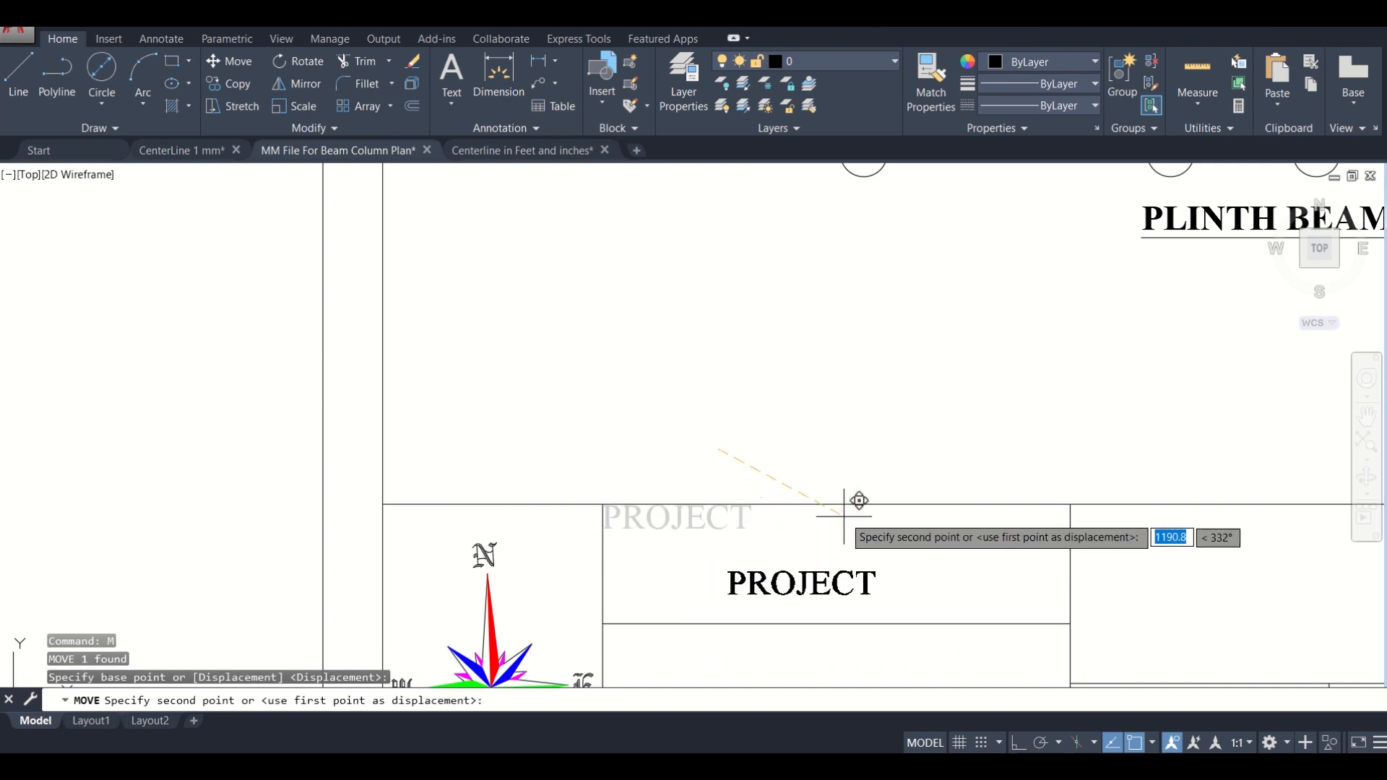
pyautogui.moveTo(862, 477)
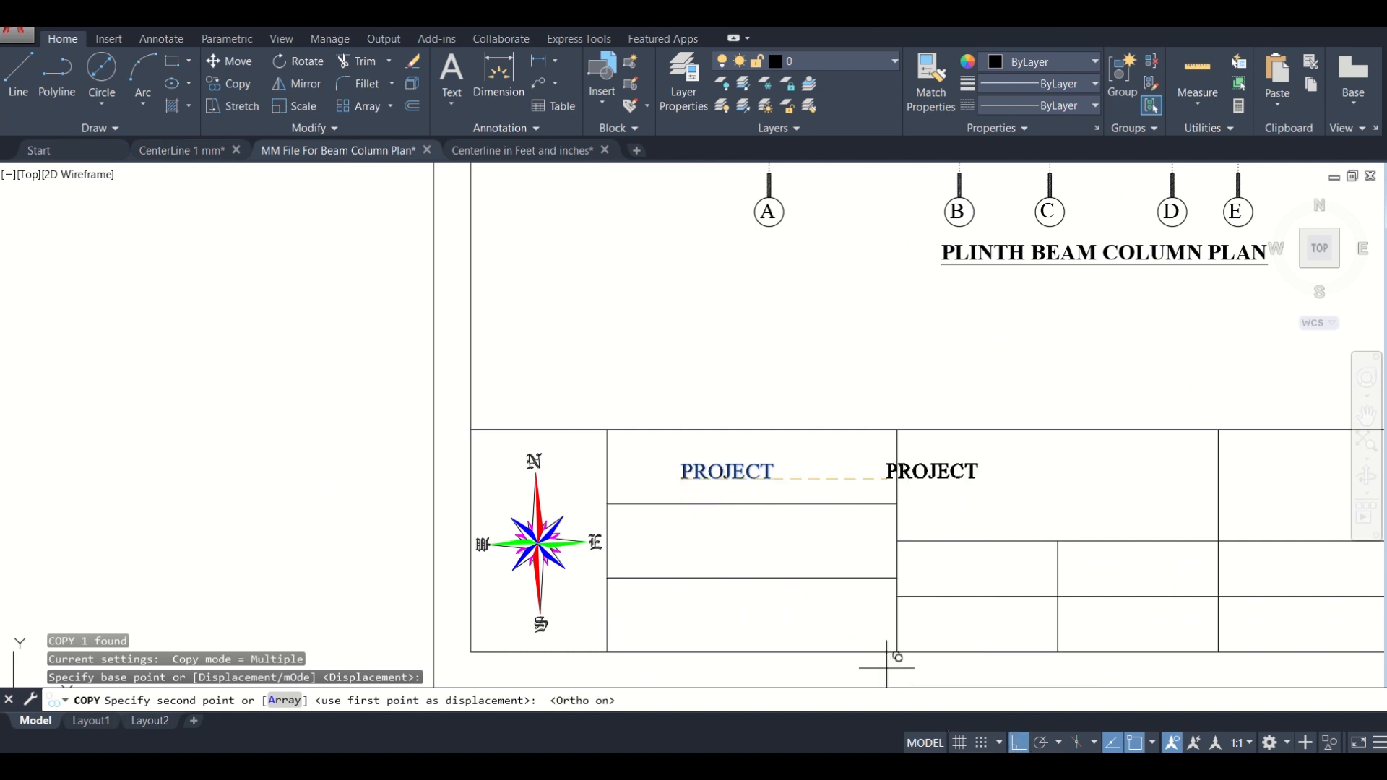
pyautogui.moveTo(693, 534)
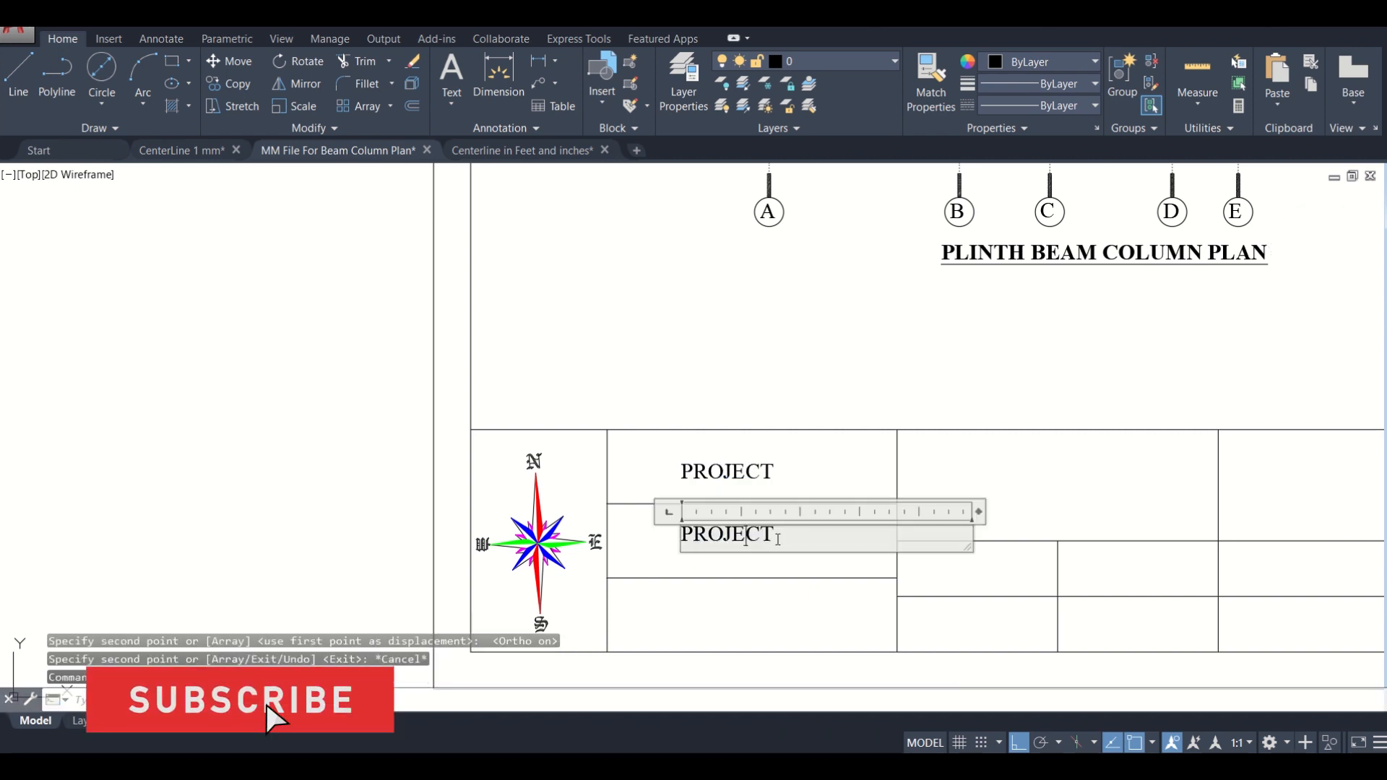
# Step: Overwrite the copied PROJECT text in the second cell with RESIDENTIAL BUILDING
pyautogui.doubleClick(726, 535)
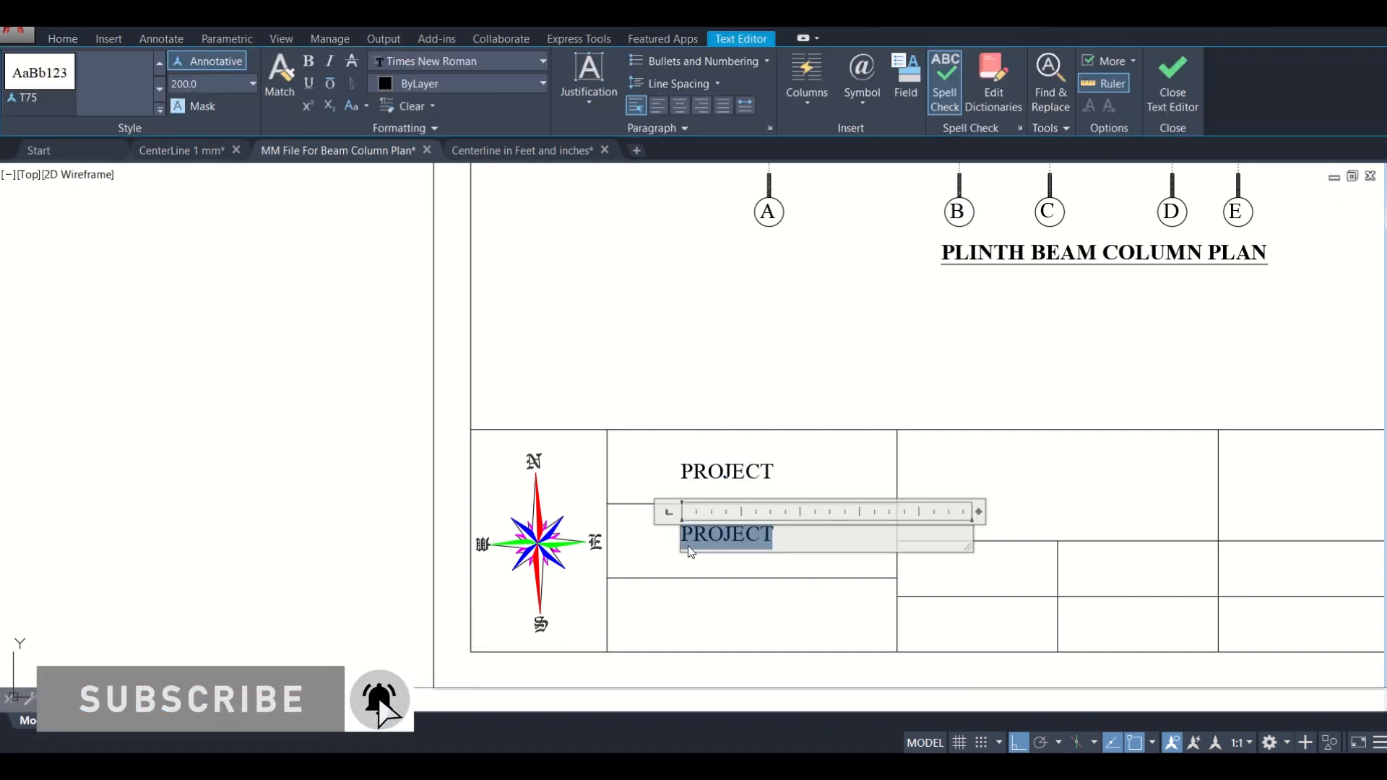
pyautogui.write('RE')
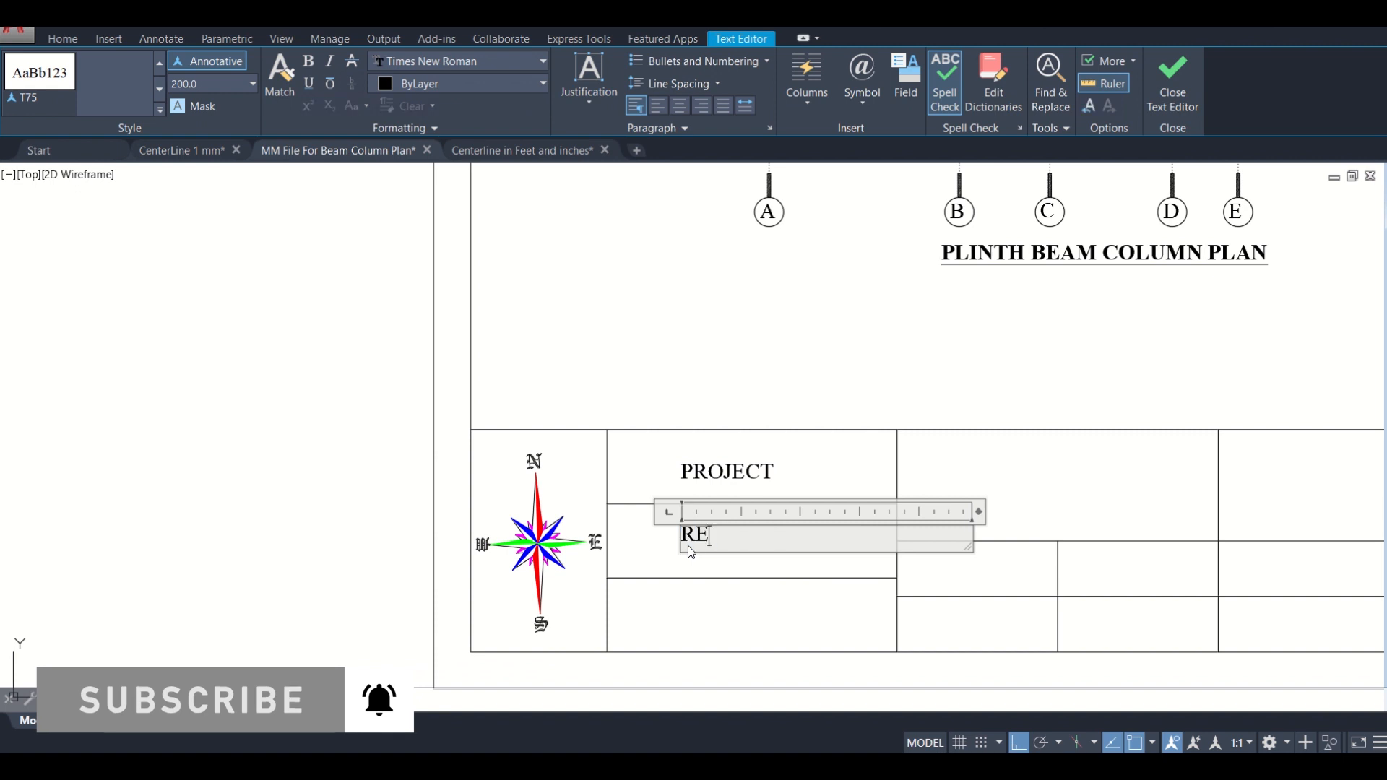
pyautogui.write('SIDENTIAL')
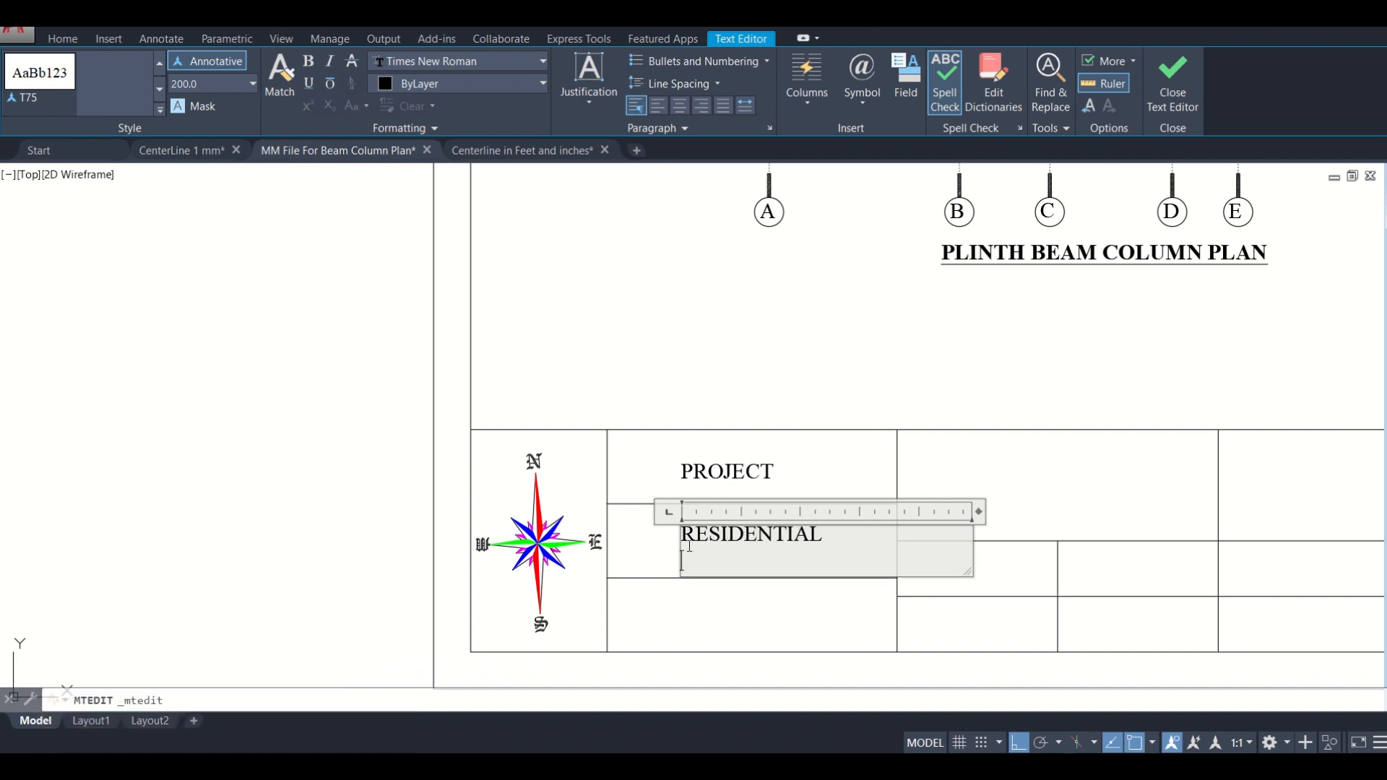
pyautogui.write('BUILF')
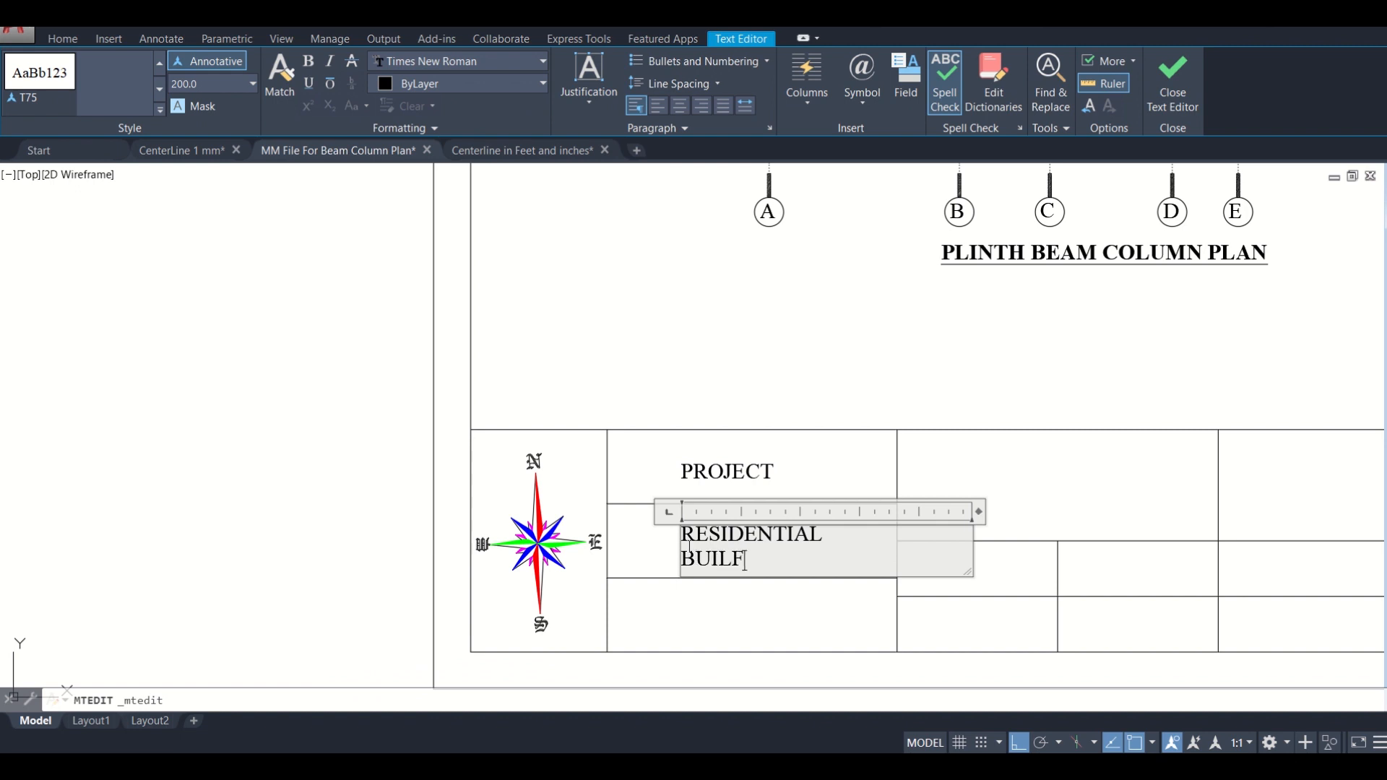
pyautogui.write('DING')
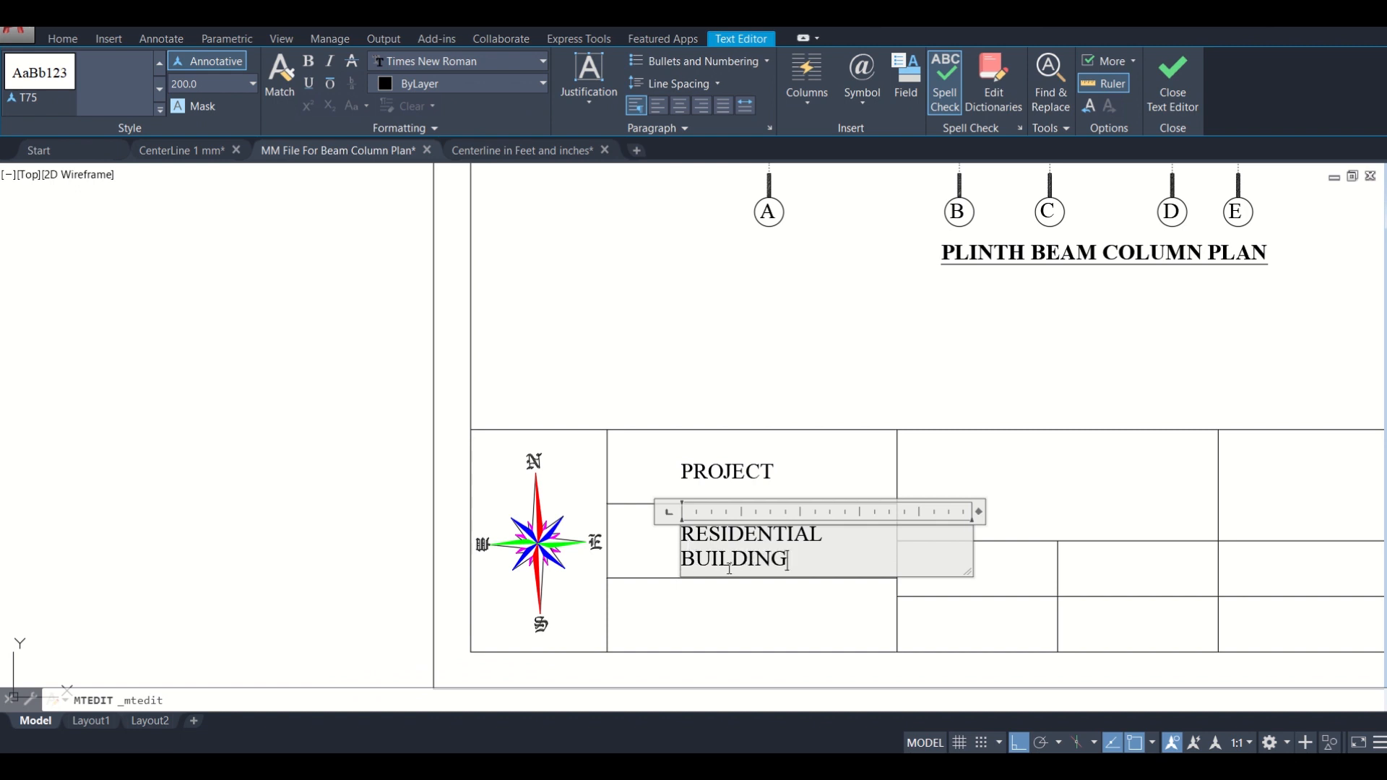
# Step: Finish the RESIDENTIAL BUILDING label, clear the selection and copy it down with CO
pyautogui.click(1171, 79)
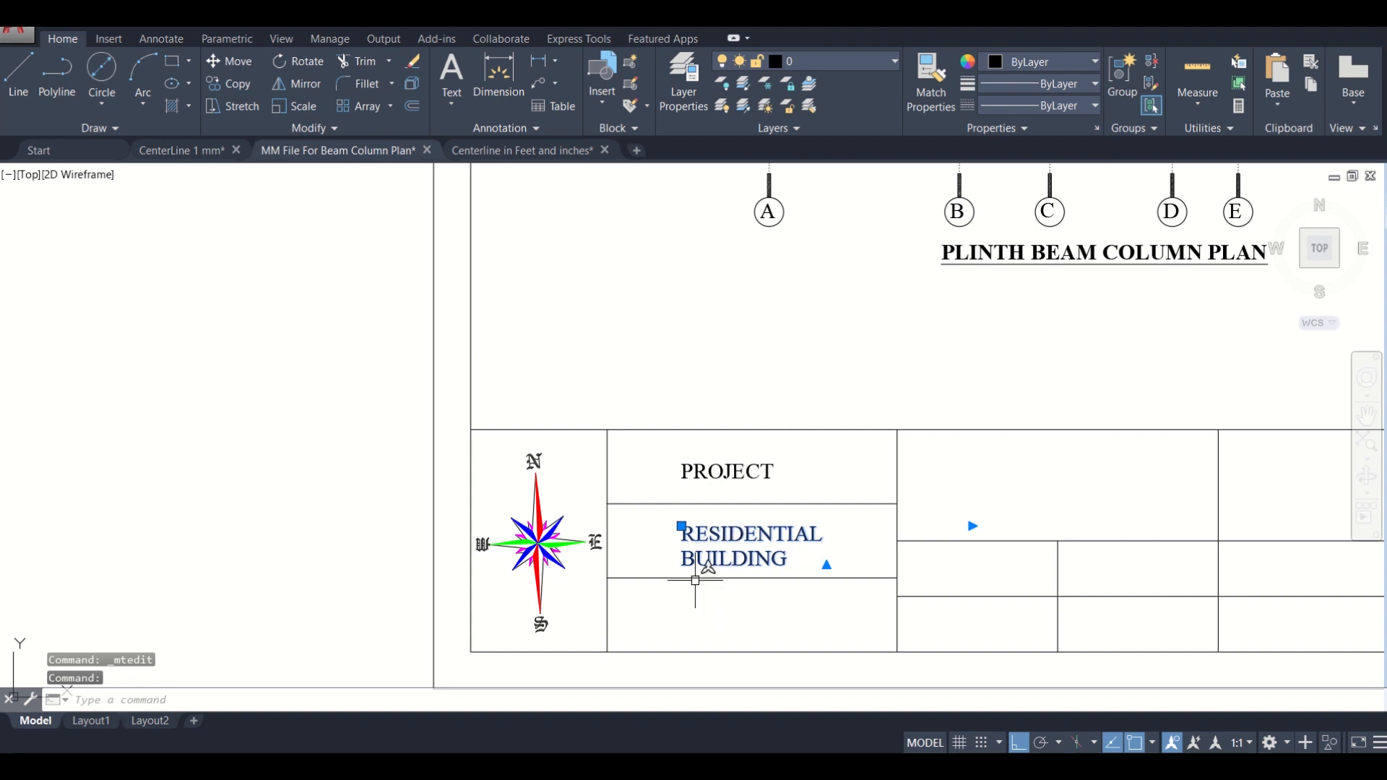
pyautogui.press('Escape')
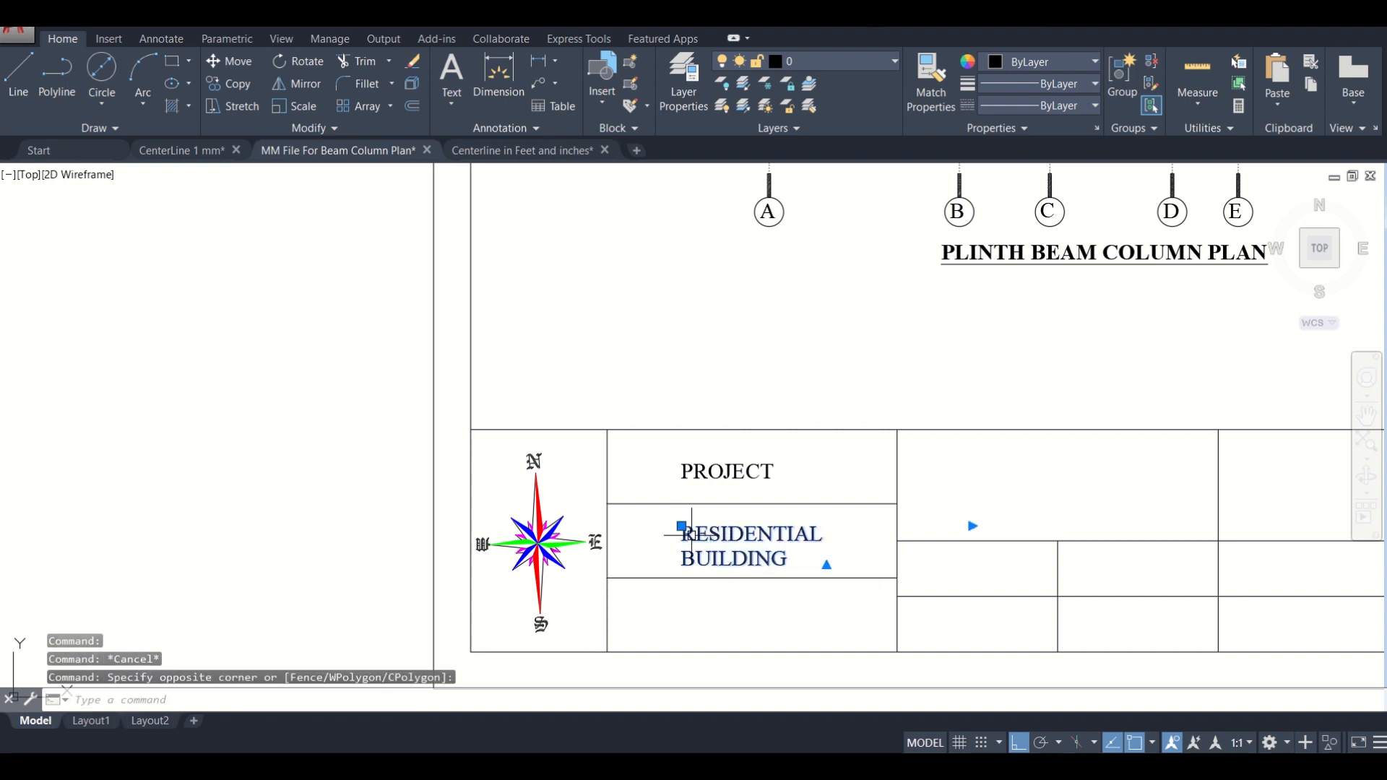
pyautogui.write('CO')
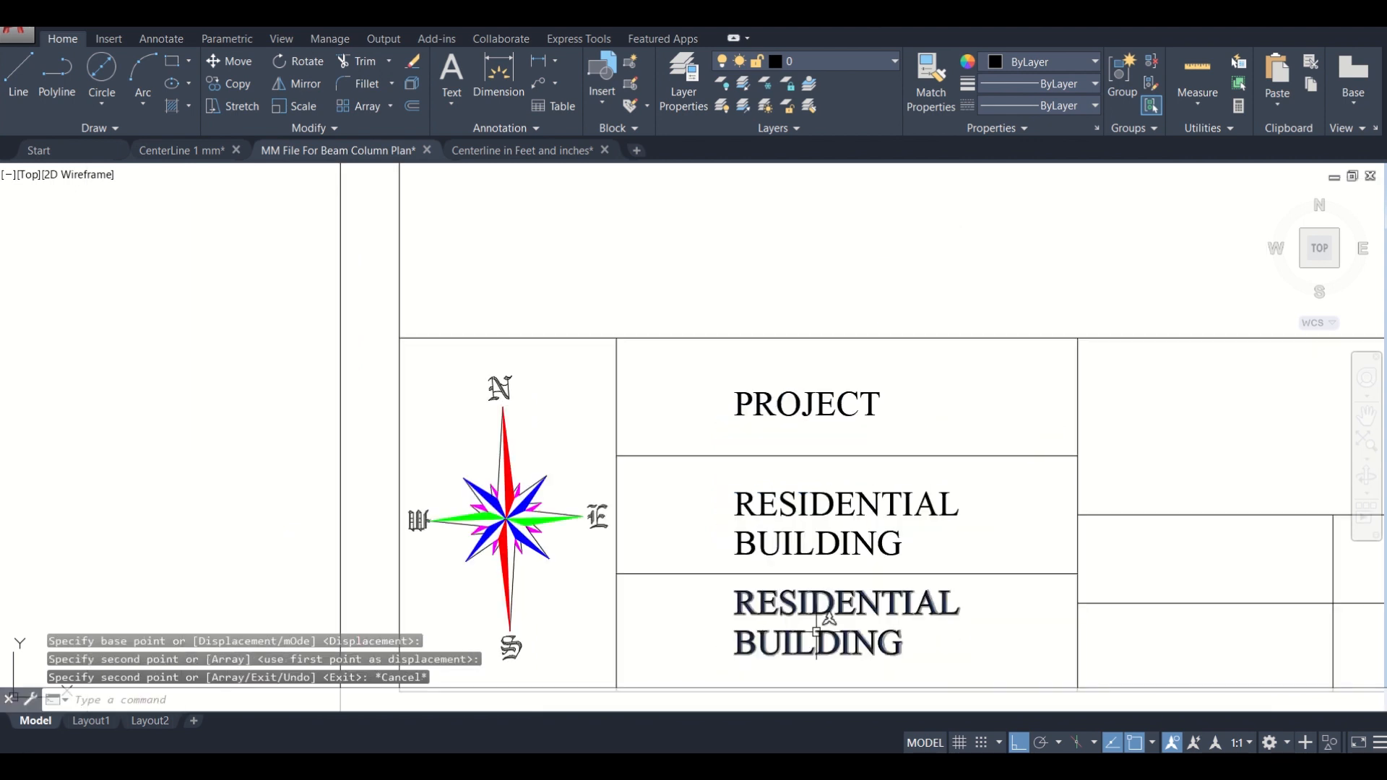
pyautogui.doubleClick(817, 622)
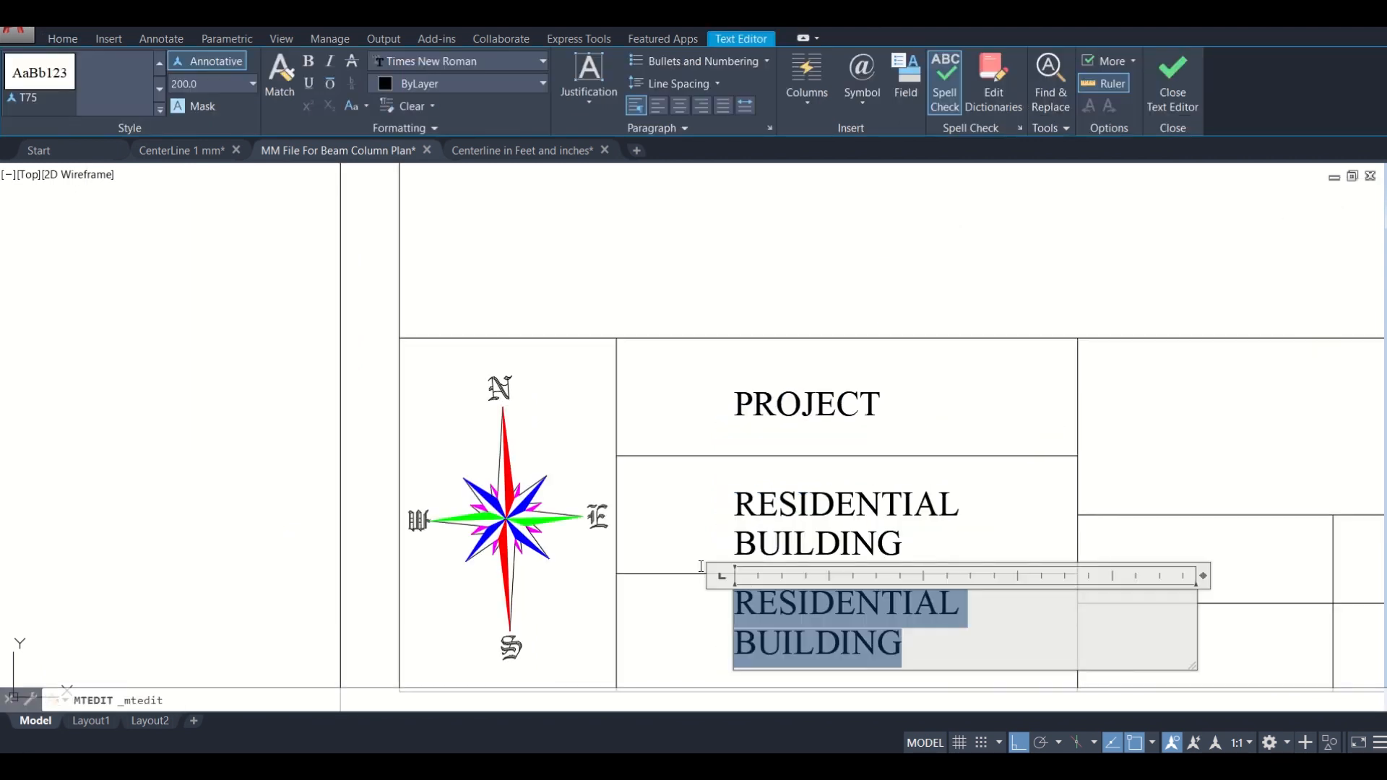
pyautogui.write('CLIEN')
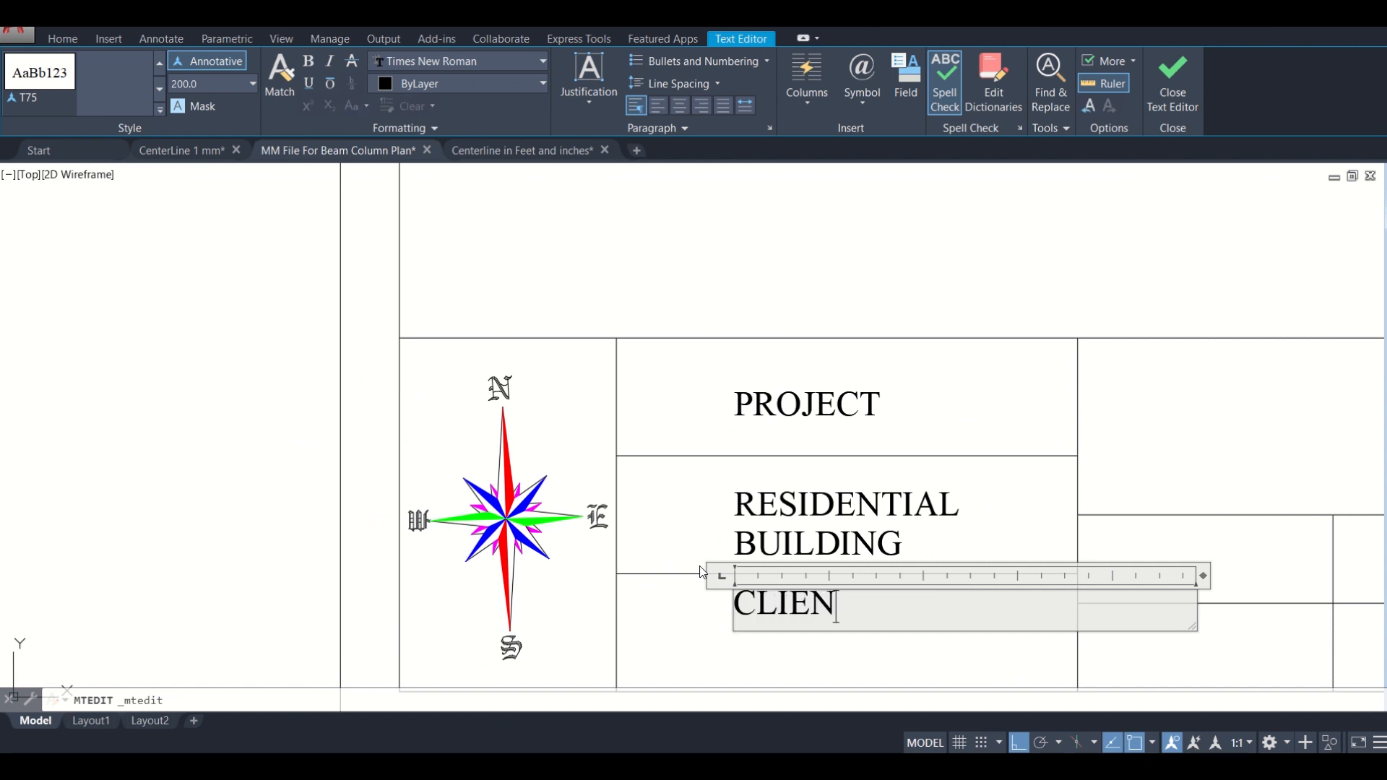
pyautogui.write('T:')
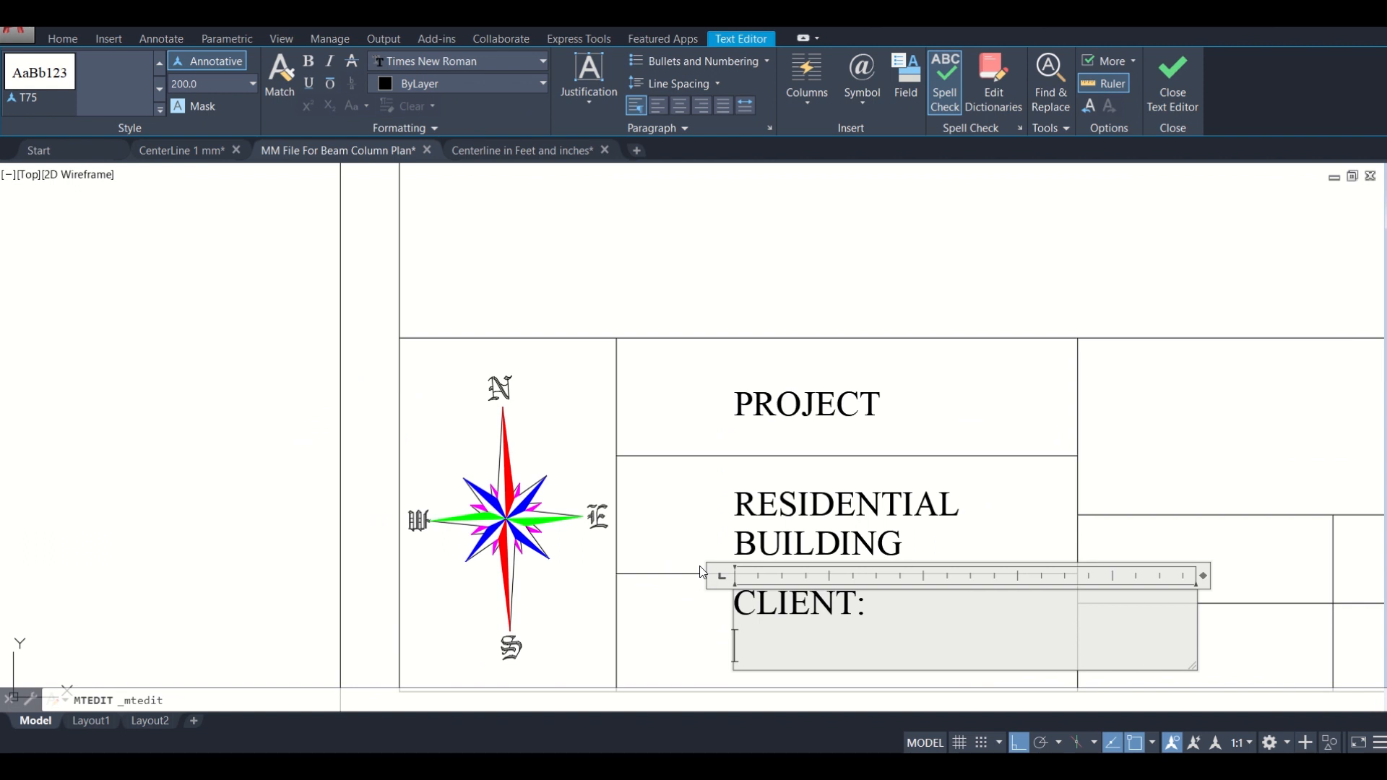
pyautogui.write('MR.')
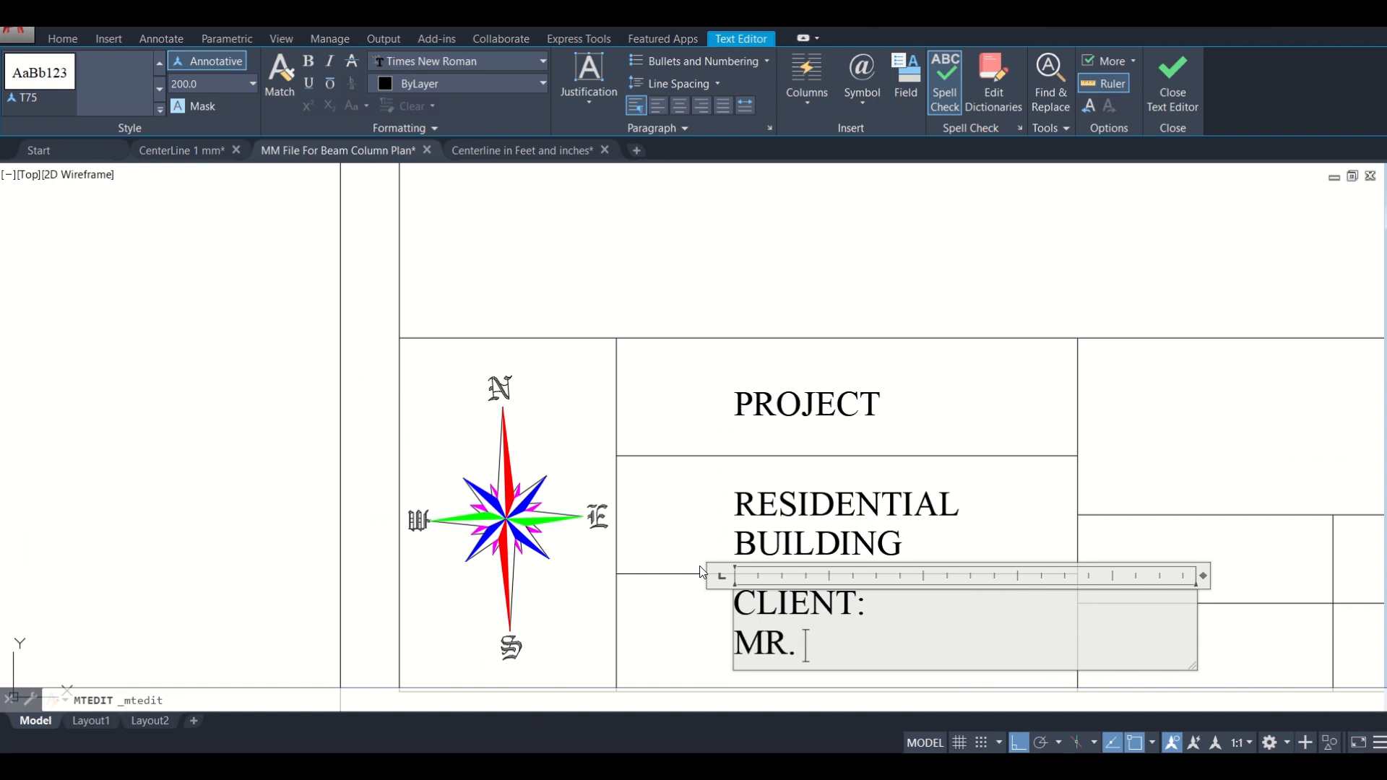
pyautogui.write('SANJA')
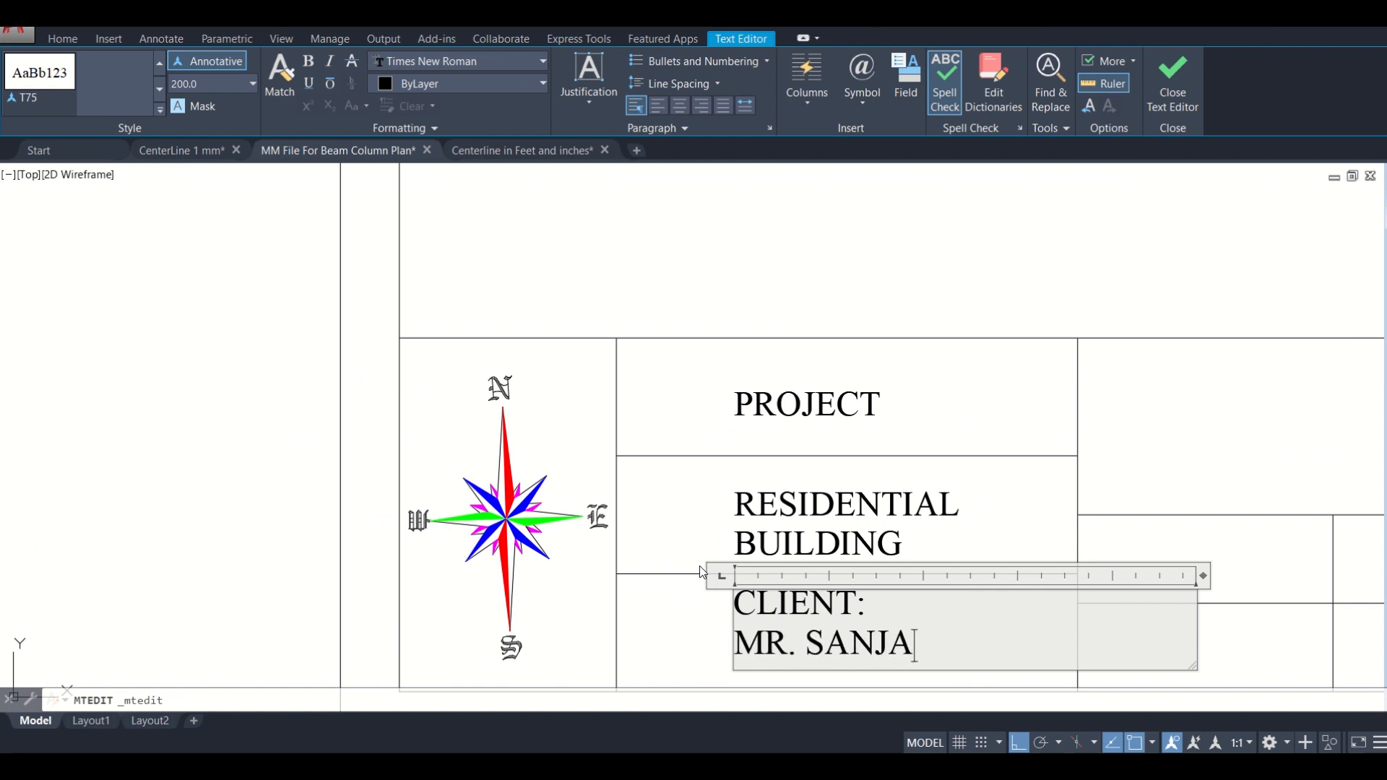
pyautogui.write('Y')
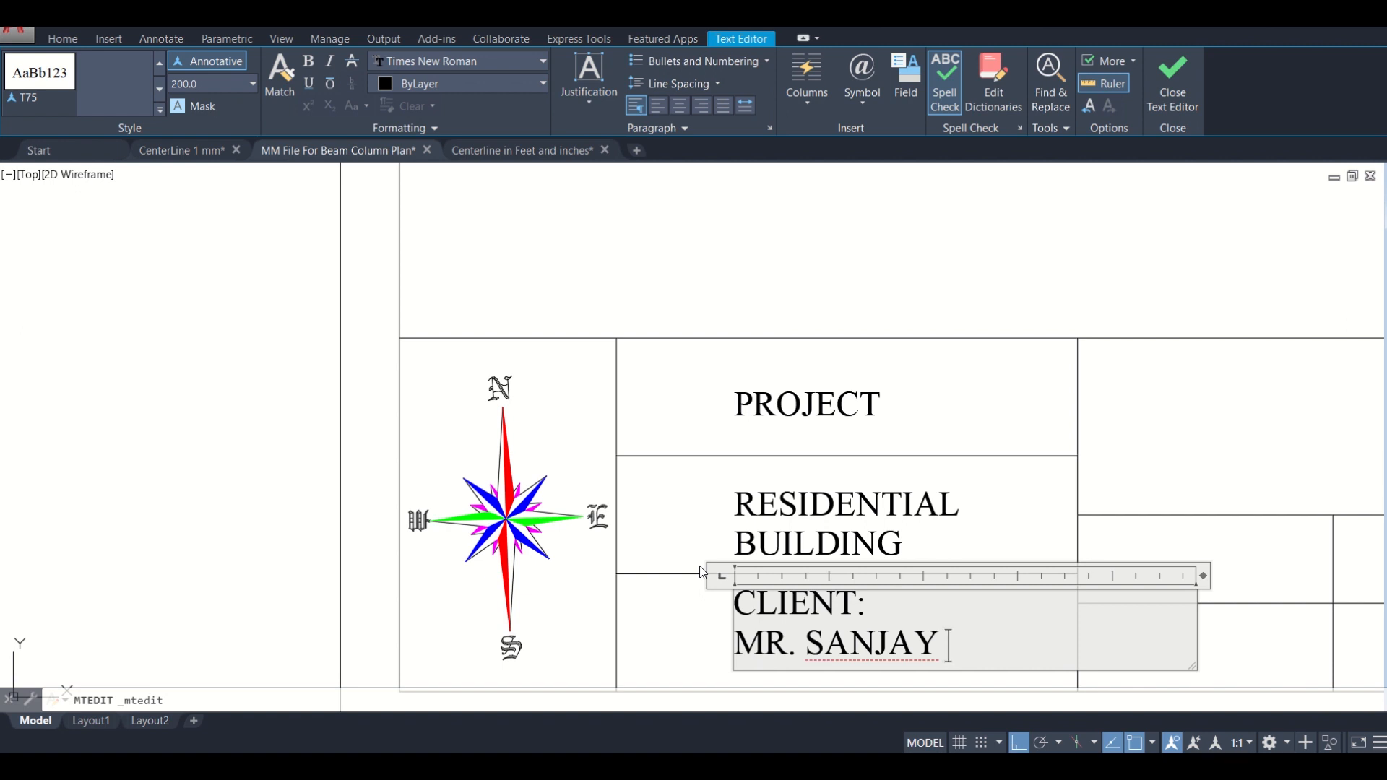
pyautogui.write('DAS')
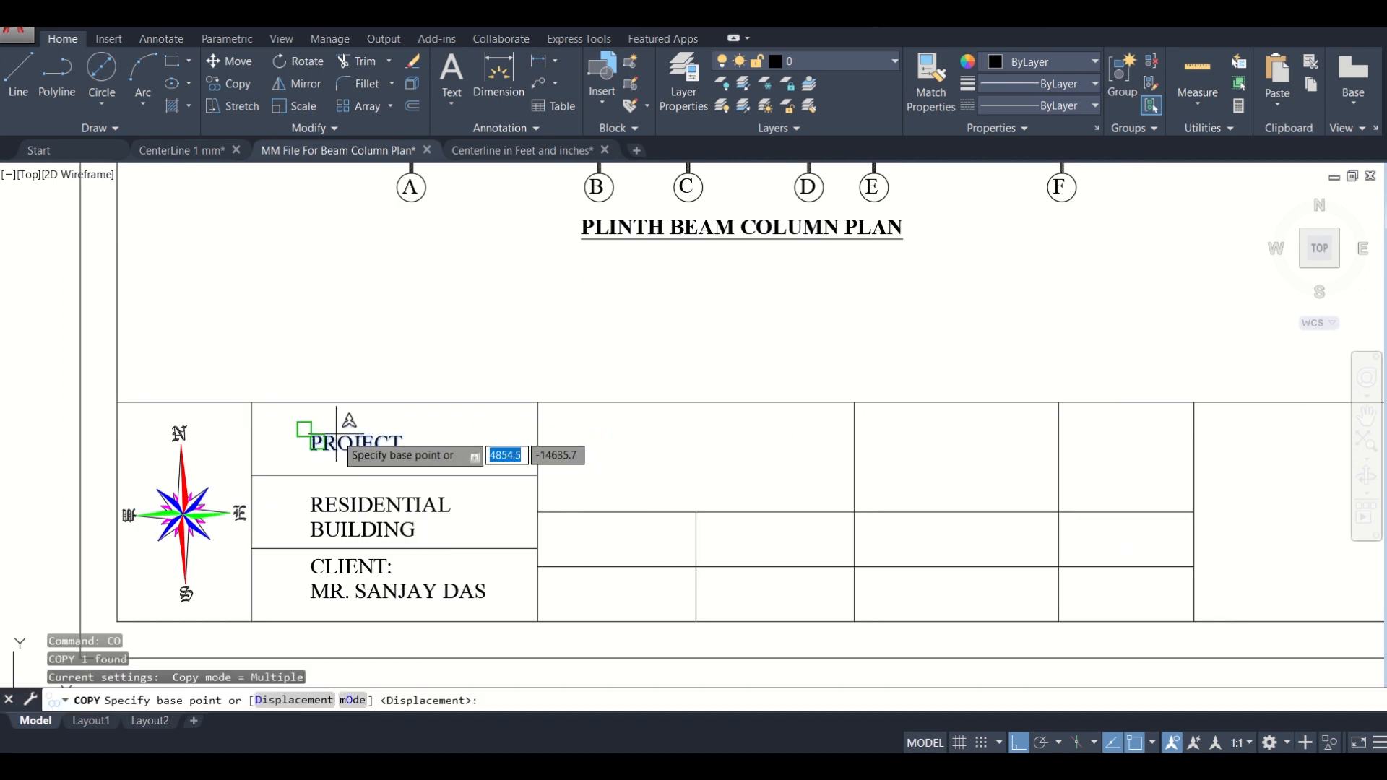
# Step: Pick a base point and copy PROJECT into the next compartment to the right
pyautogui.click(310, 442)
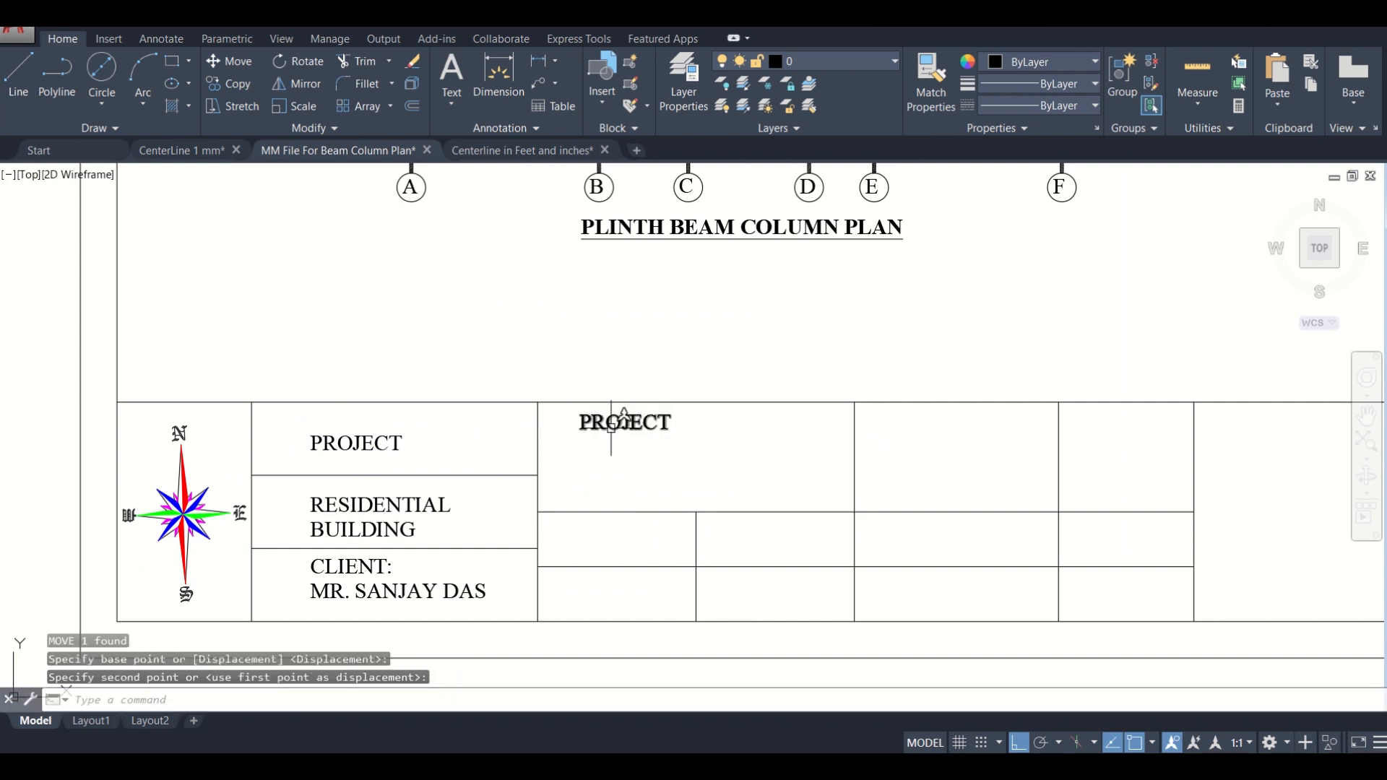
# Step: Retype the copied label as PLINTH BEAM COLUMN PLAN with BUILT-UP AREA= below it
pyautogui.doubleClick(624, 422)
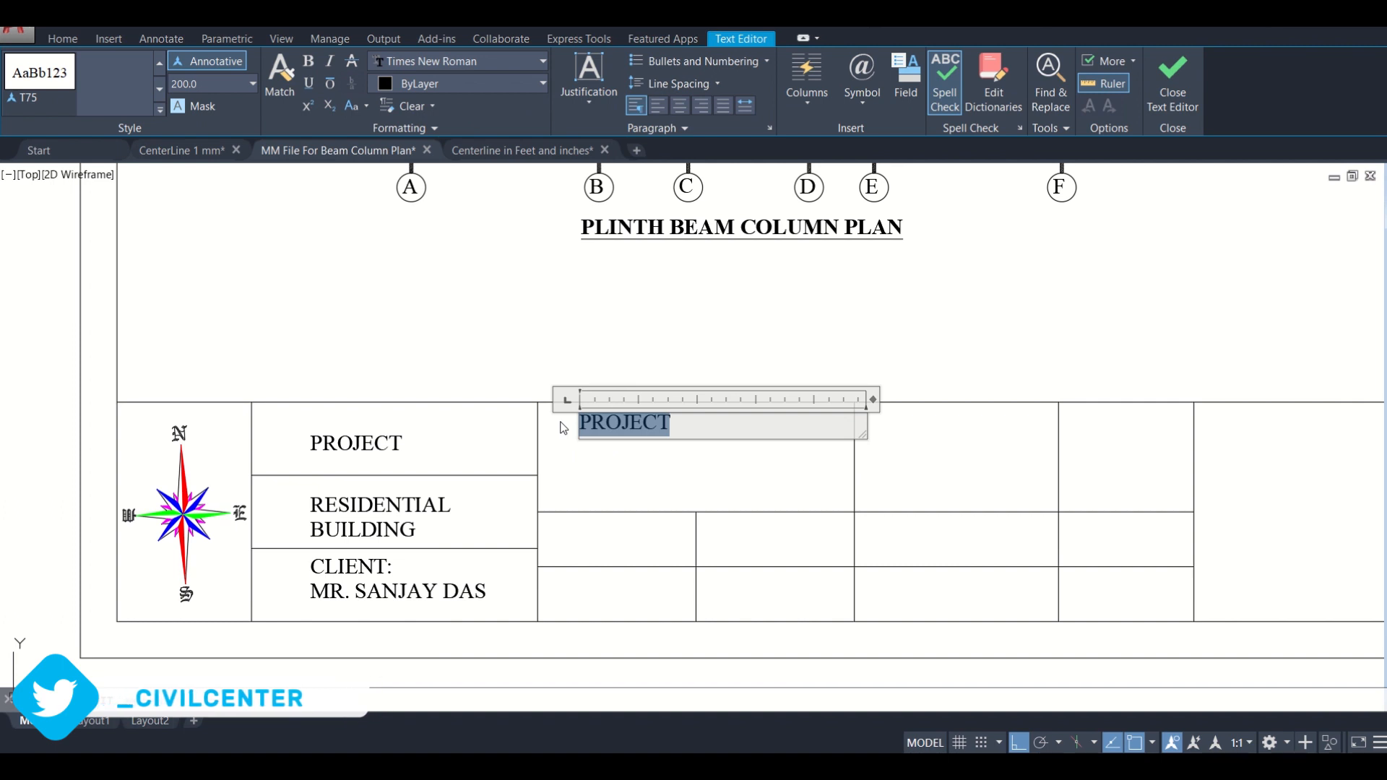
pyautogui.write('PL')
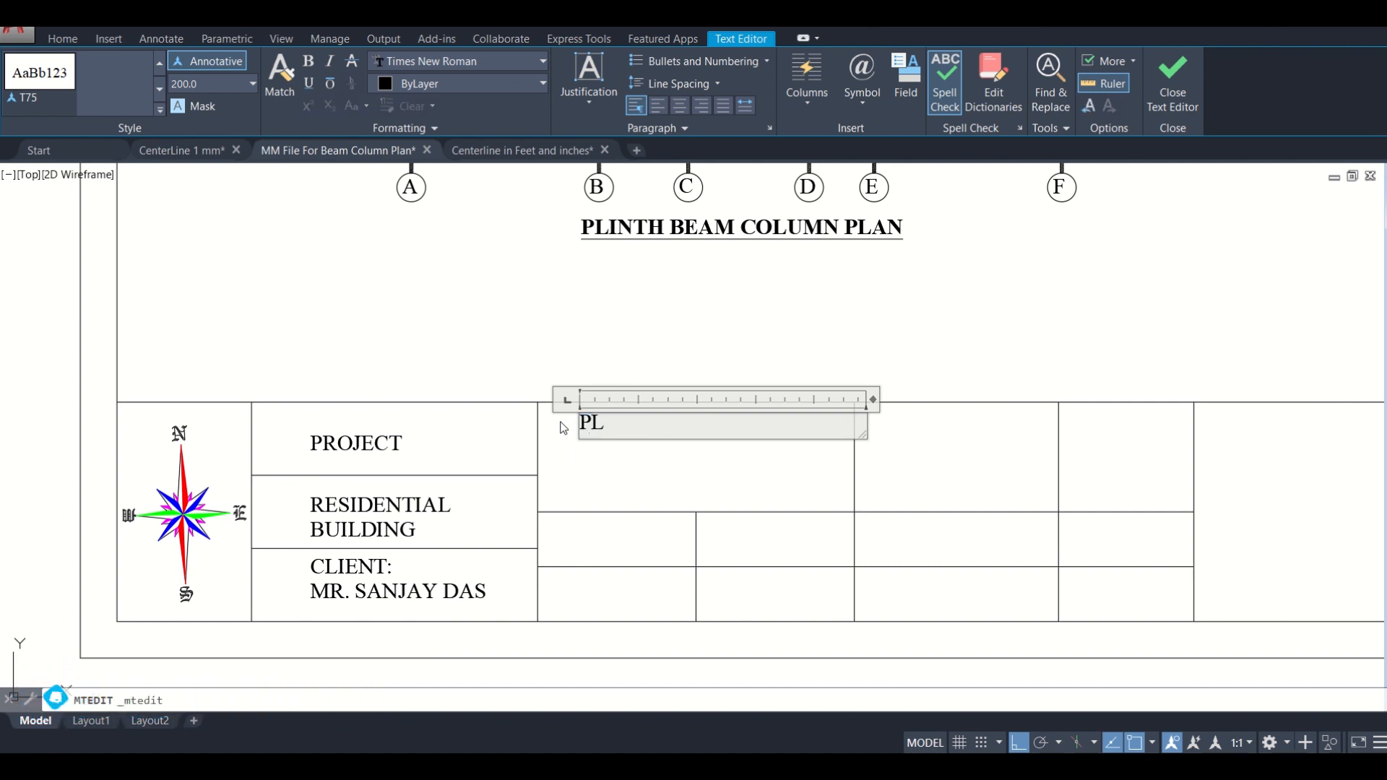
pyautogui.write('INTH B')
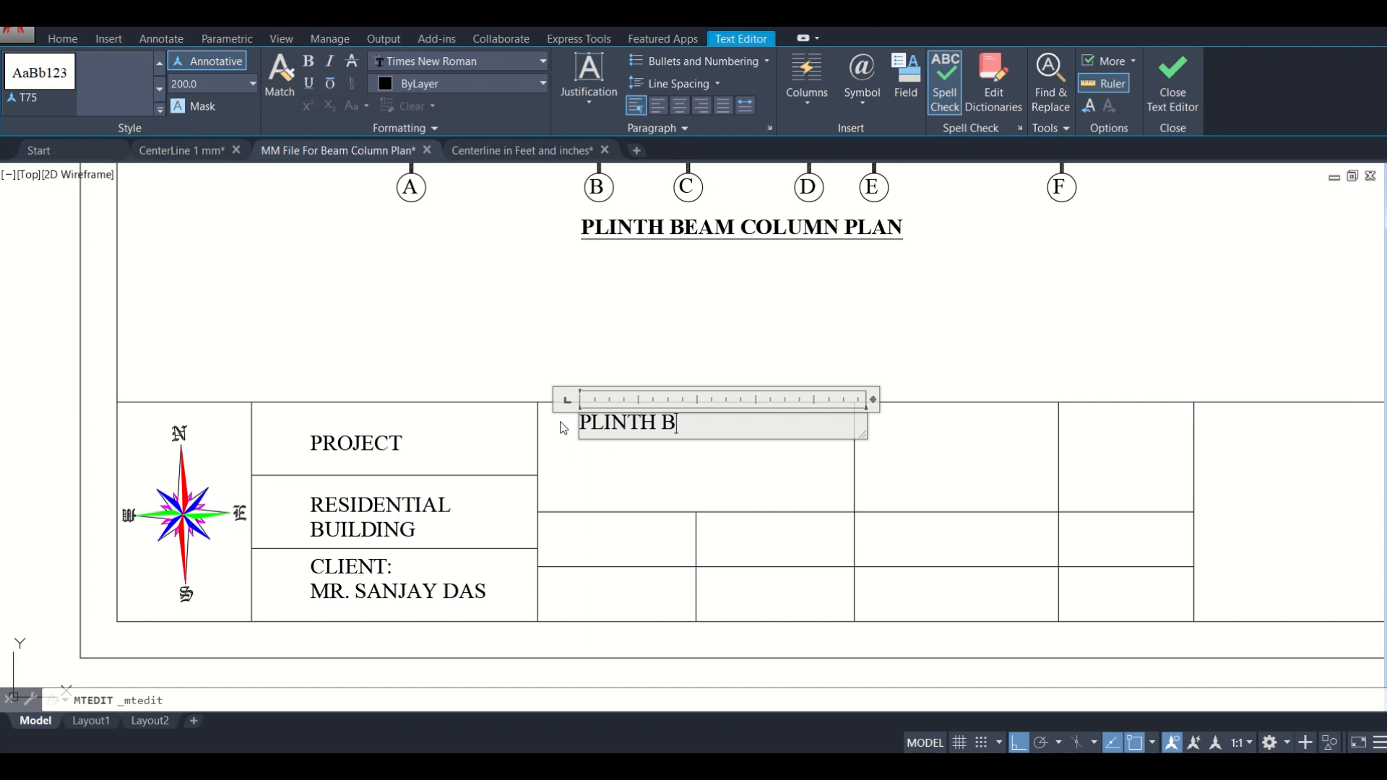
pyautogui.write('EAM COL')
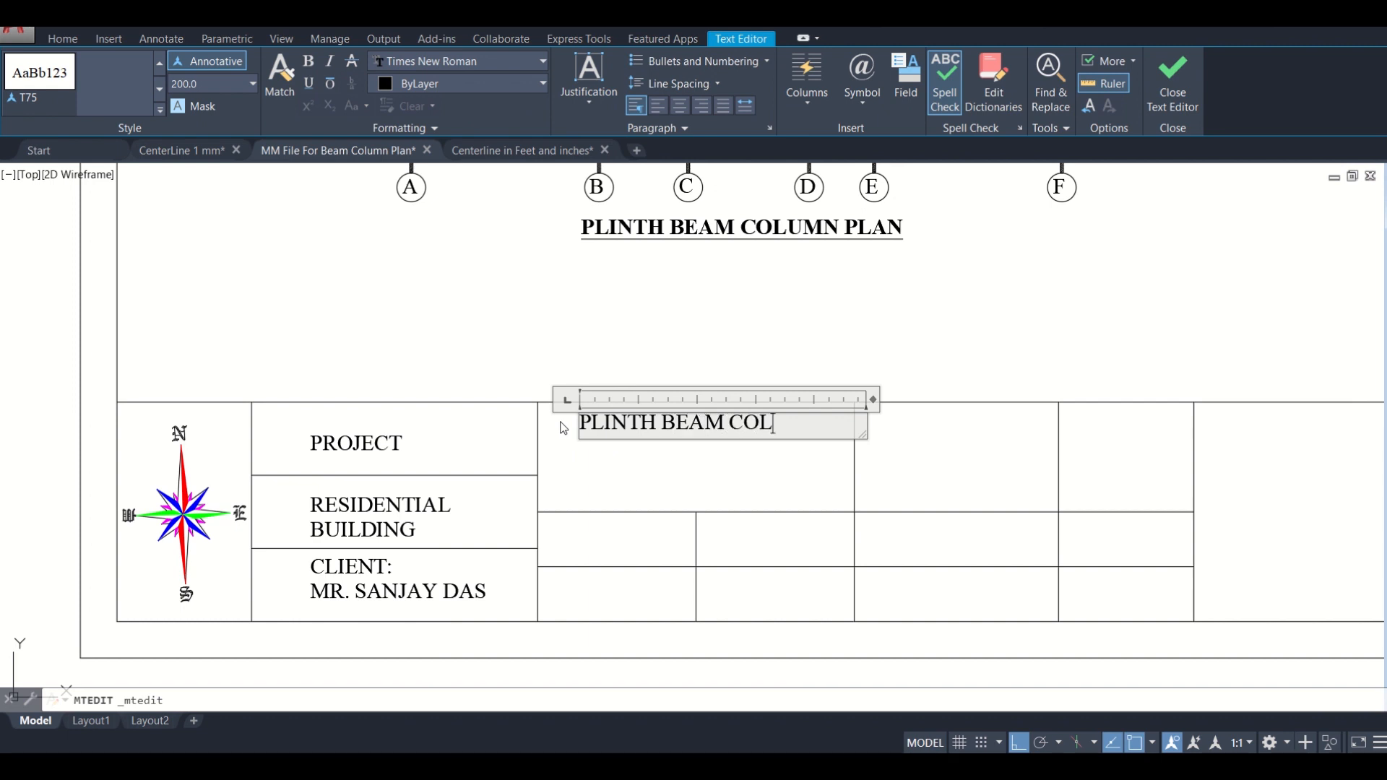
pyautogui.write('UMN')
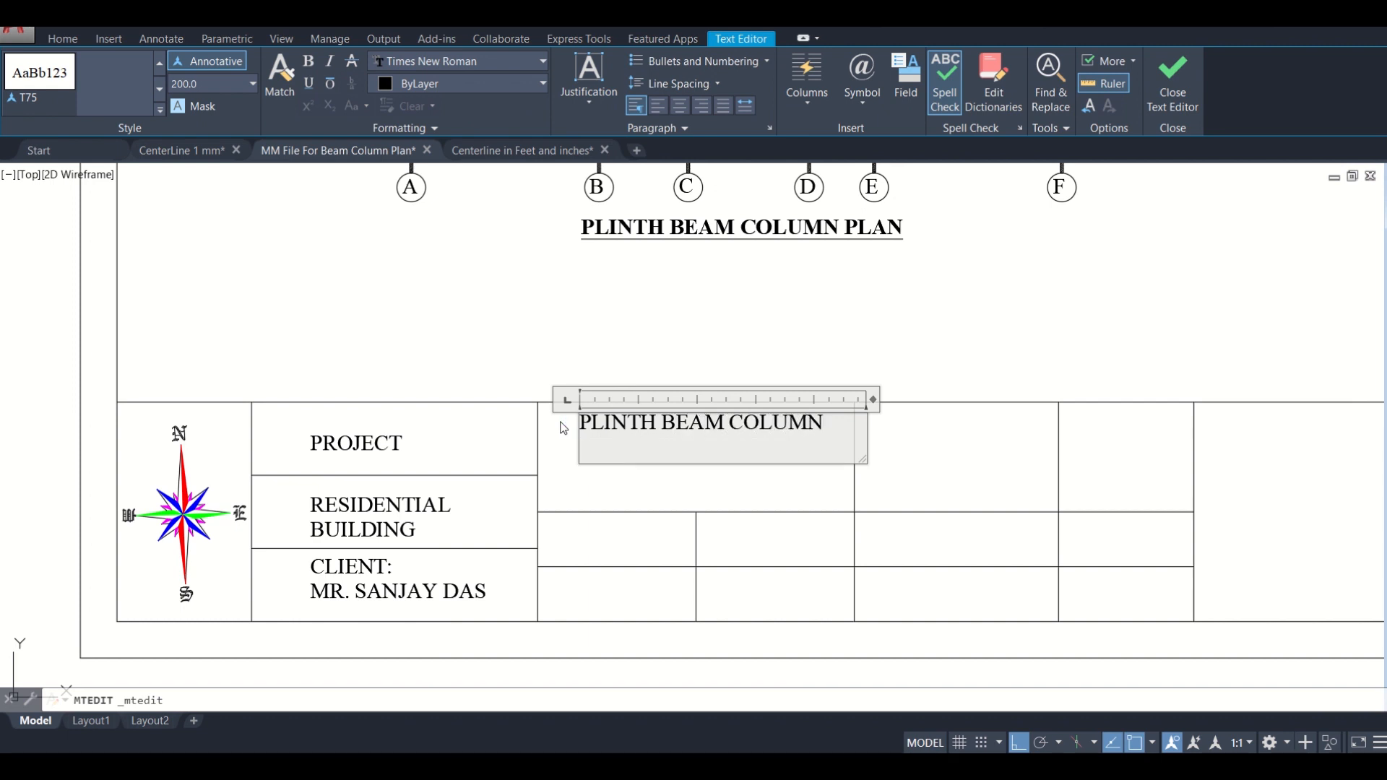
pyautogui.write('PLAN')
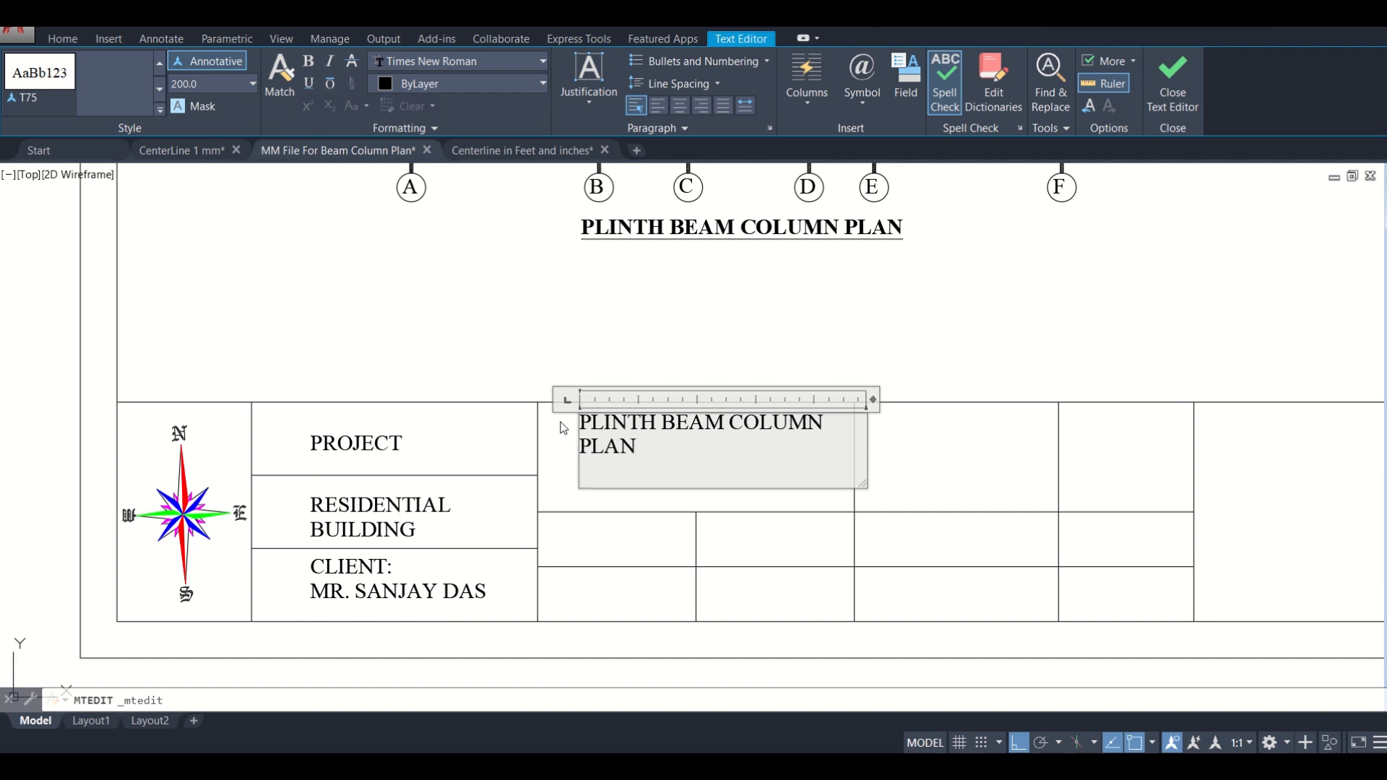
pyautogui.write('BUILT')
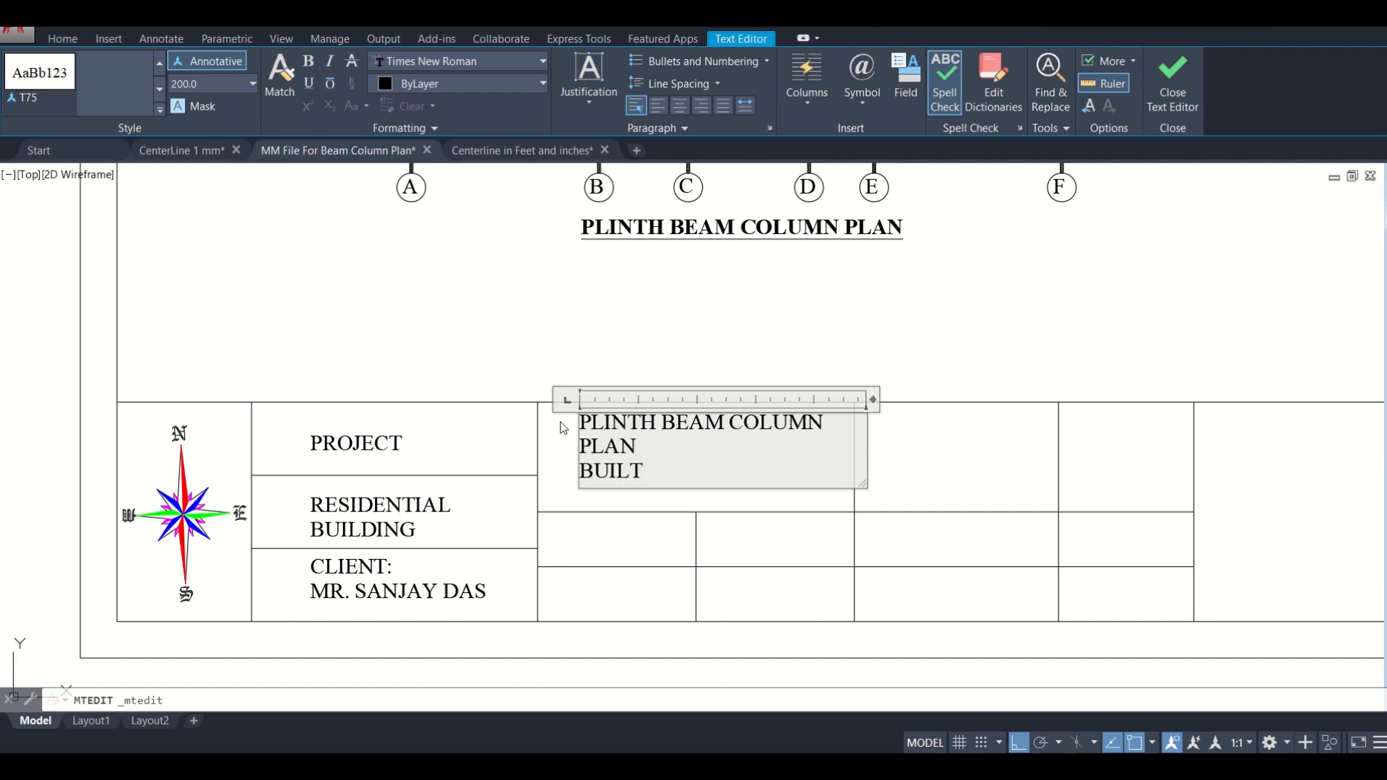
pyautogui.write('-')
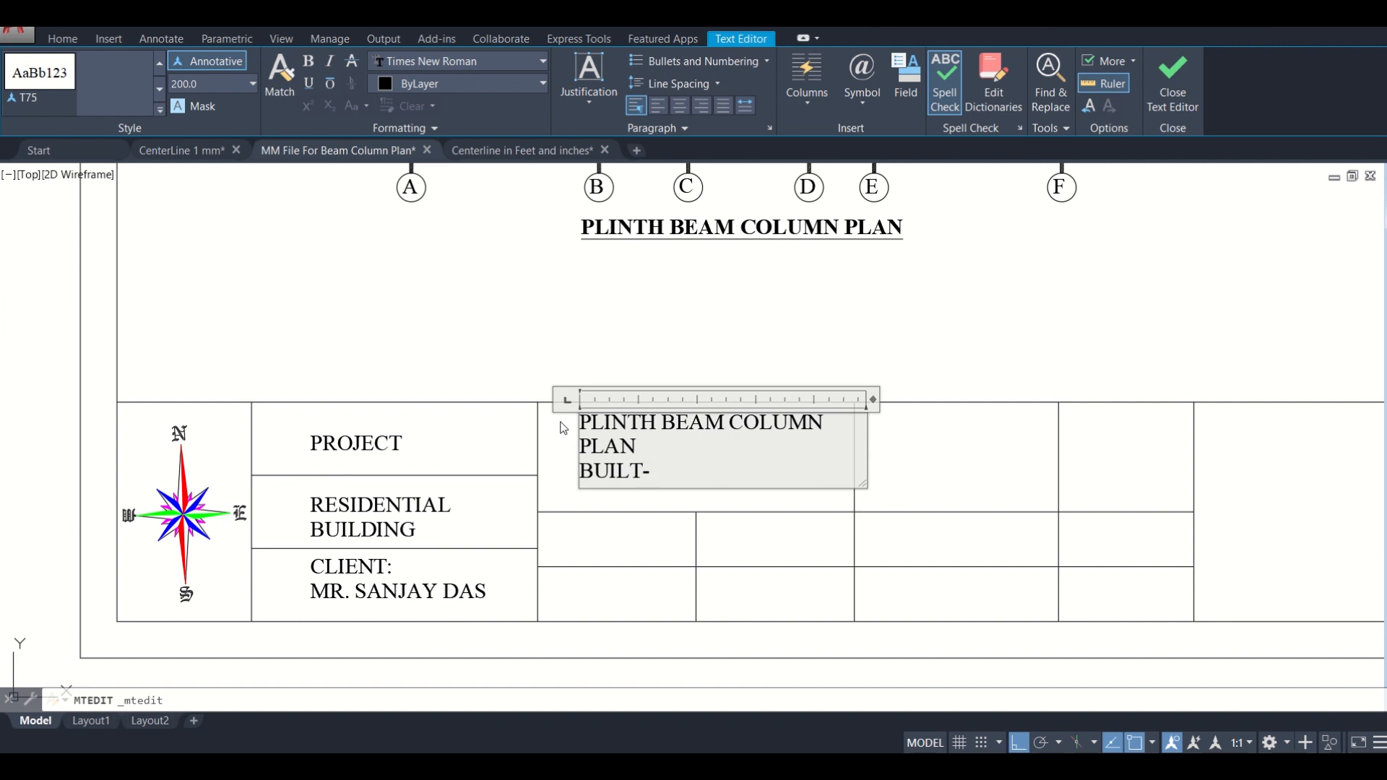
pyautogui.write('UP AR')
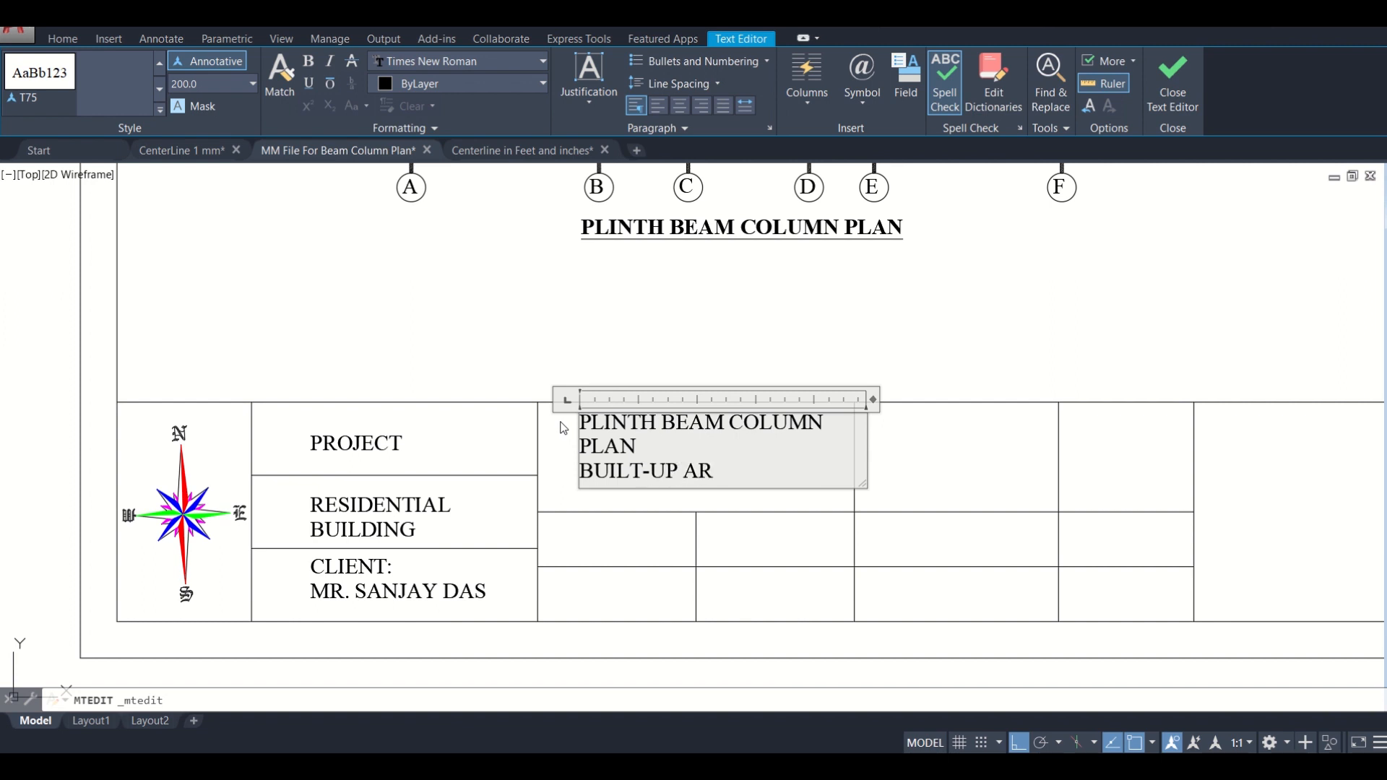
pyautogui.write('EA')
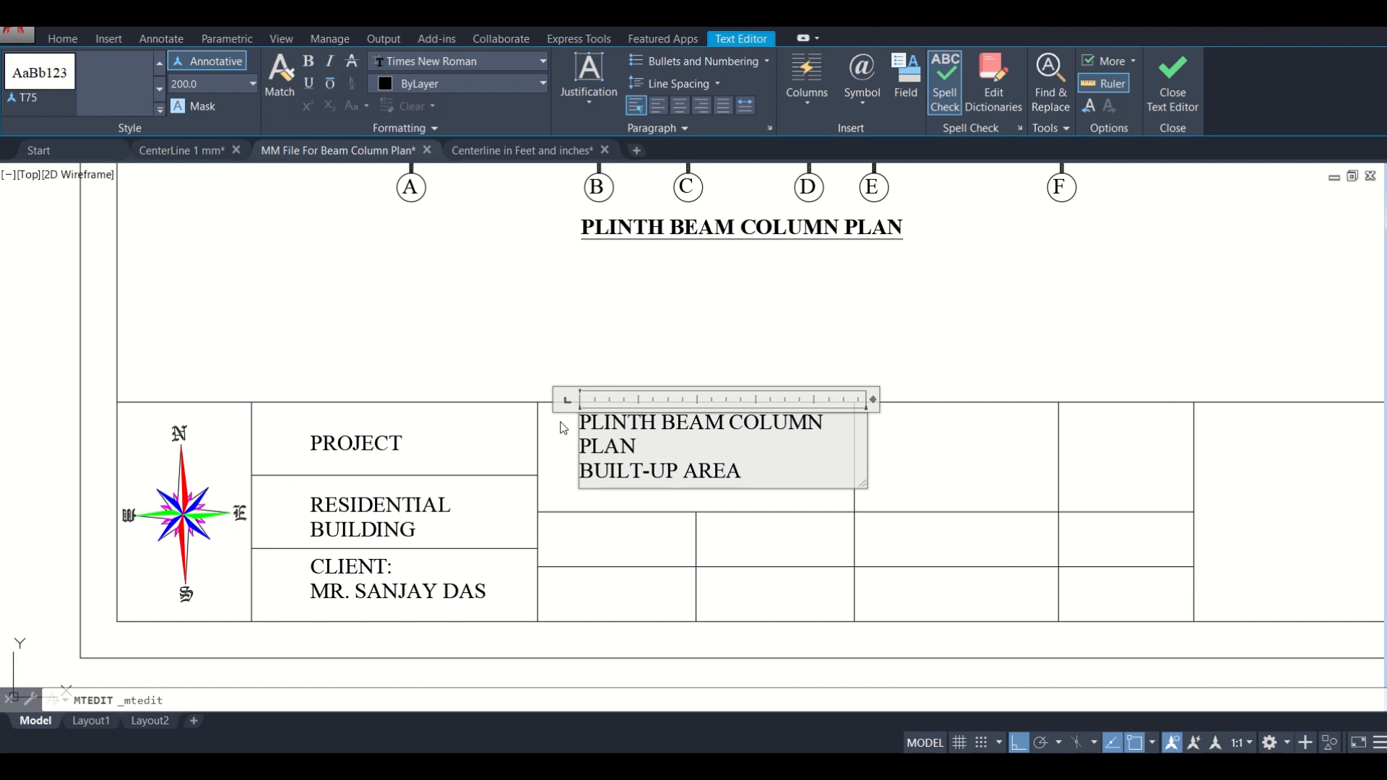
pyautogui.write('=')
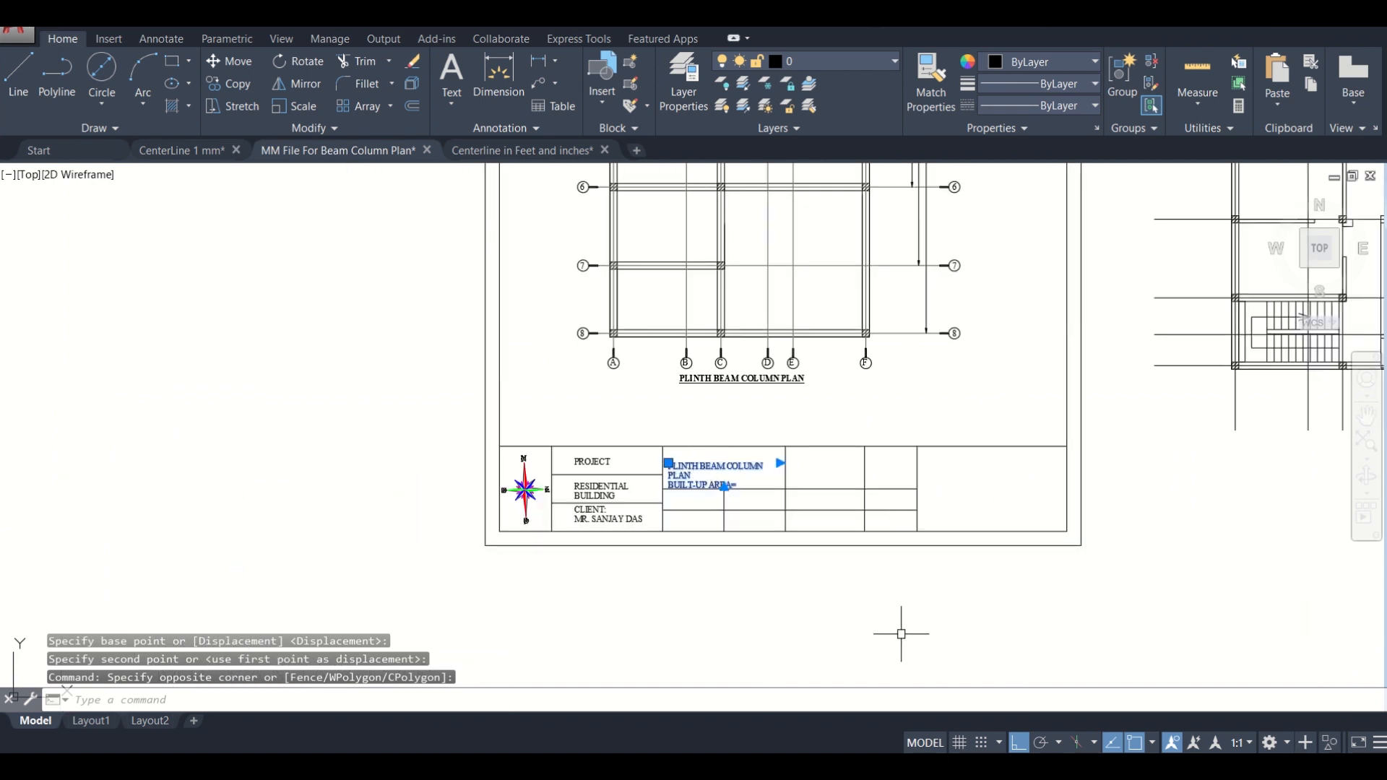
# Step: Reposition the drawing title text and copy PROJECT into the two cells beneath it
pyautogui.click(900, 634)
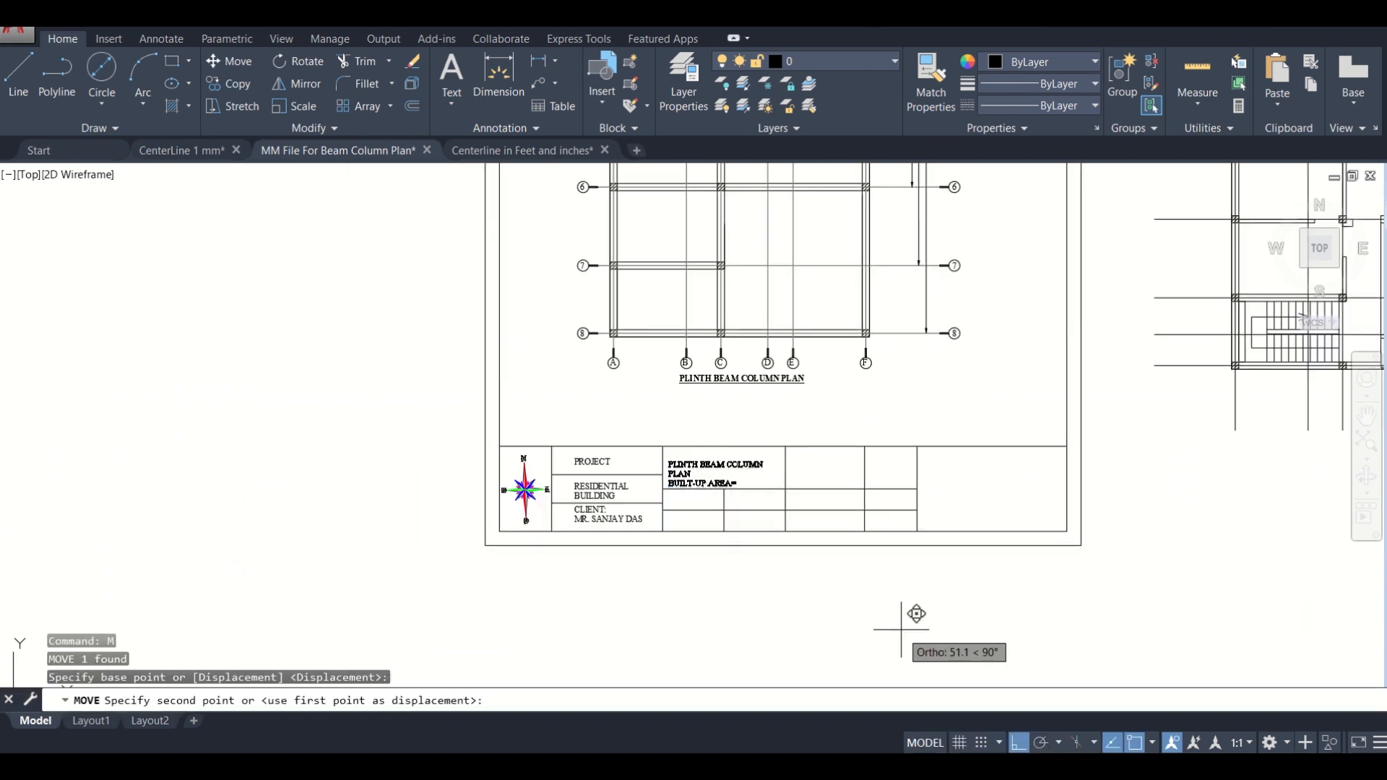
pyautogui.moveTo(900, 619)
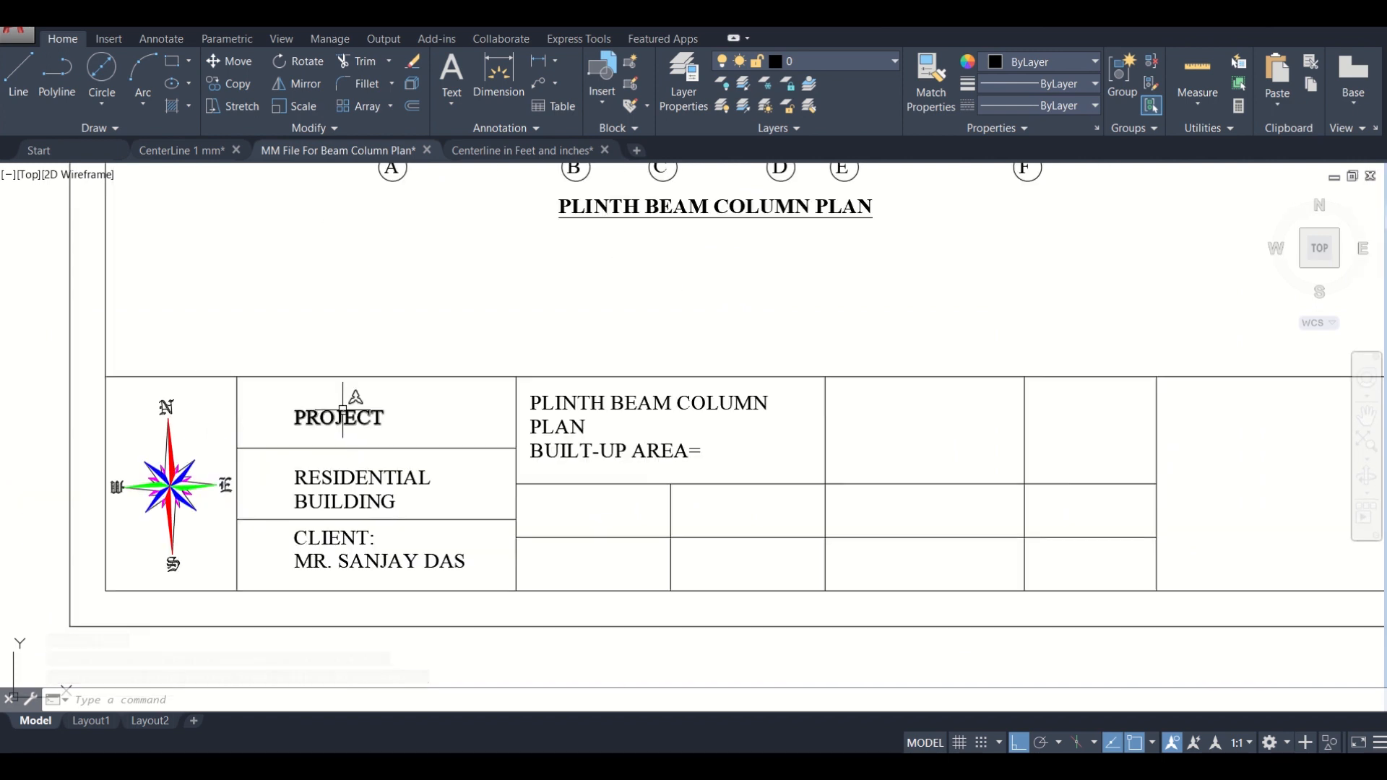
pyautogui.click(338, 416)
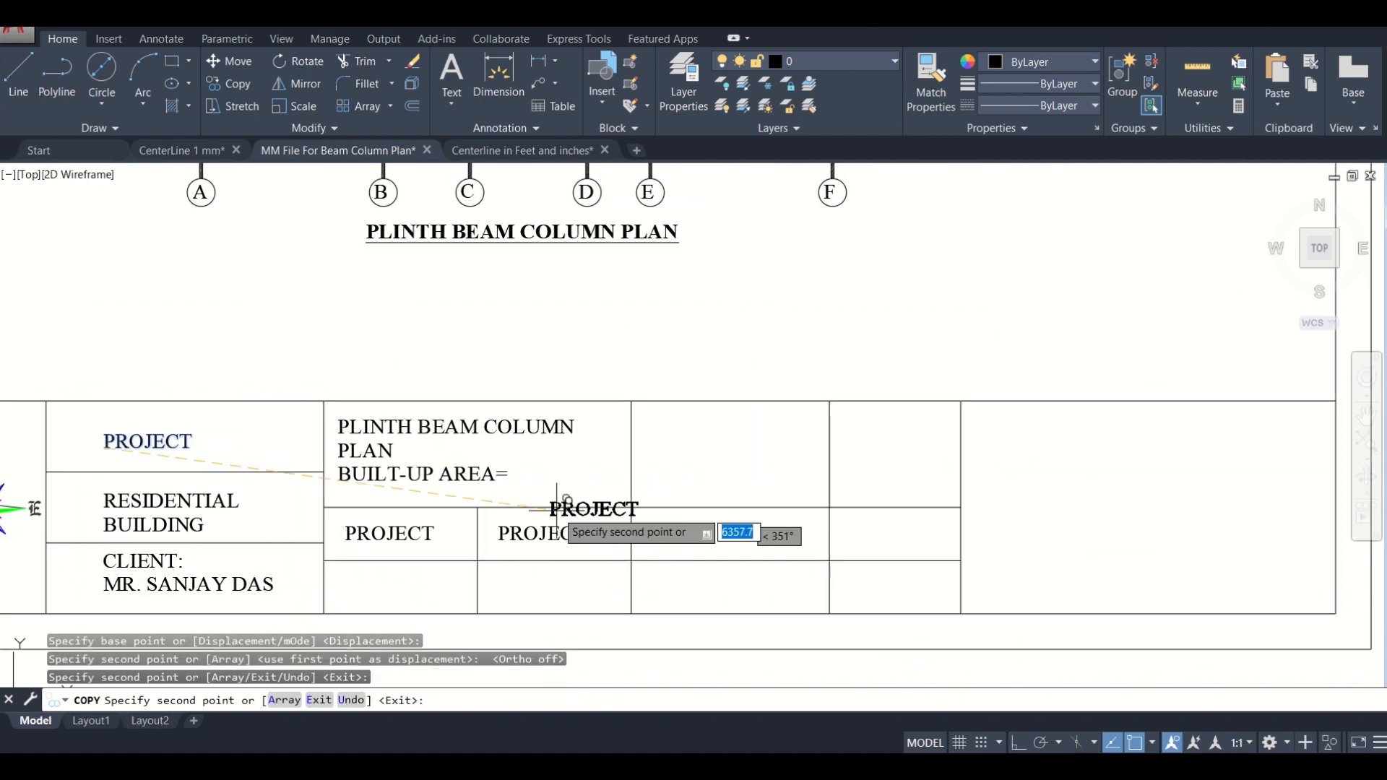
pyautogui.press('Escape')
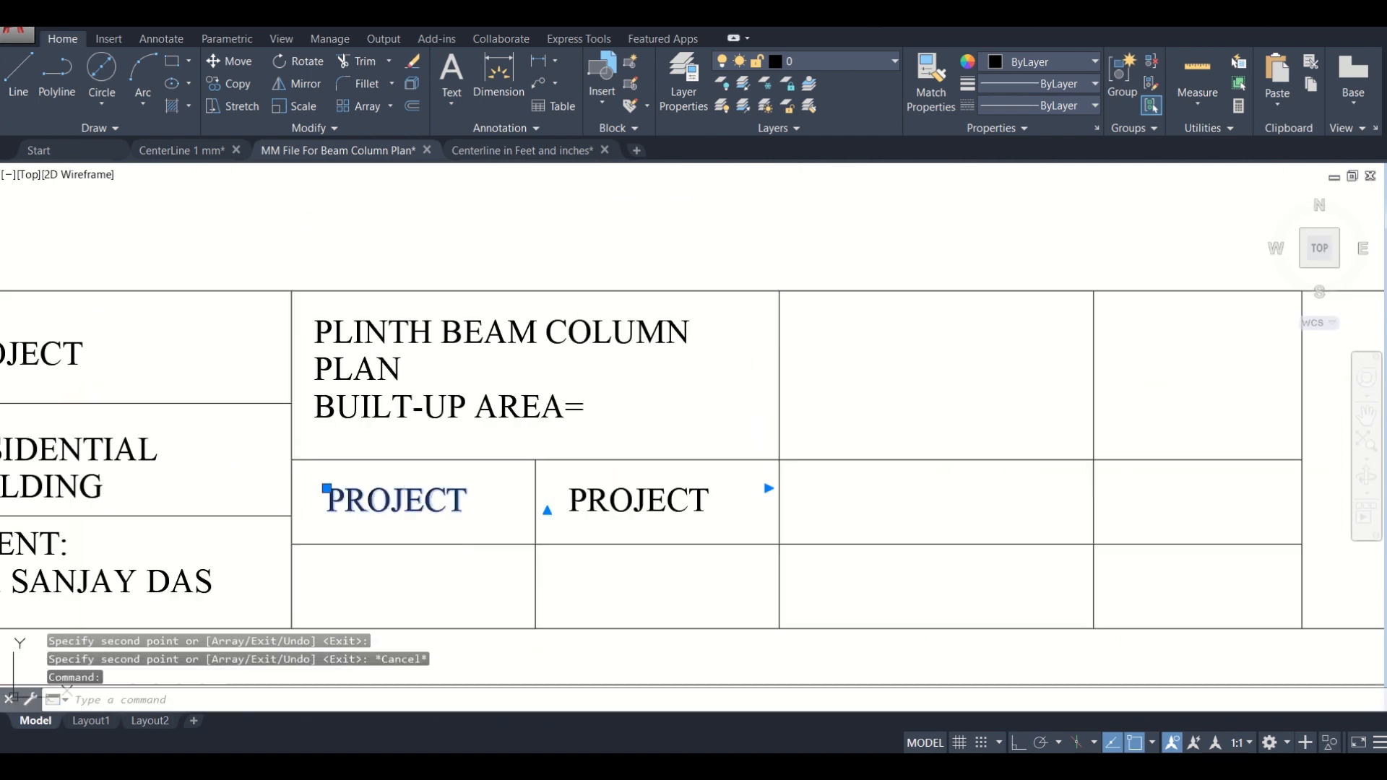
# Step: Rewrite the first copied label beneath the drawing title as DR. NO
pyautogui.doubleClick(394, 500)
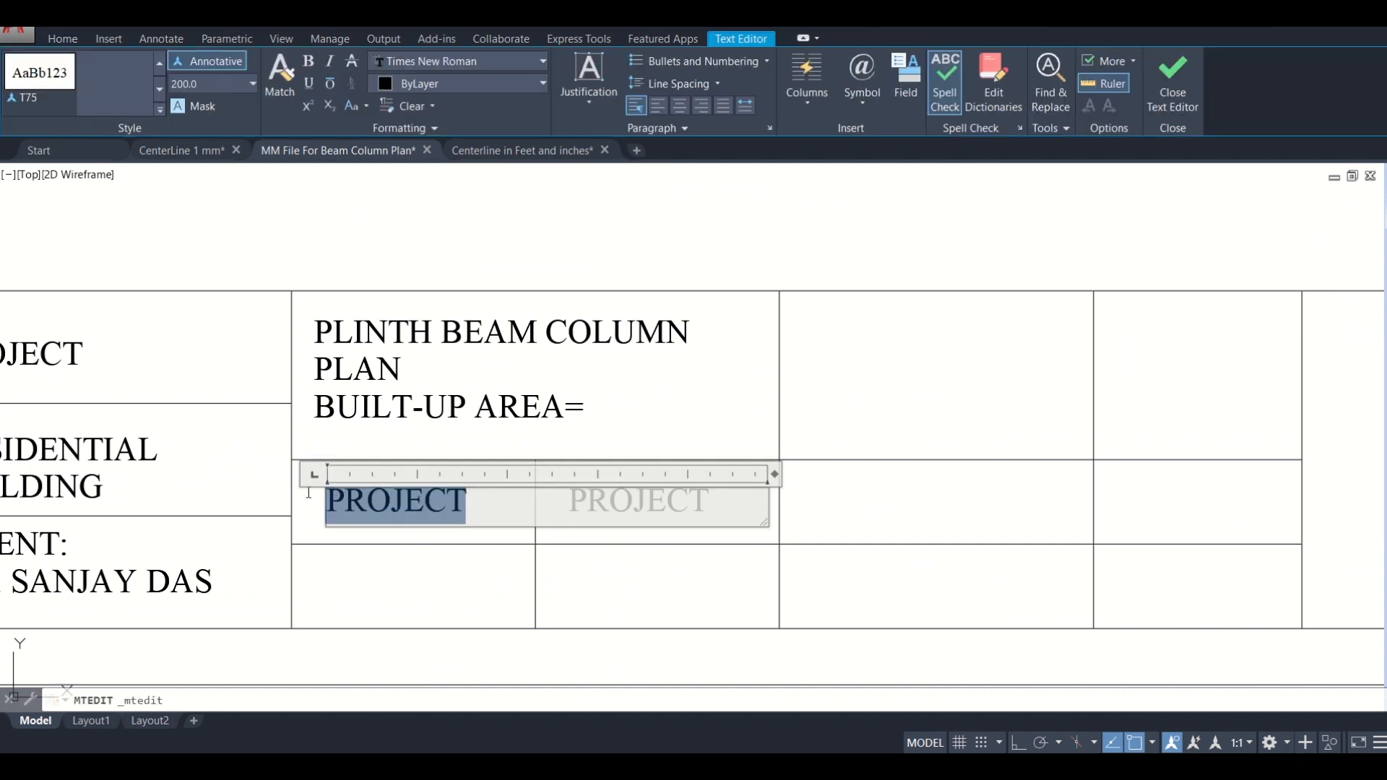
pyautogui.write('D')
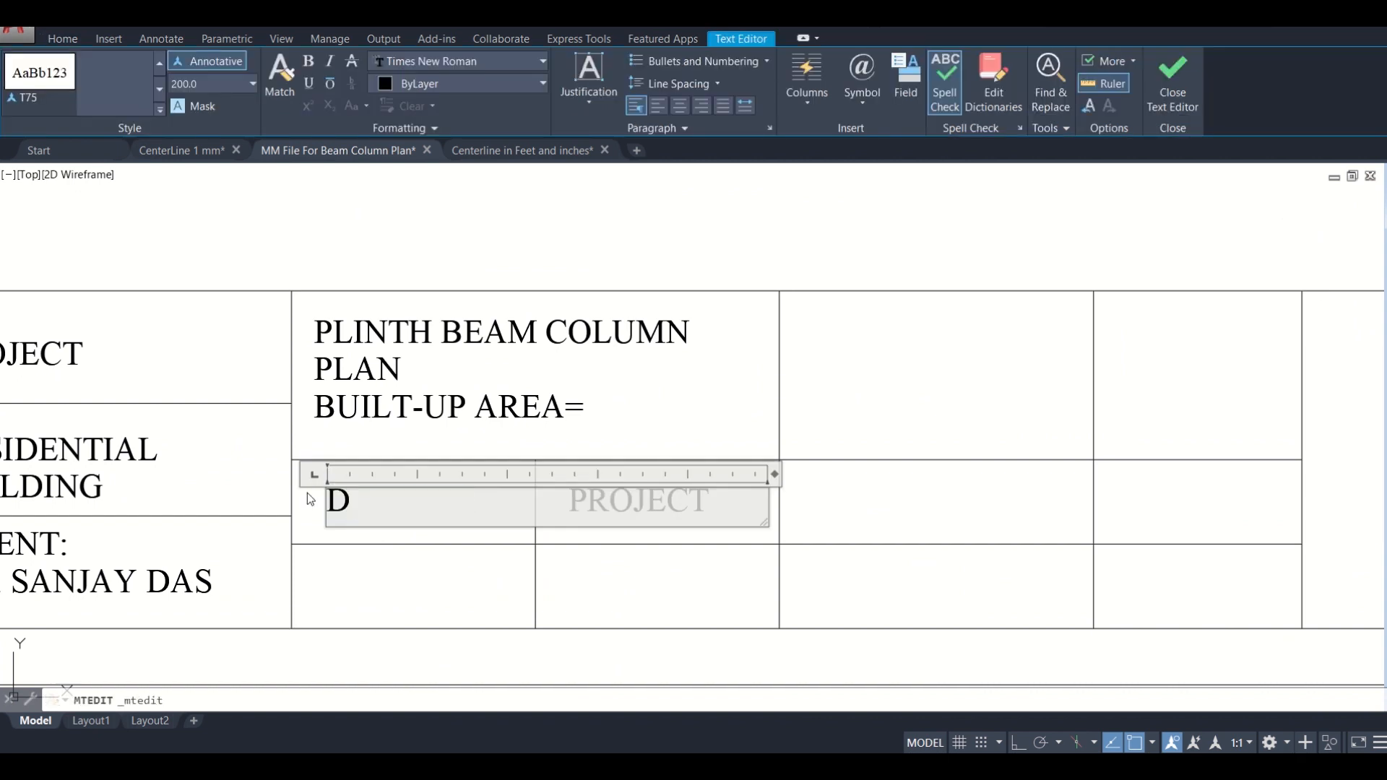
pyautogui.write('w')
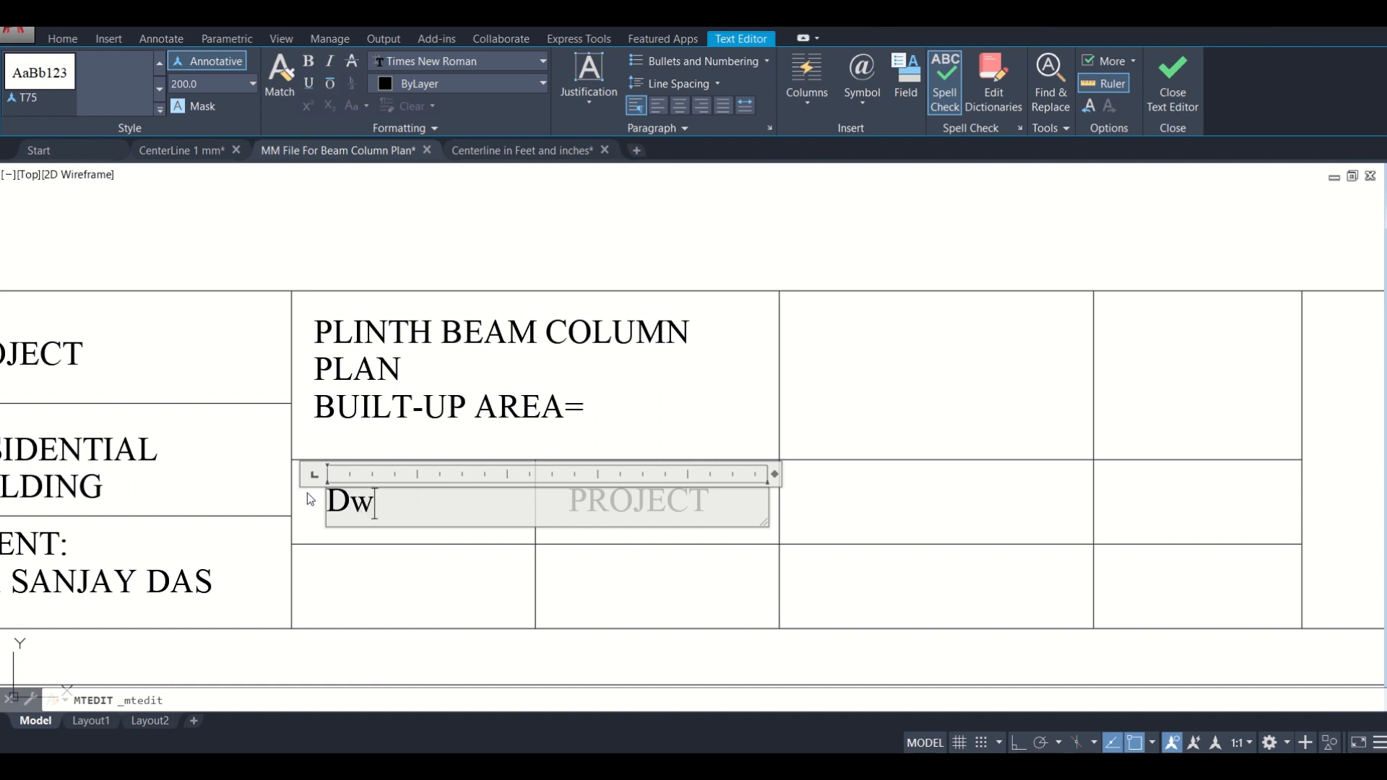
pyautogui.write('ra')
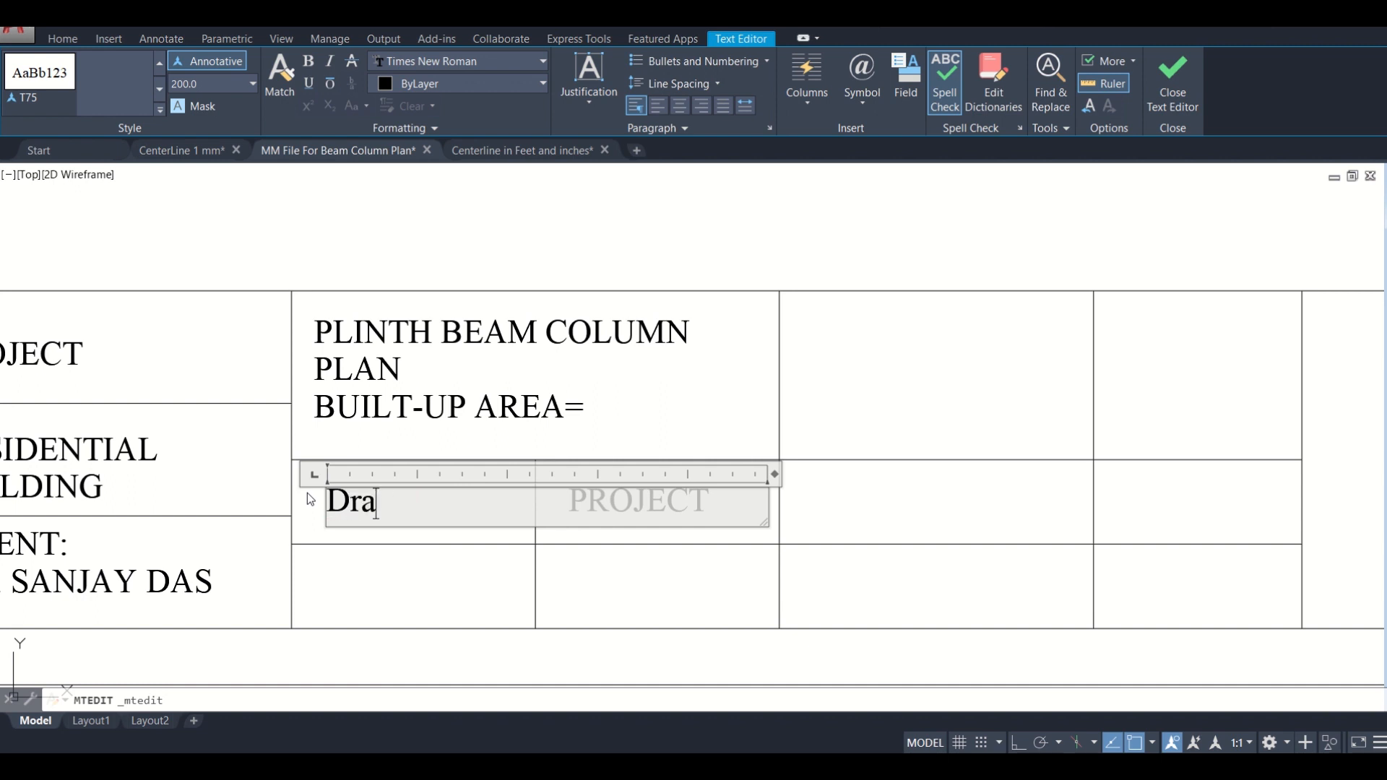
pyautogui.write('wi')
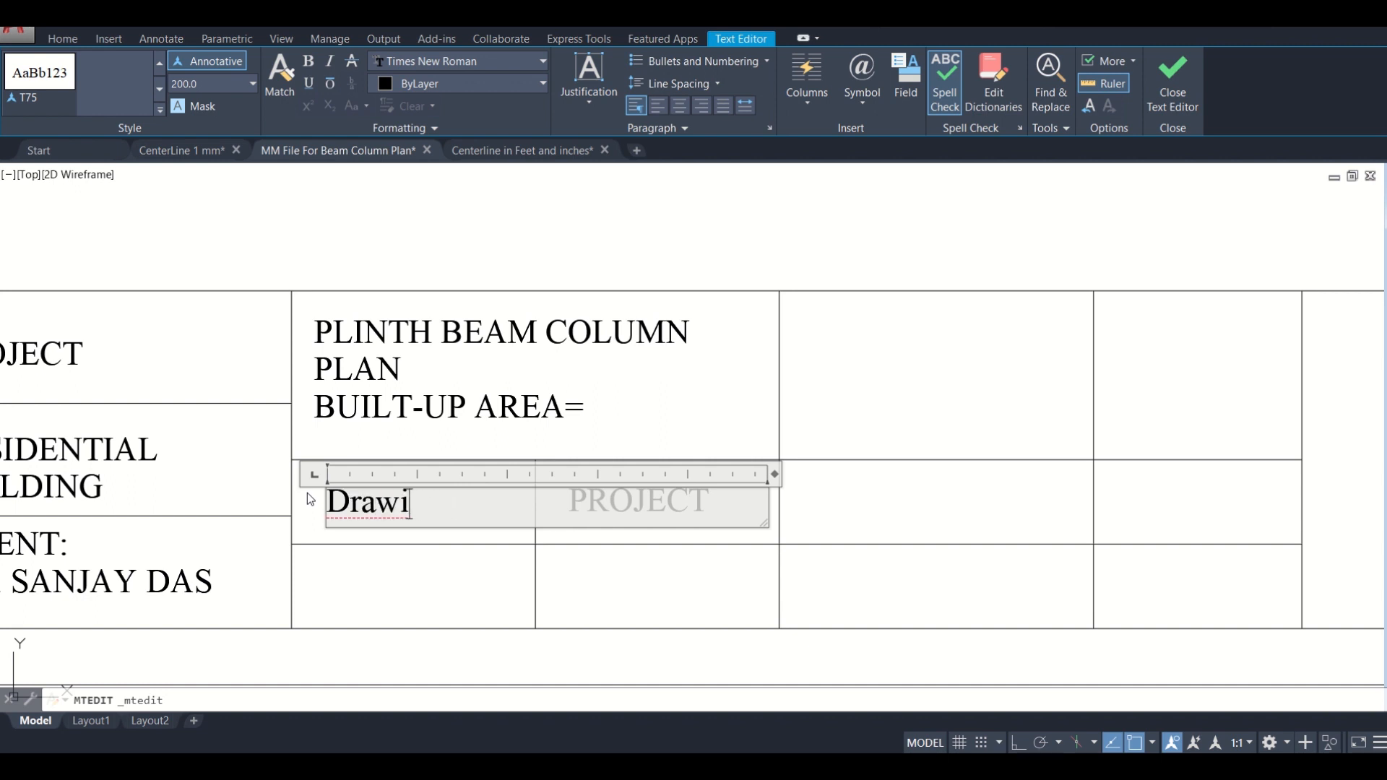
pyautogui.press('Backspace')
pyautogui.write('DR')
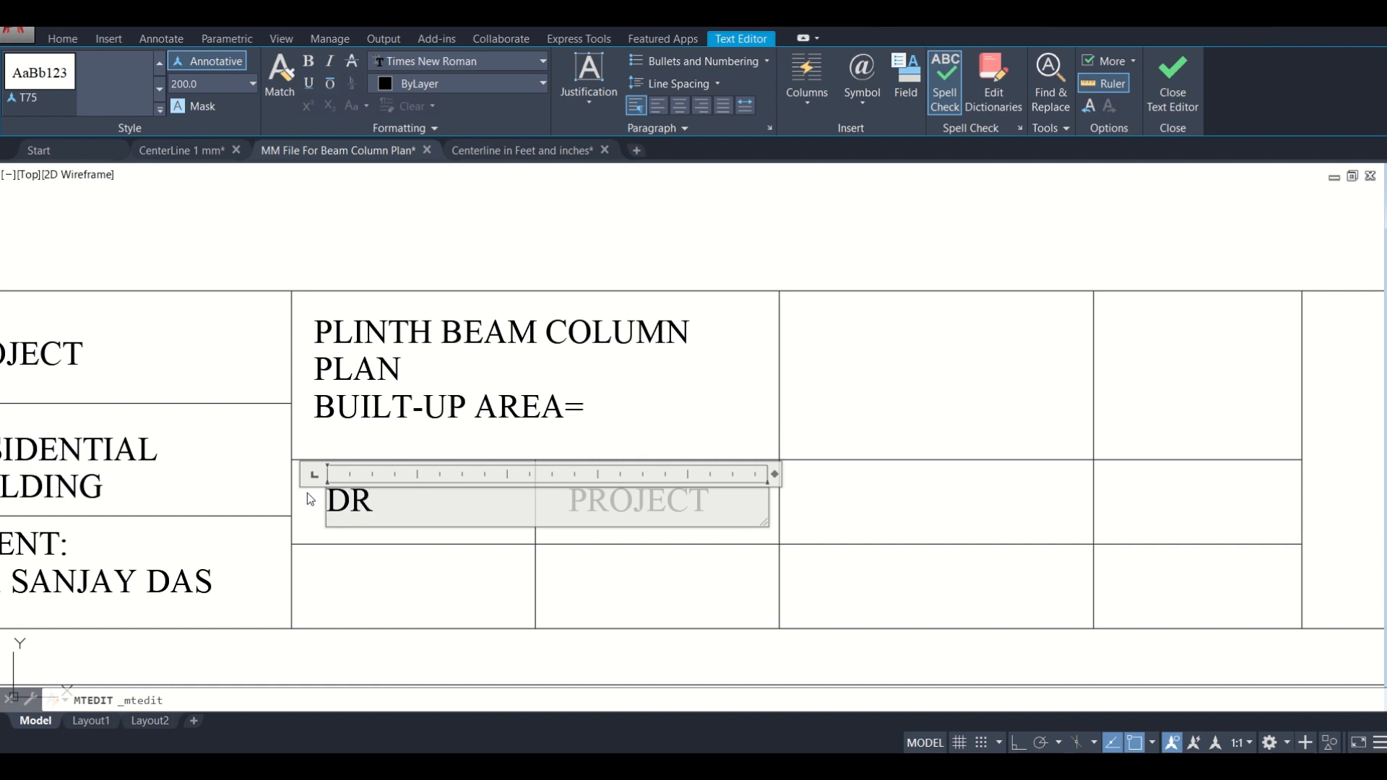
pyautogui.write('. NO.')
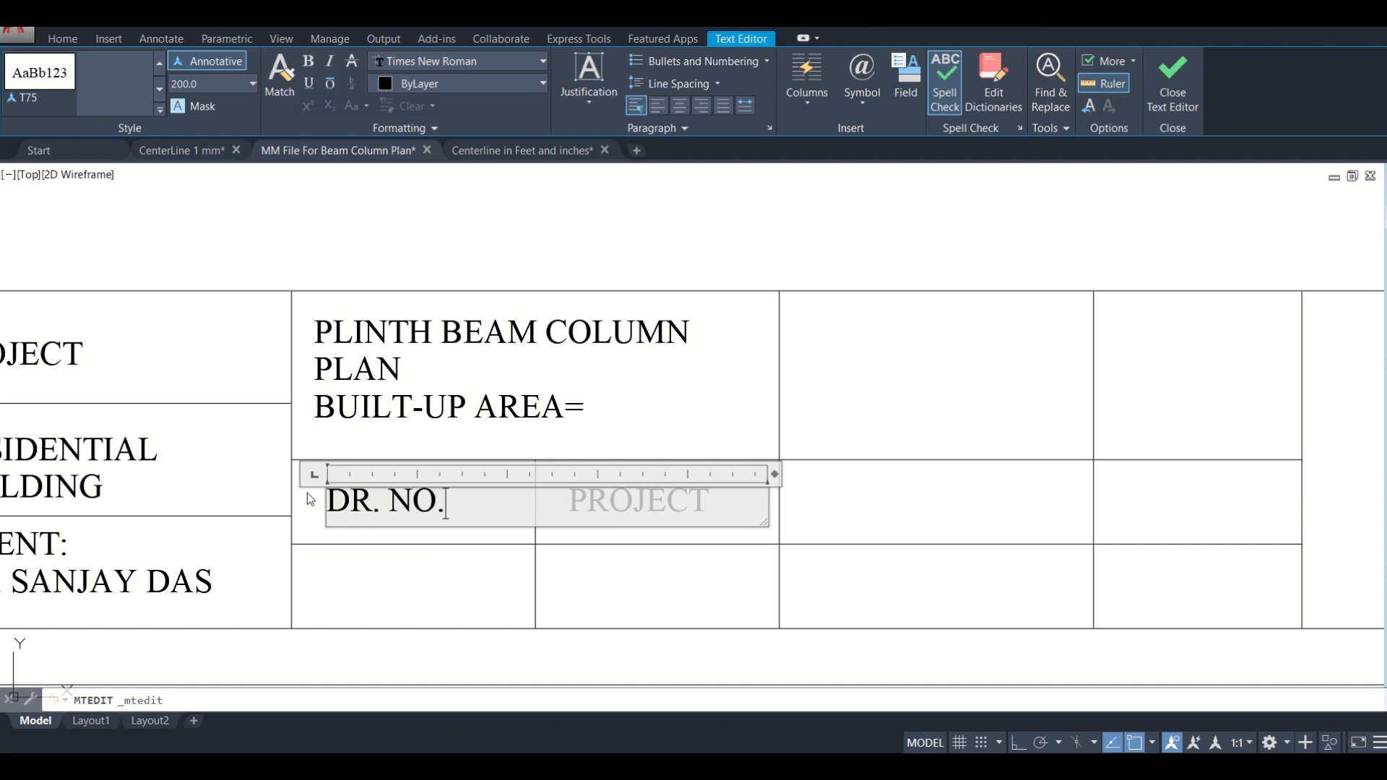
pyautogui.moveTo(686, 506)
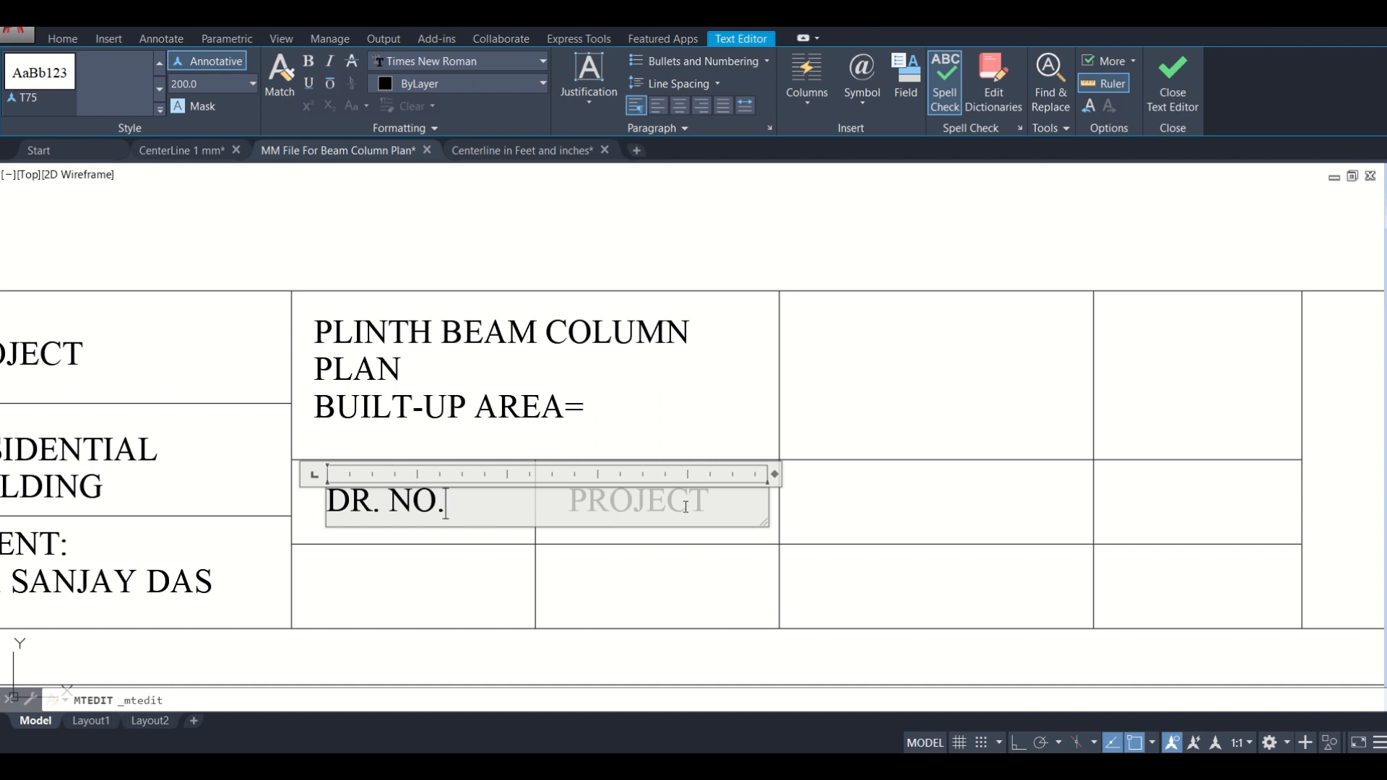
pyautogui.click(1172, 84)
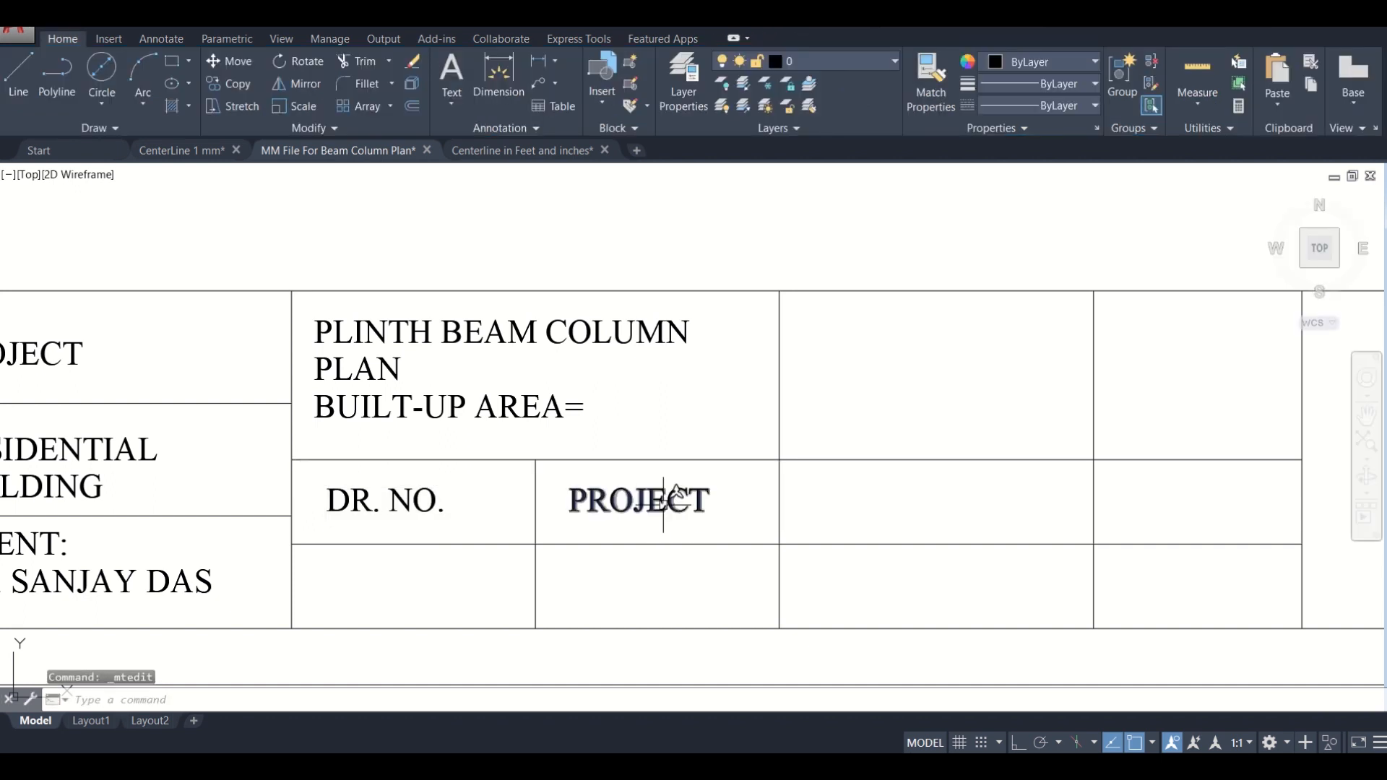
# Step: Open the second PROJECT copy for editing and exit without changes
pyautogui.click(637, 500)
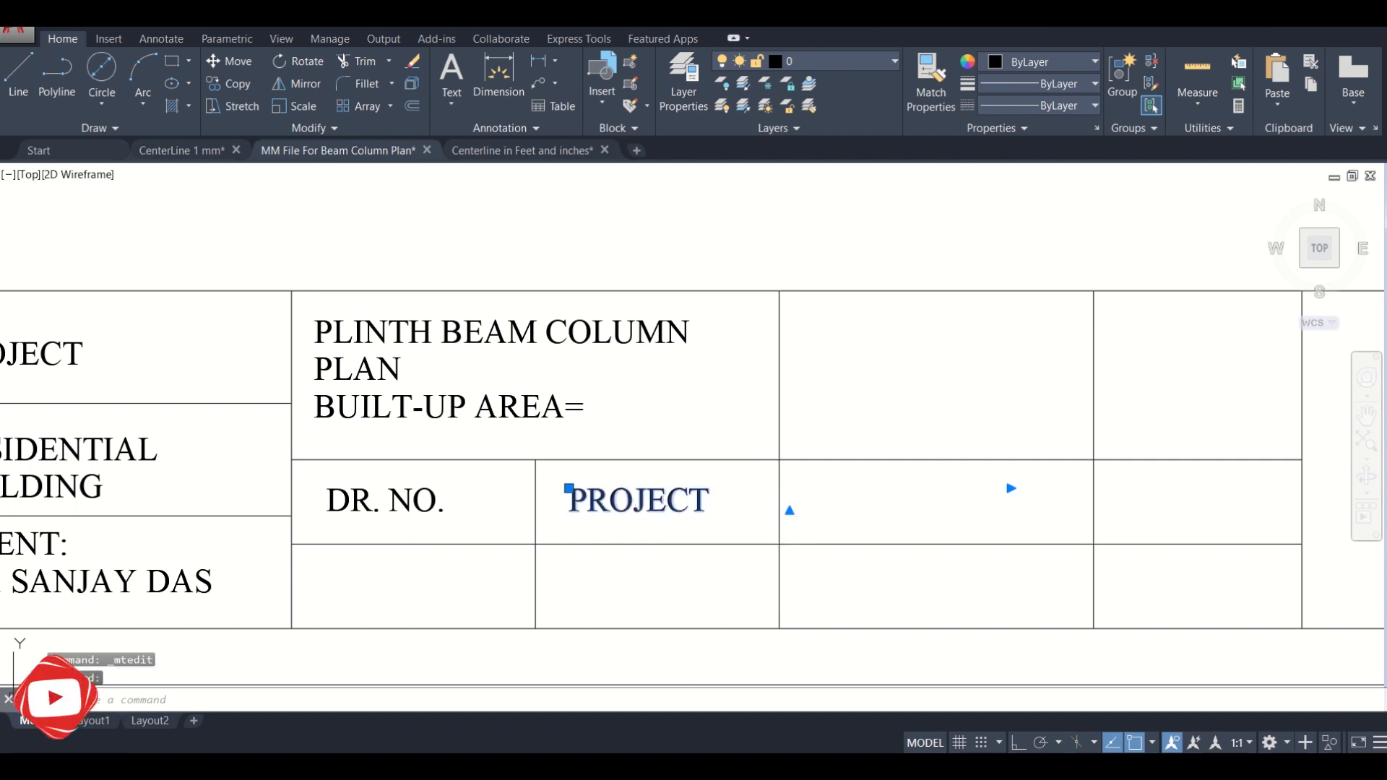
pyautogui.doubleClick(637, 500)
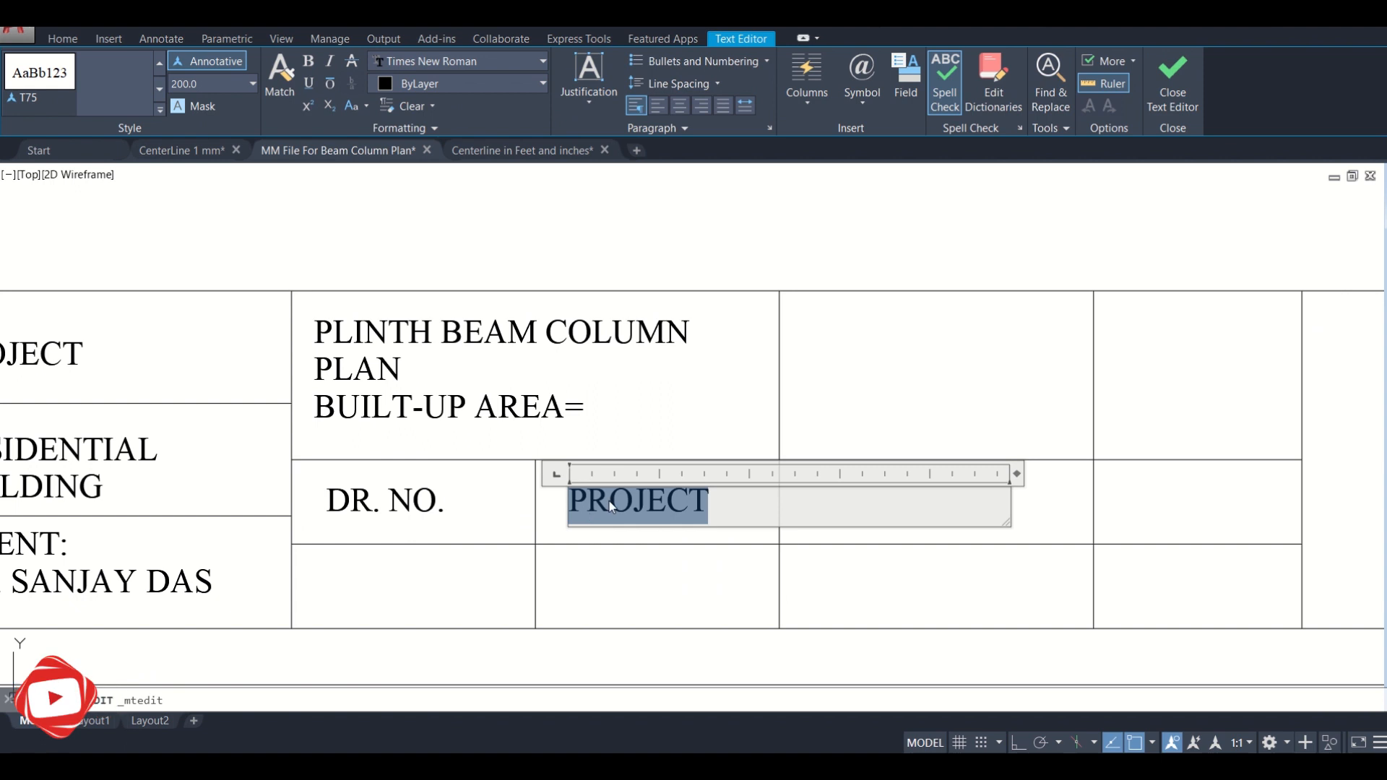
pyautogui.click(1172, 79)
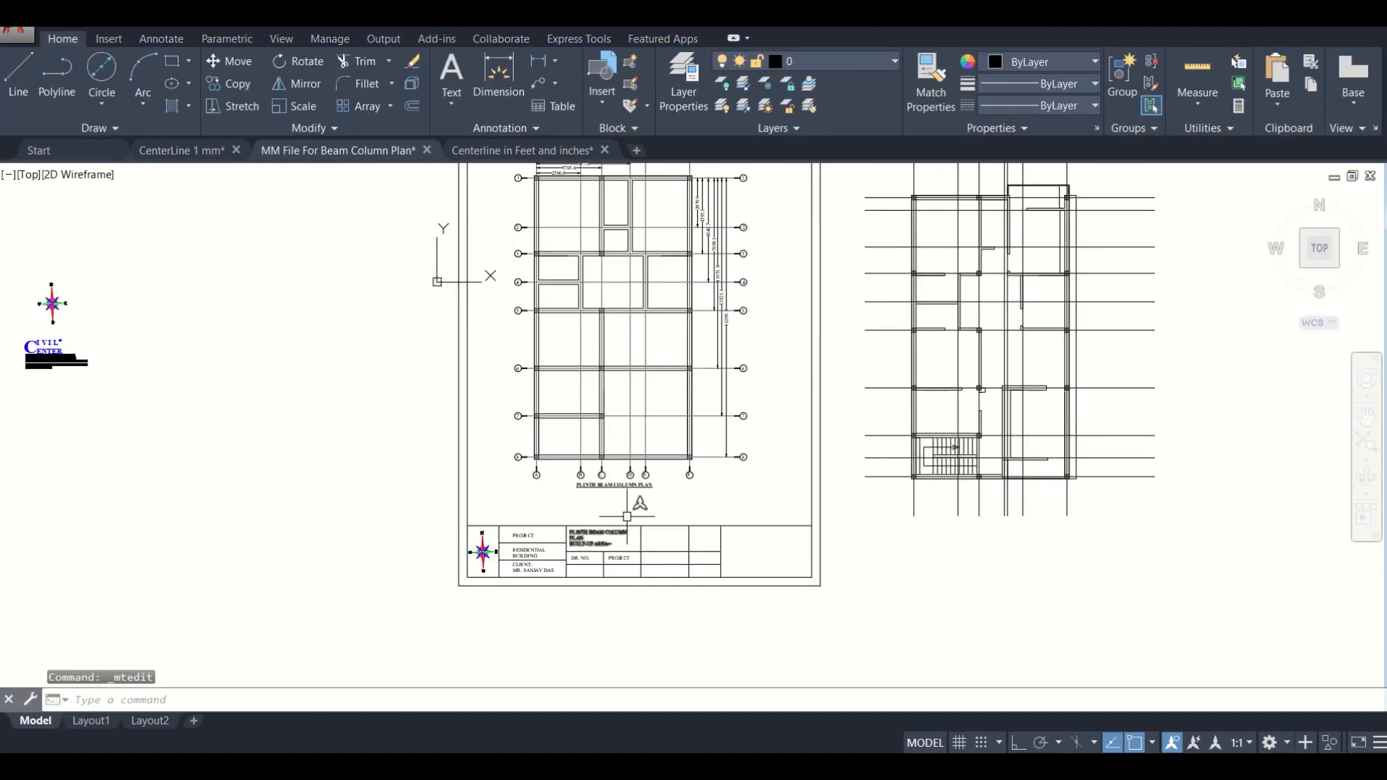